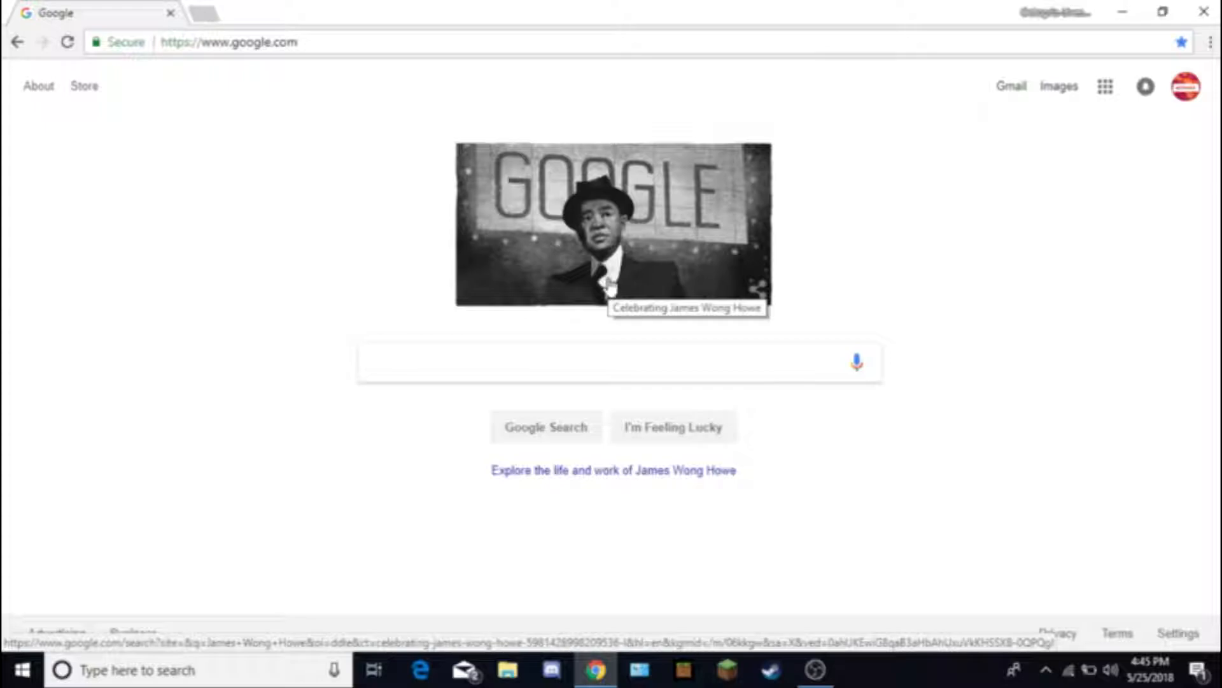
mouse_move(539, 202)
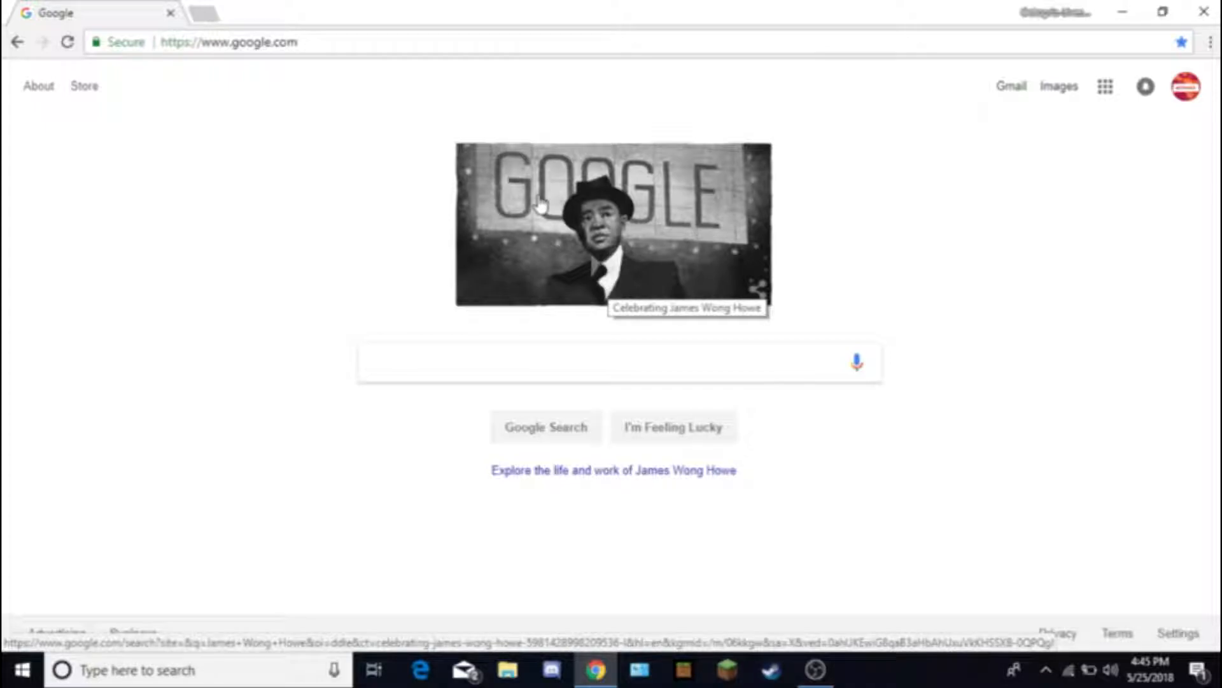
mouse_move(848, 263)
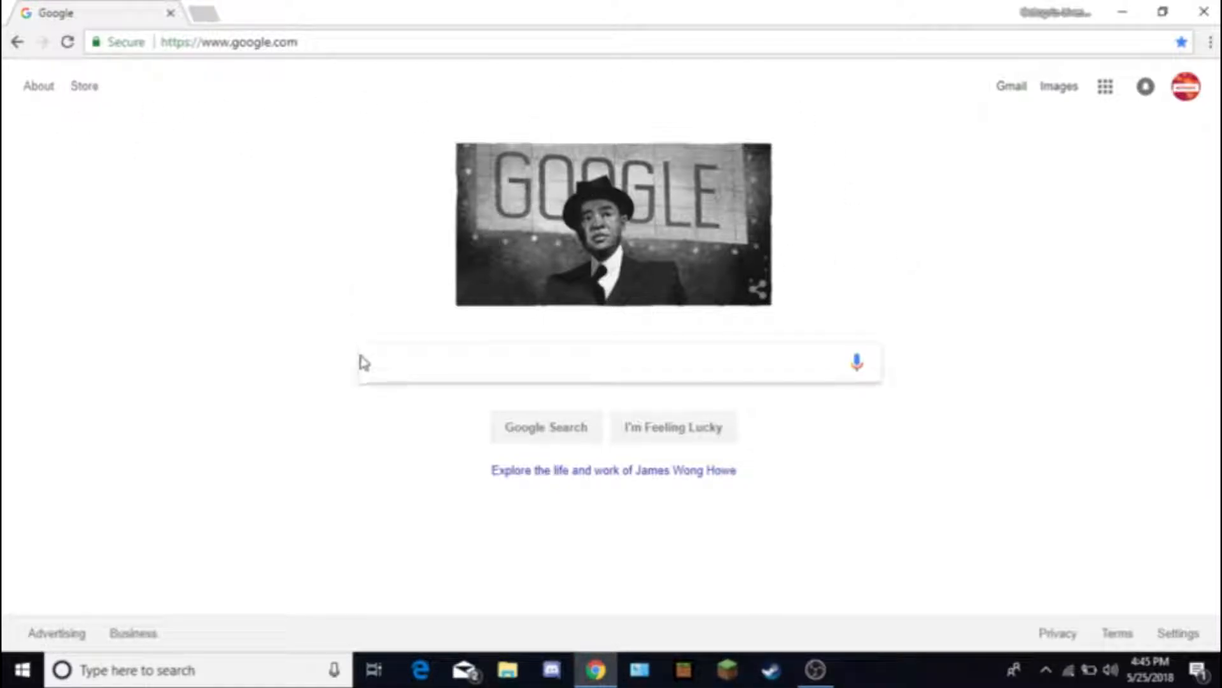
mouse_move(310, 368)
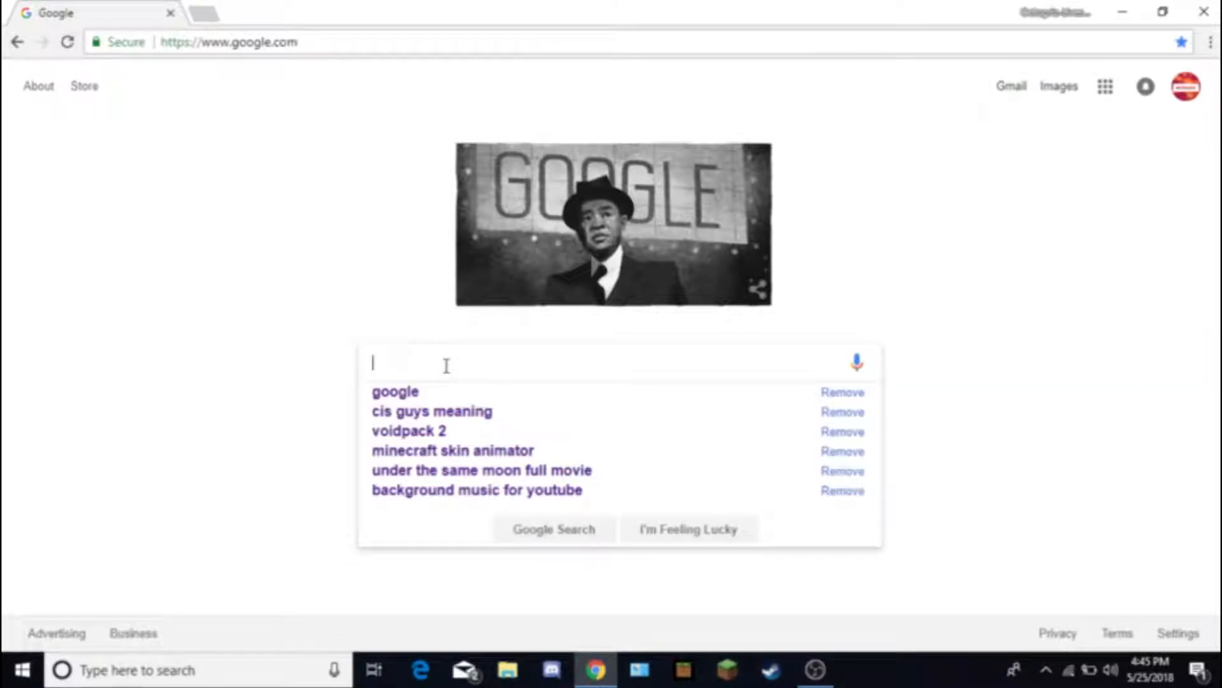
mouse_move(206, 433)
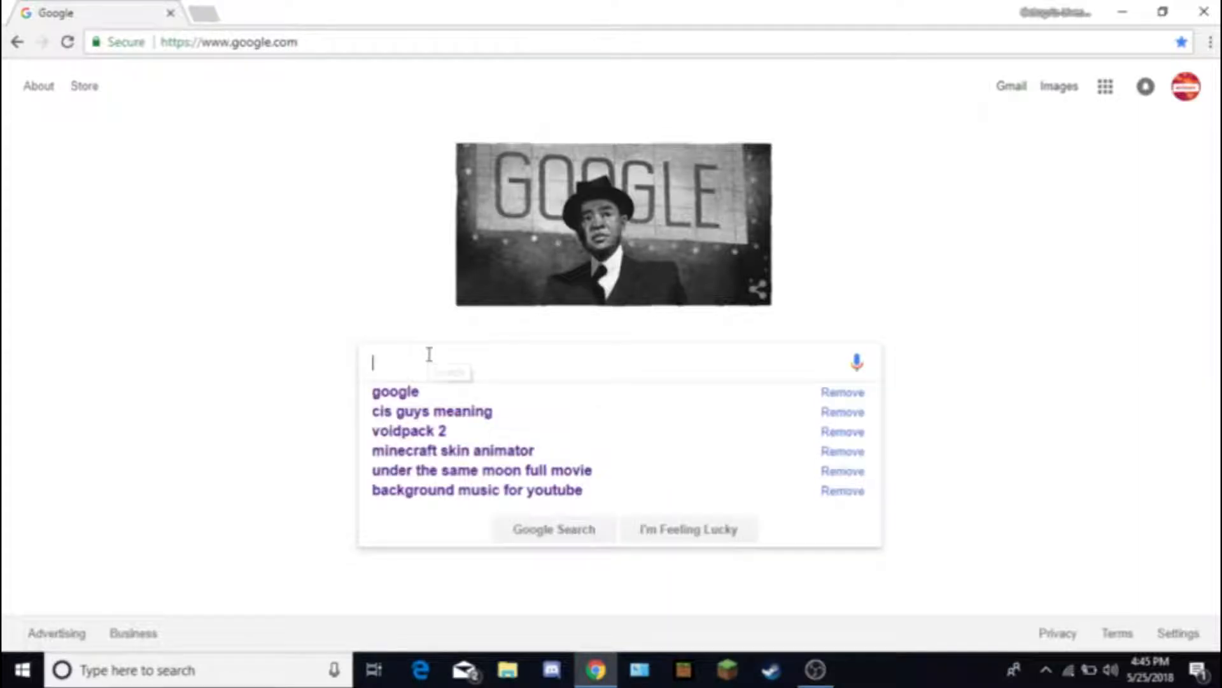
Step: Search Google for 'tech', open technicpack.net and reach the launcher download page
text(tech)
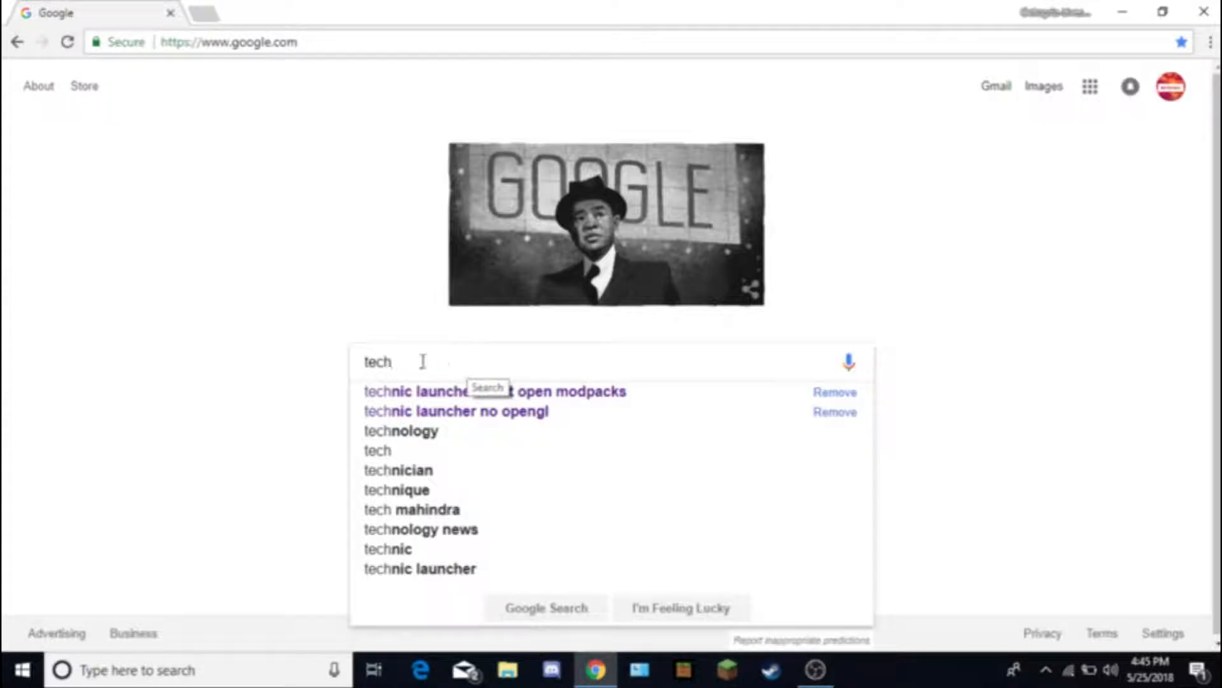
click(420, 568)
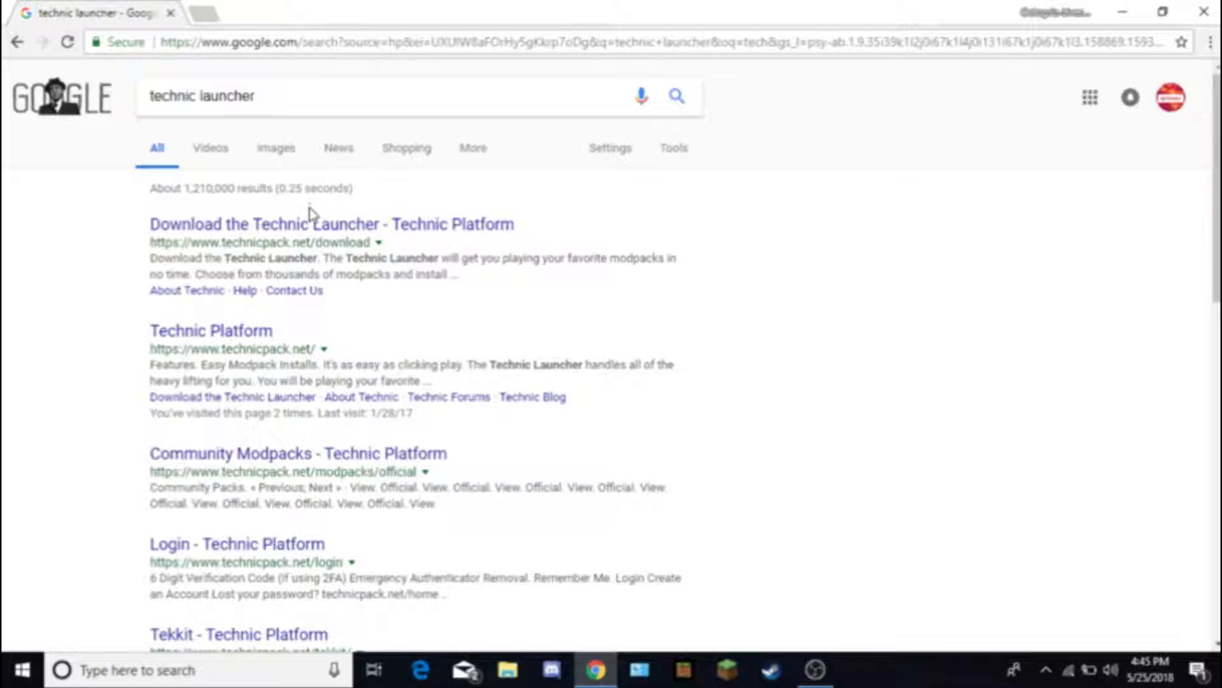
click(210, 329)
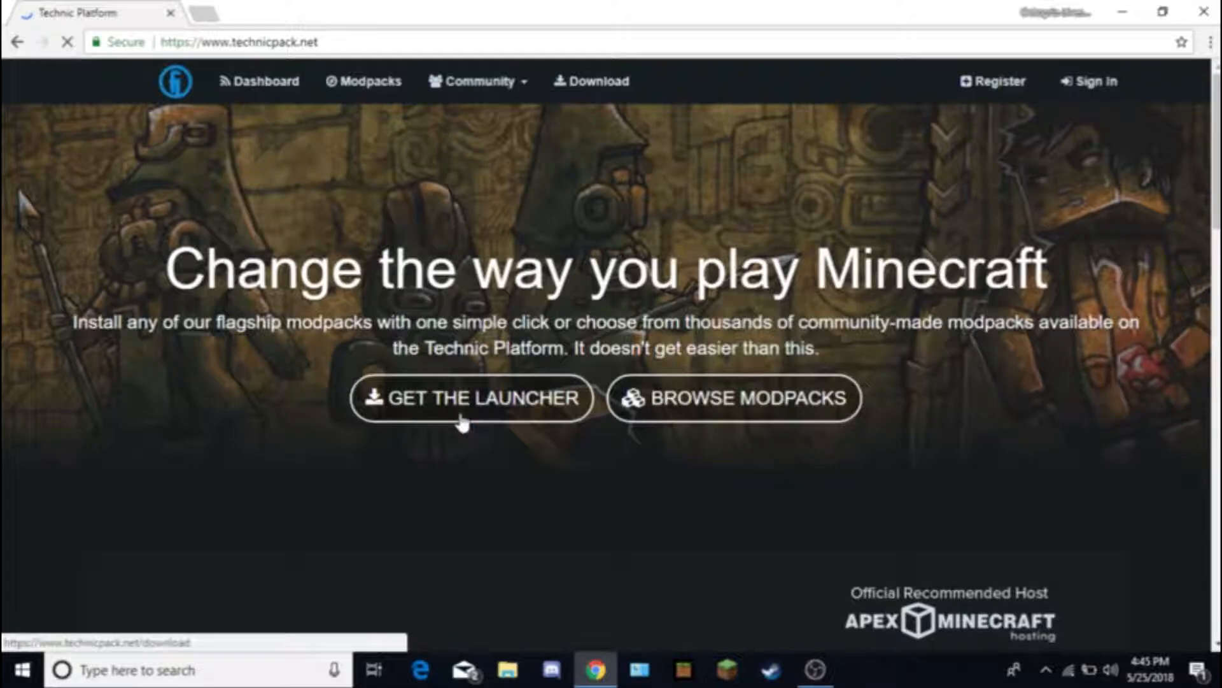
click(469, 397)
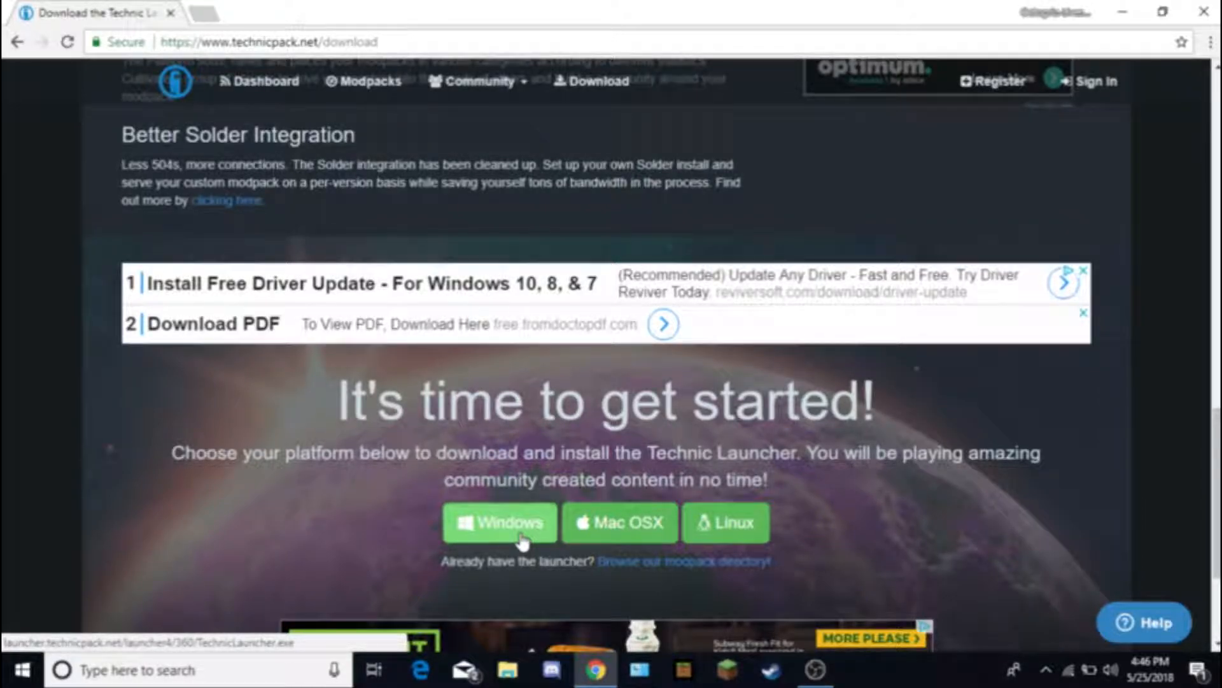
Step: Download the Windows Technic Launcher and save TechnicLauncher.exe to the desktop
click(499, 522)
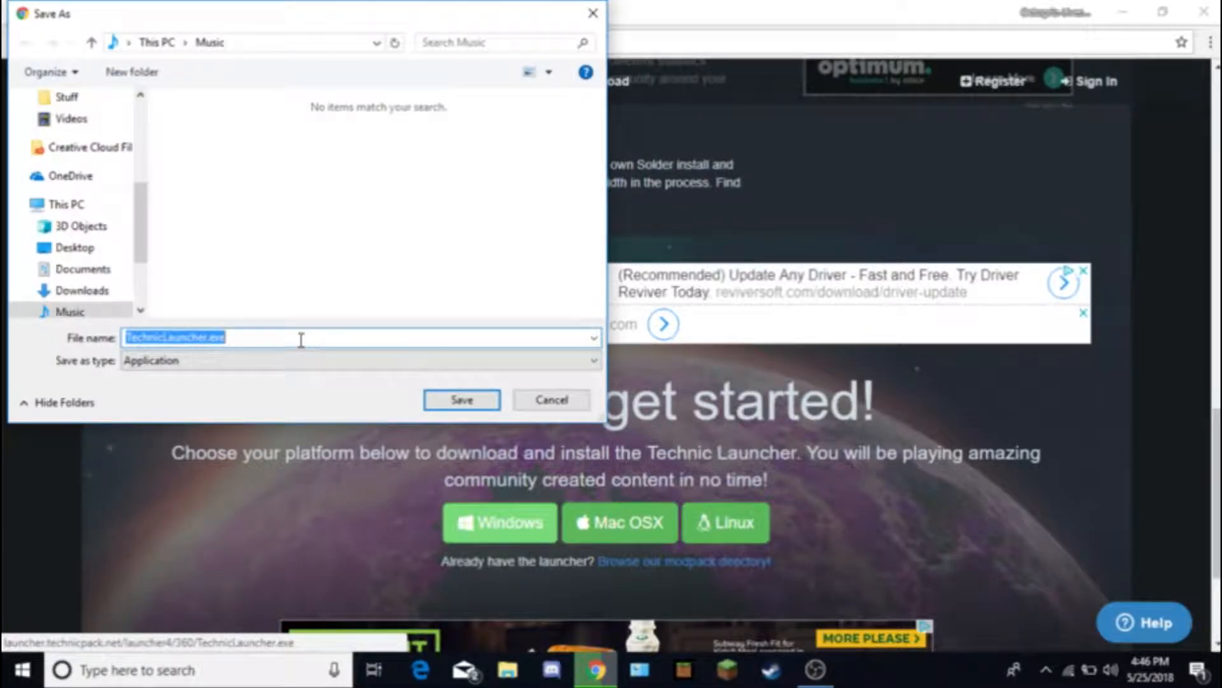
click(221, 336)
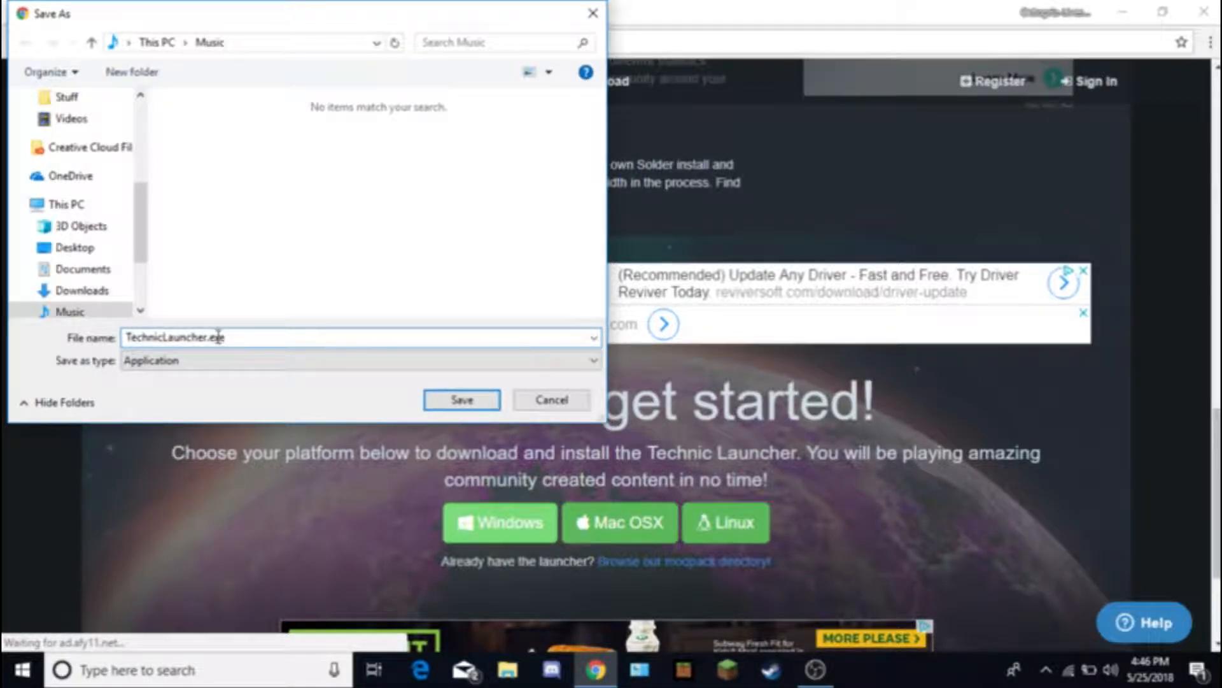
click(74, 247)
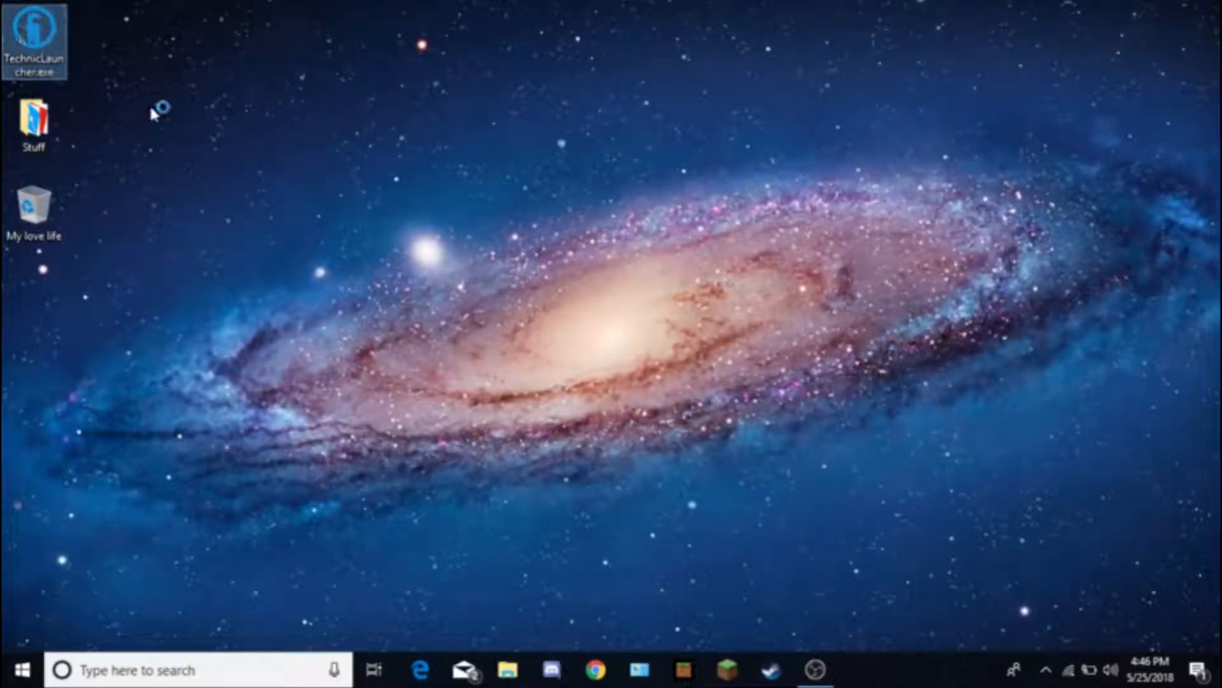
mouse_move(369, 245)
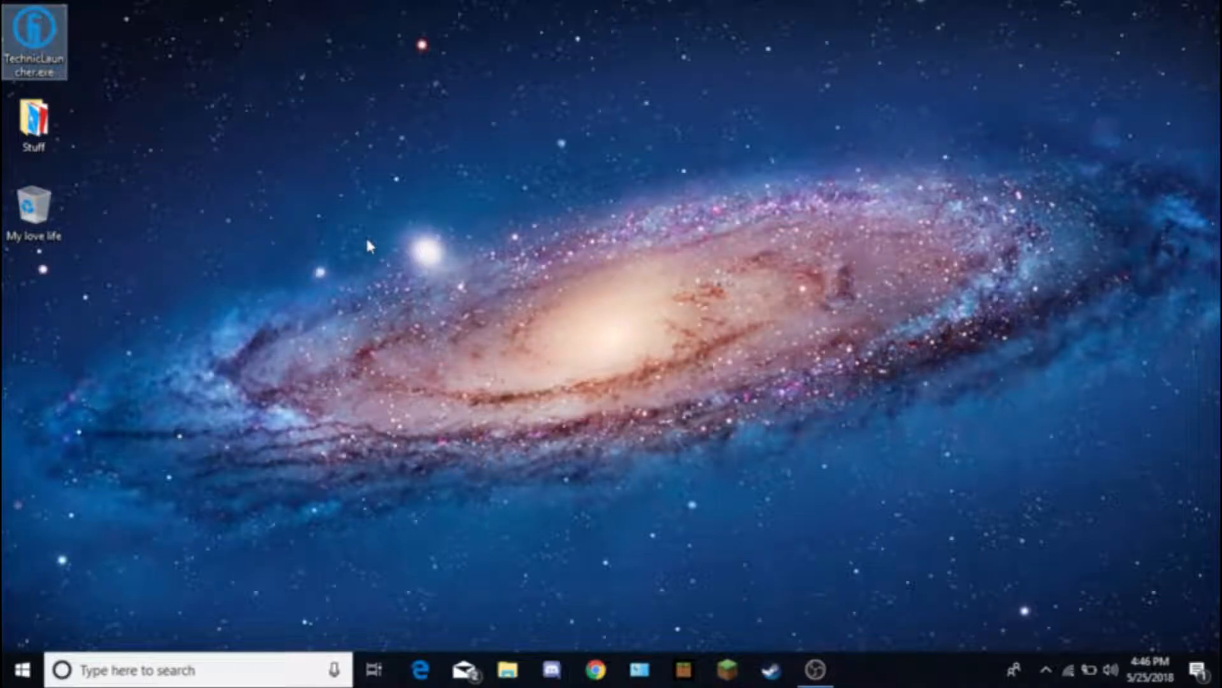
Step: Launch TechnicLauncher.exe from the desktop to reach the Mojang login window
double_click(34, 41)
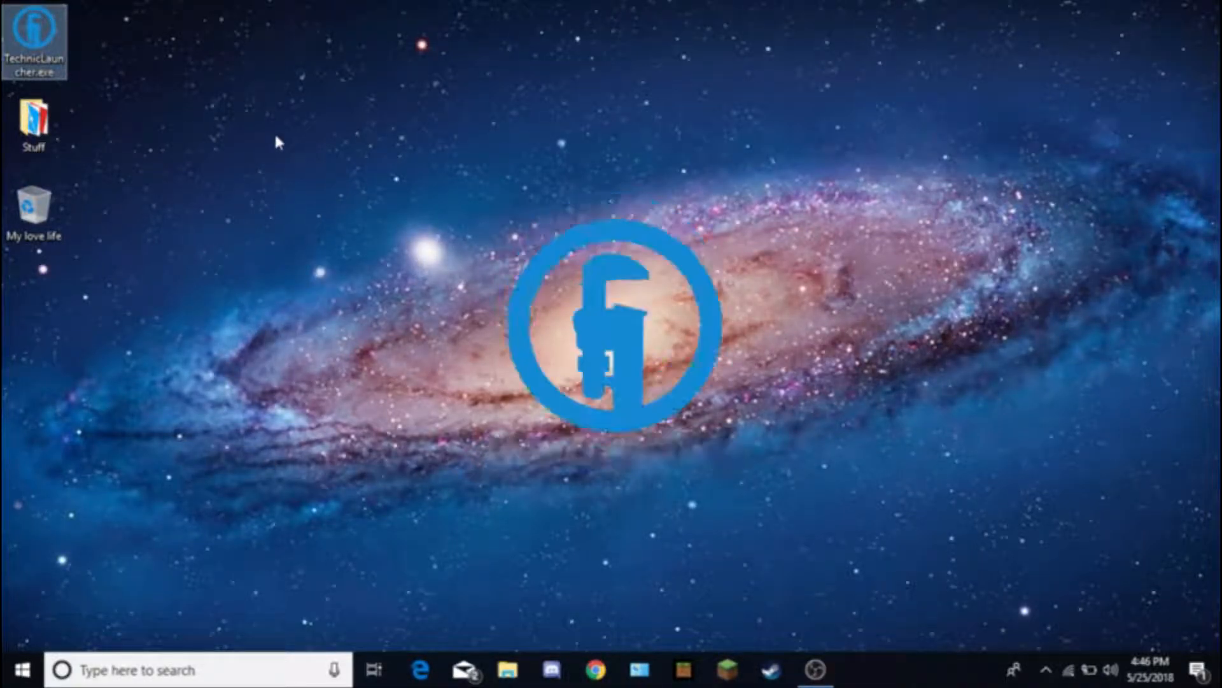
mouse_move(422, 209)
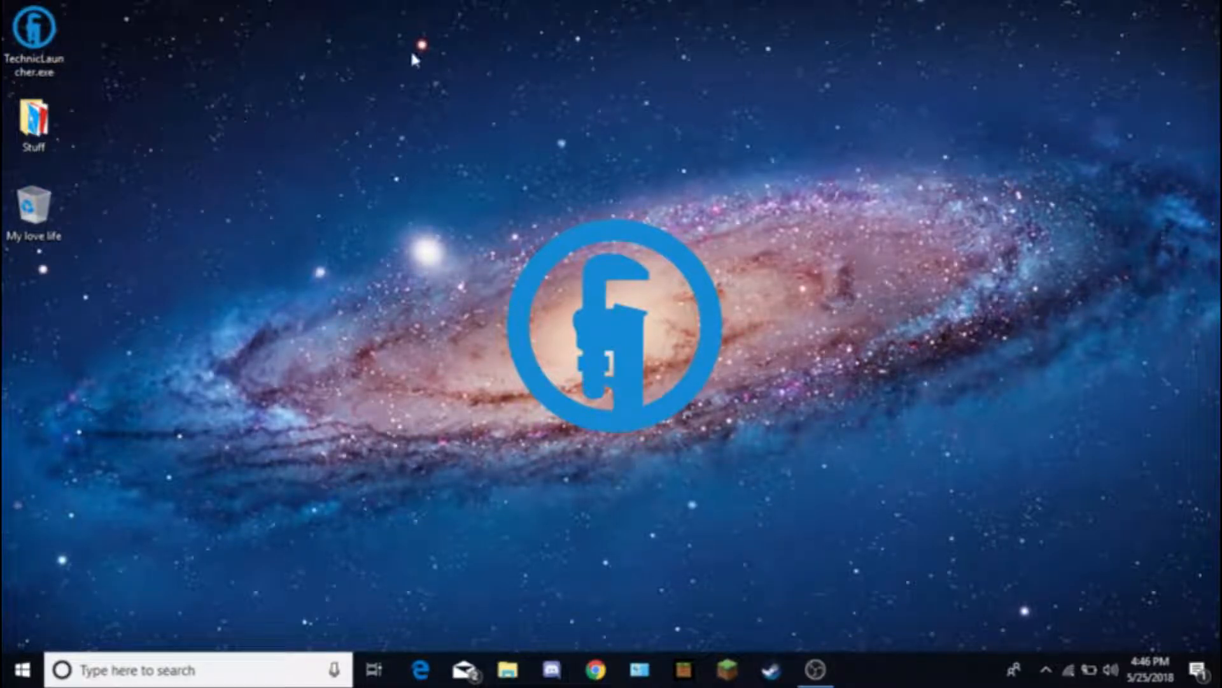
mouse_move(869, 510)
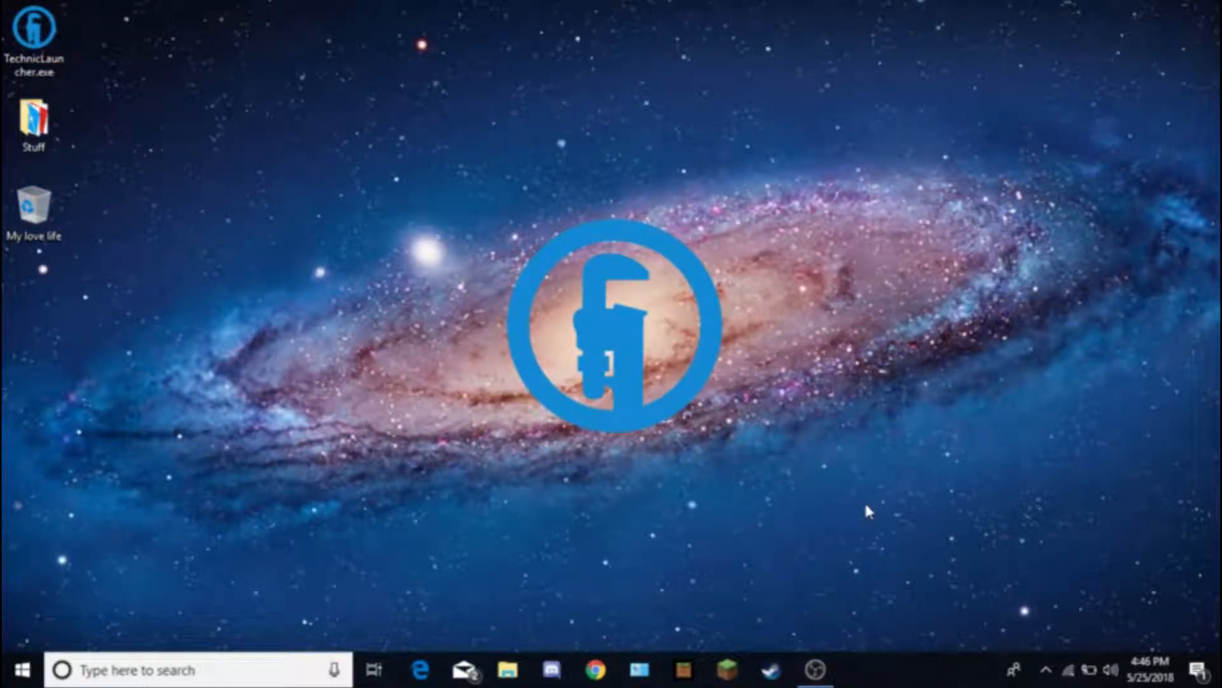
double_click(34, 34)
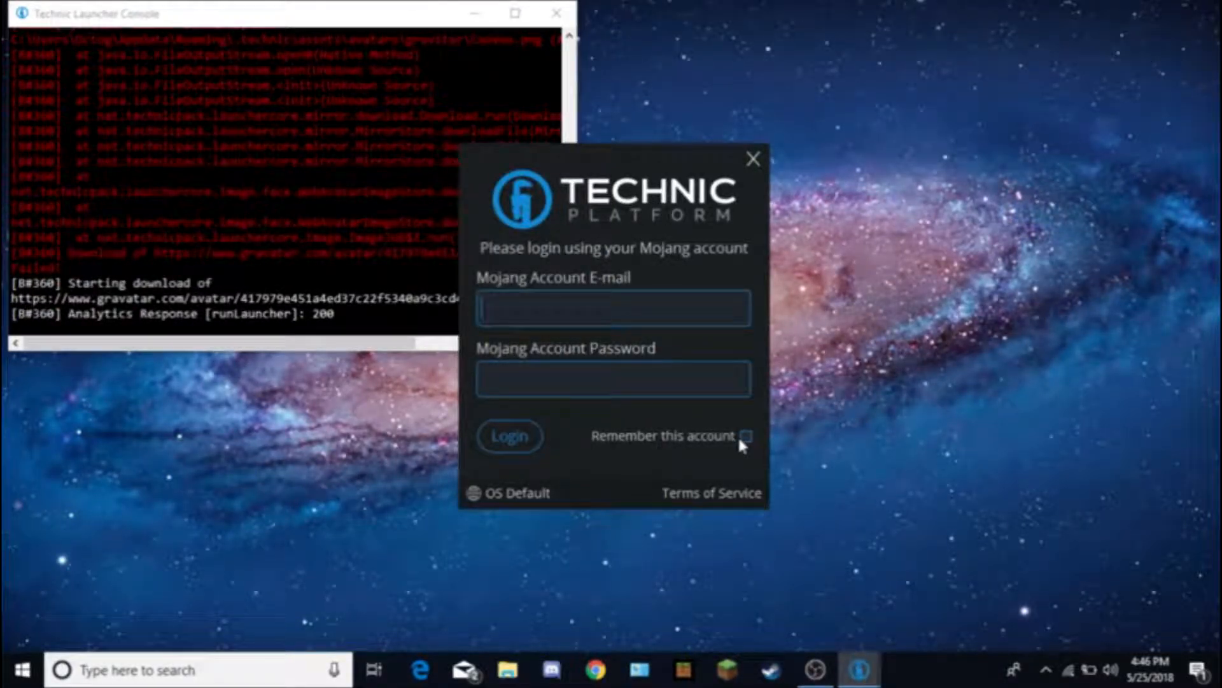
click(746, 436)
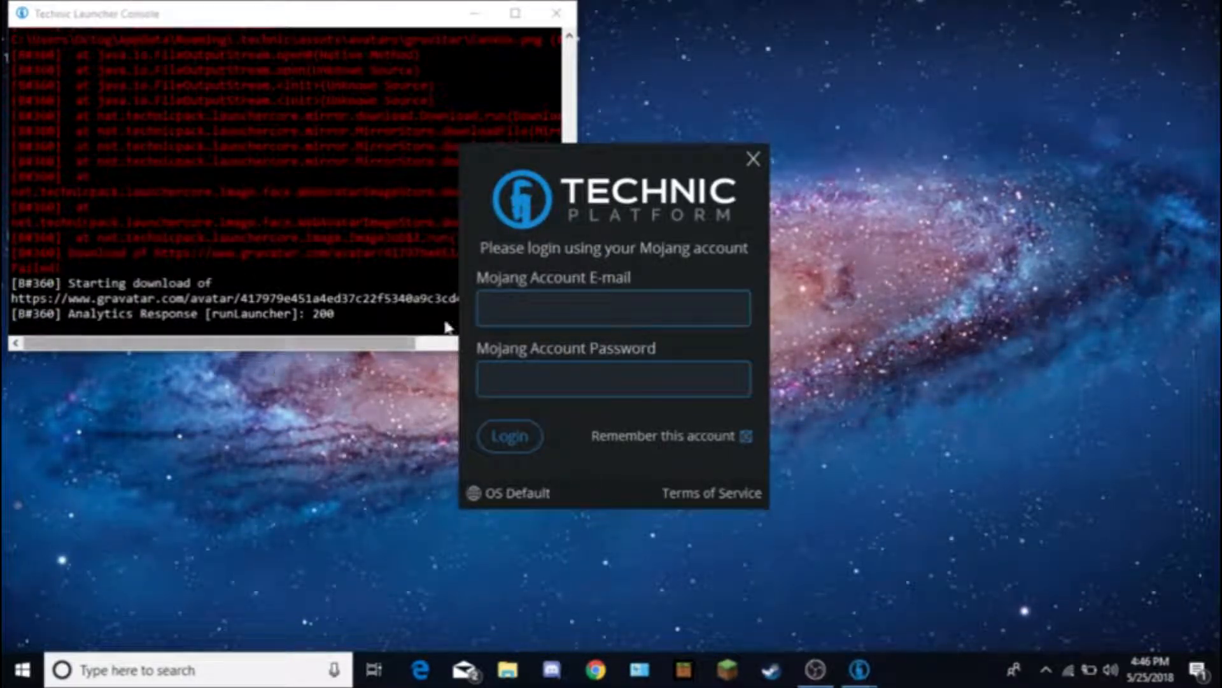
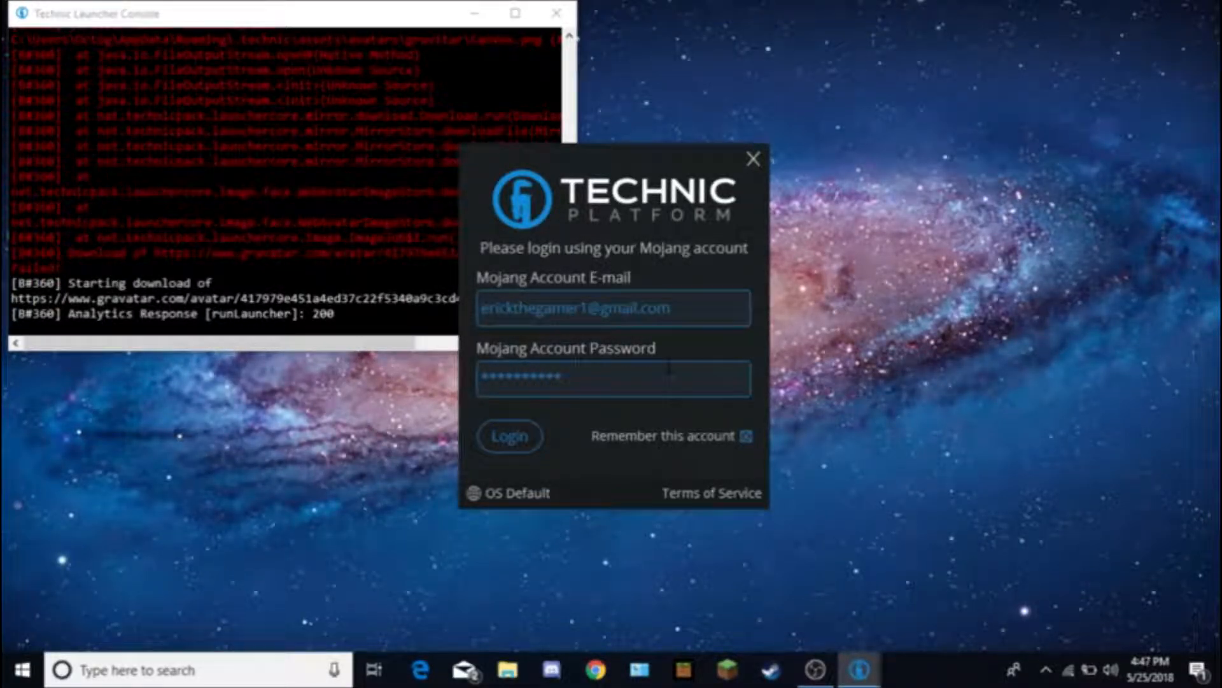
click(751, 158)
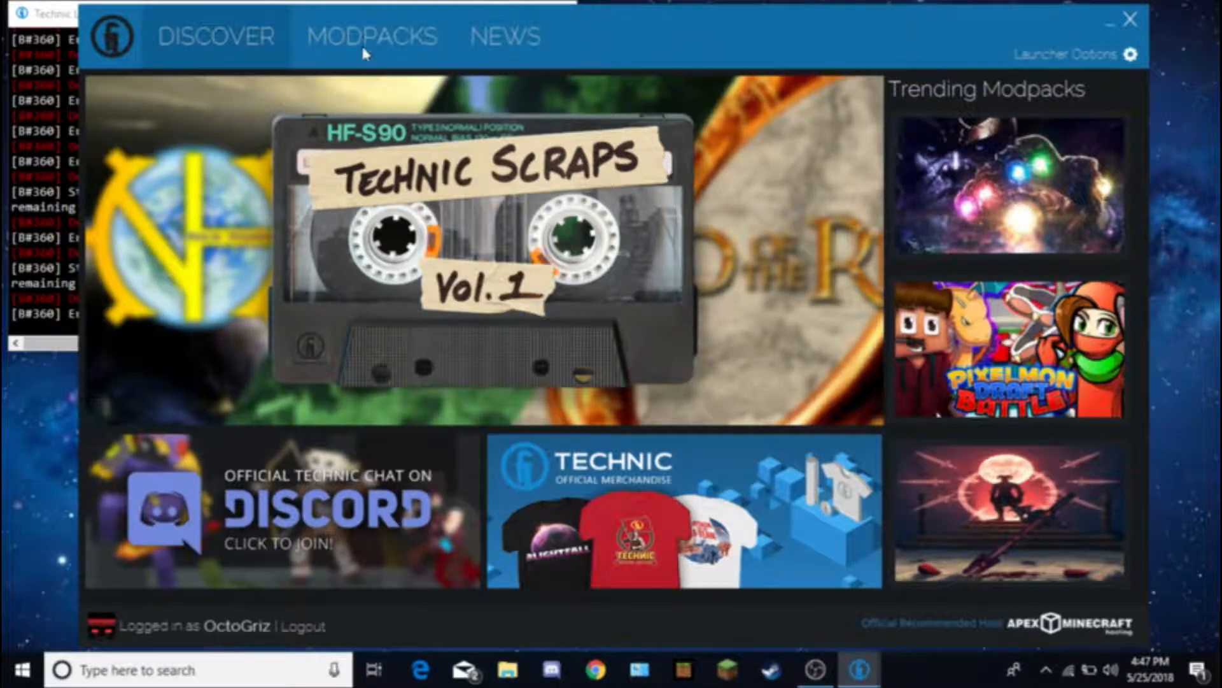
Step: Go to the Modpacks section and install VoidPack 2 skyblock version v2.2.0-1
click(372, 35)
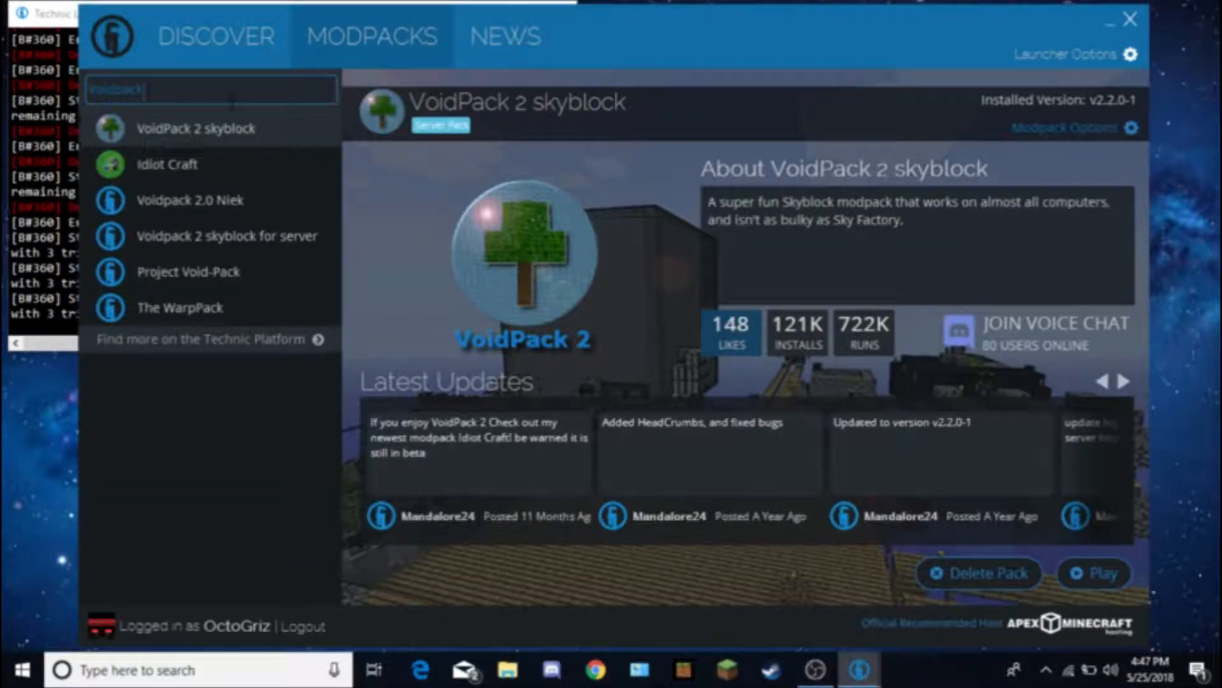
mouse_move(393, 297)
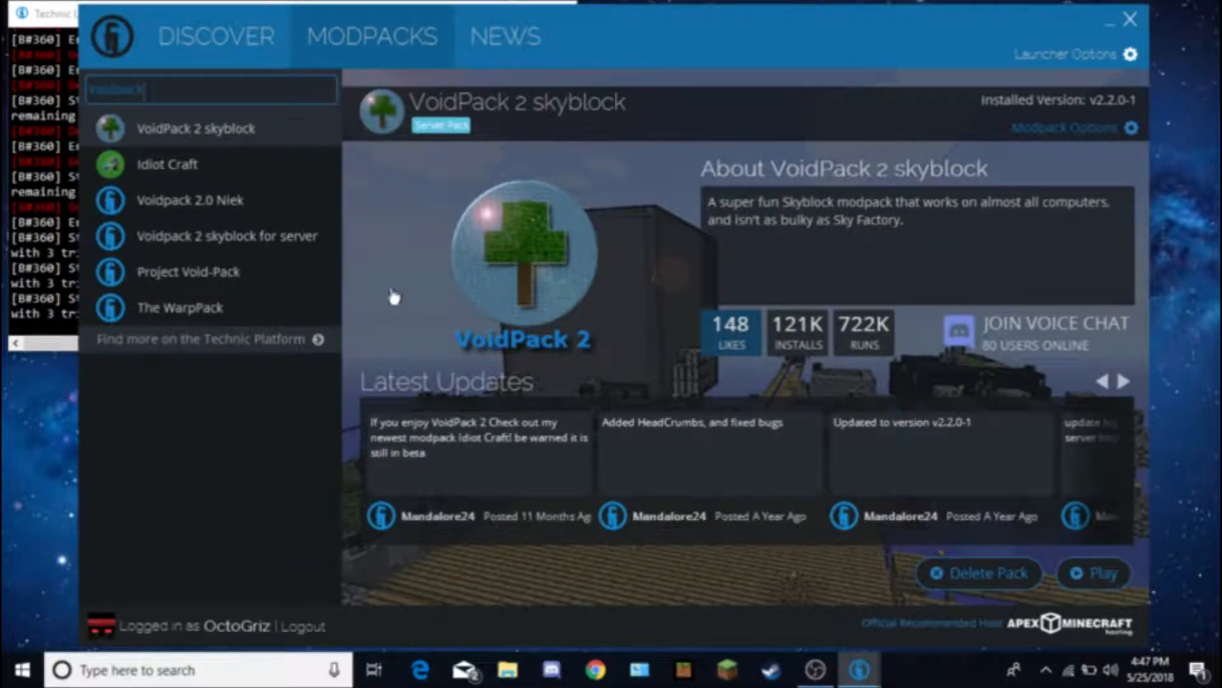
mouse_move(85, 77)
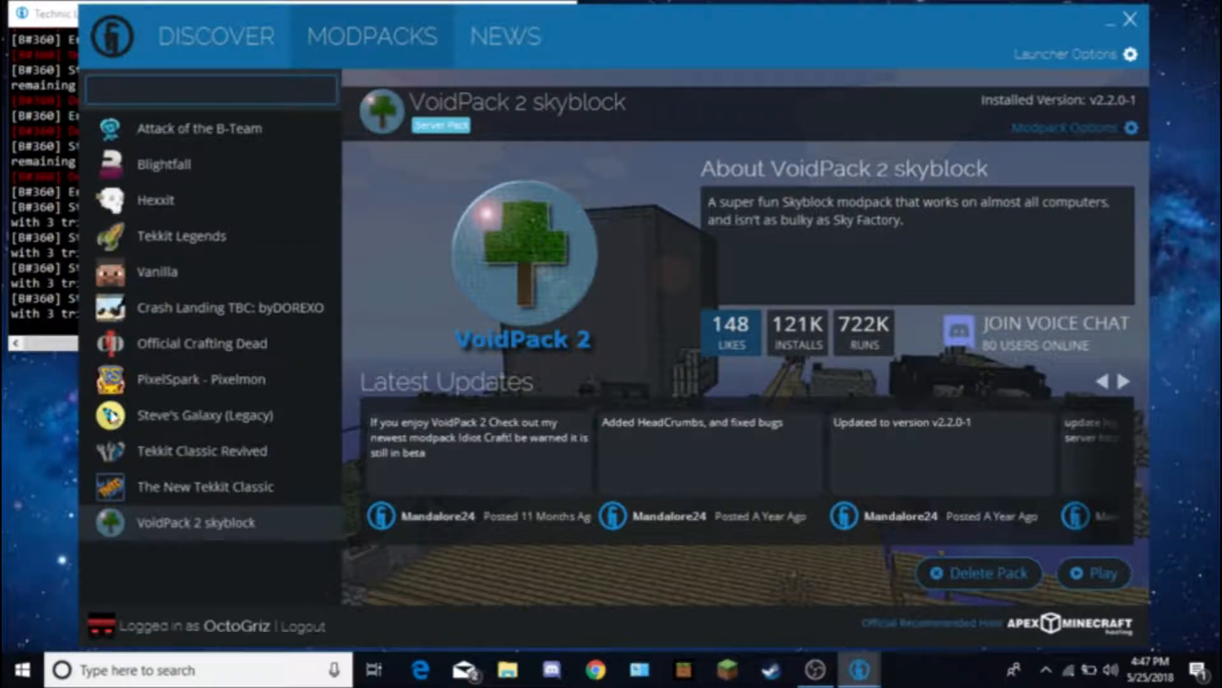
mouse_move(250, 515)
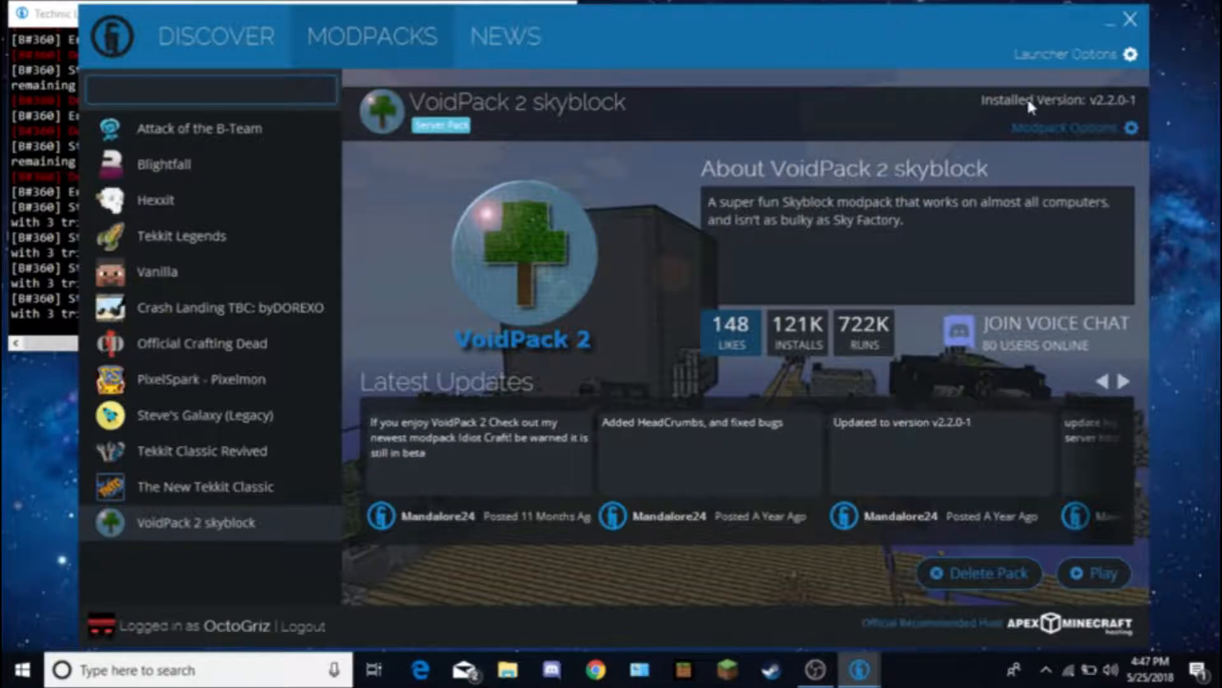
mouse_move(1066, 69)
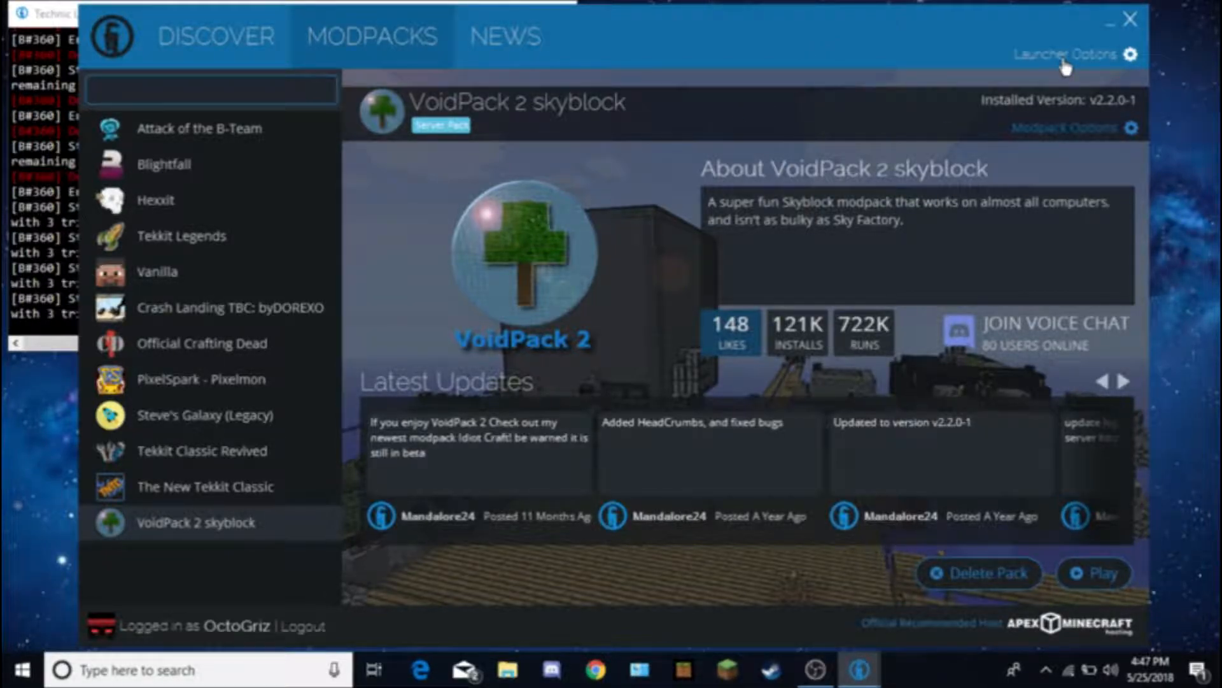
Step: Set Java memory to 5 GB in Launcher Options and close the settings dialog
click(1131, 54)
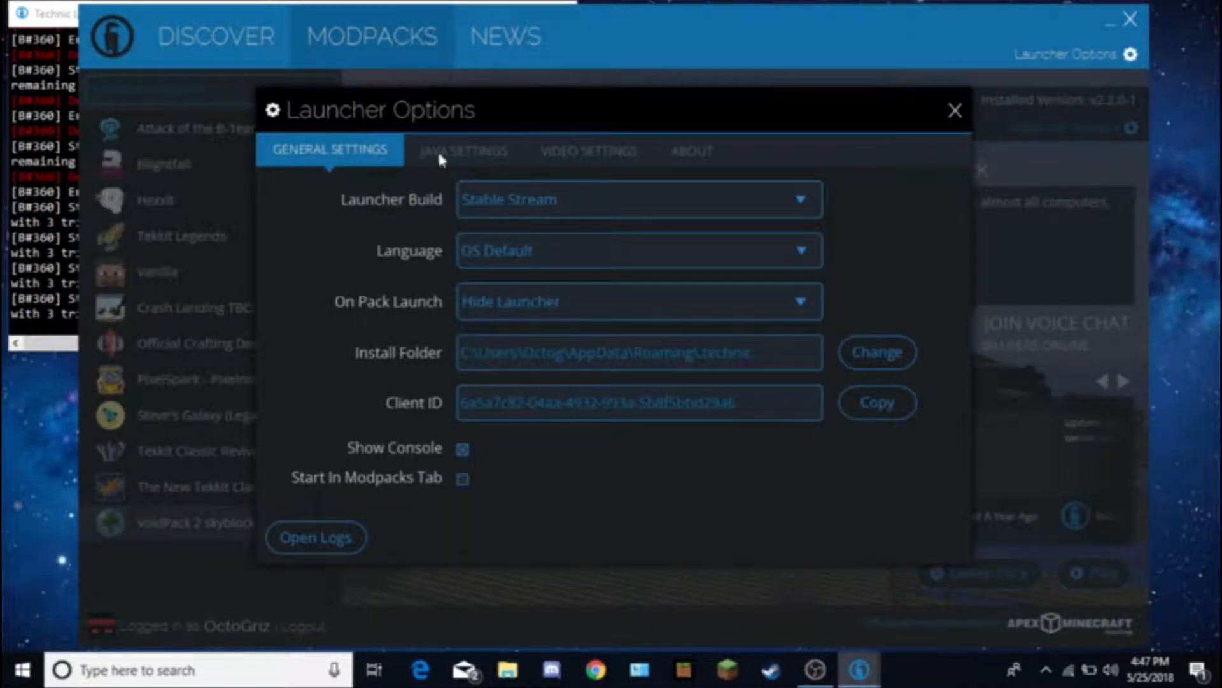
click(462, 150)
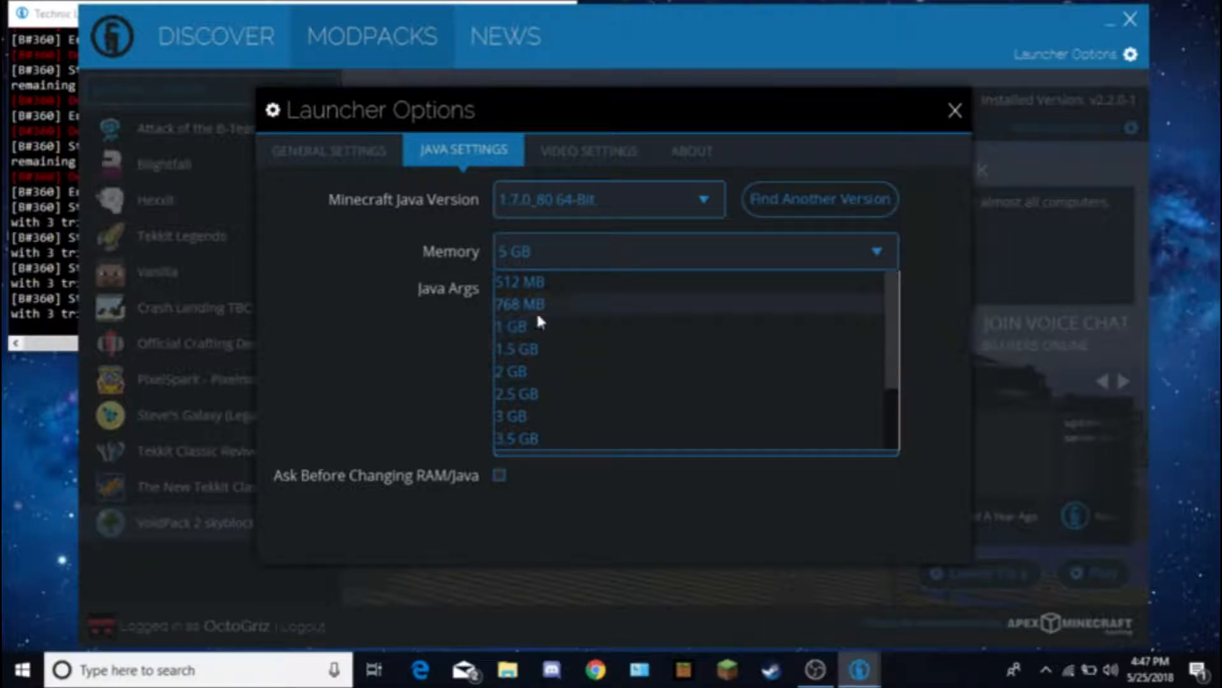
scroll(down, 3)
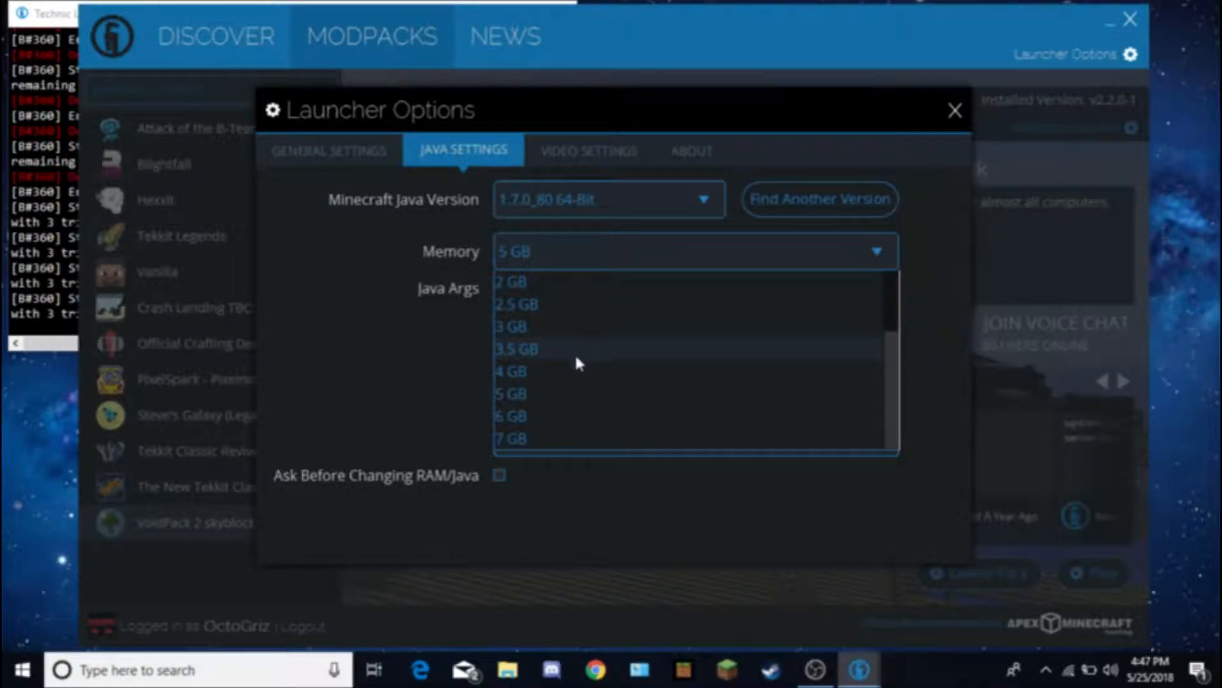
mouse_move(550, 322)
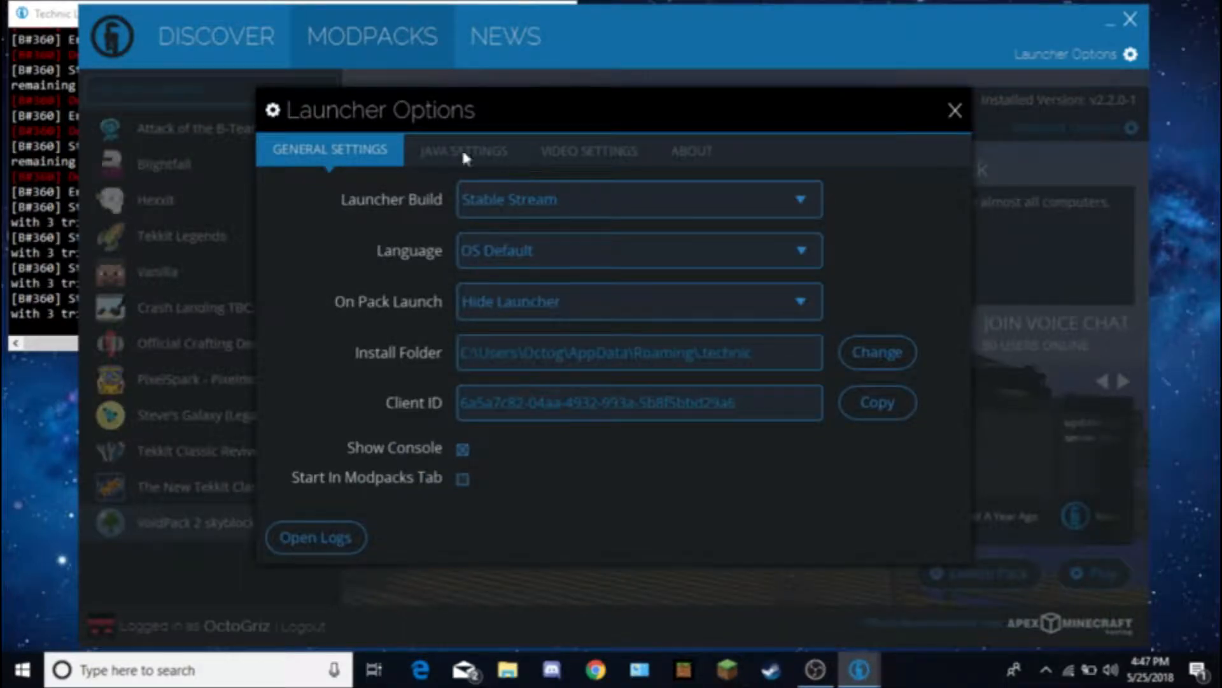
click(463, 150)
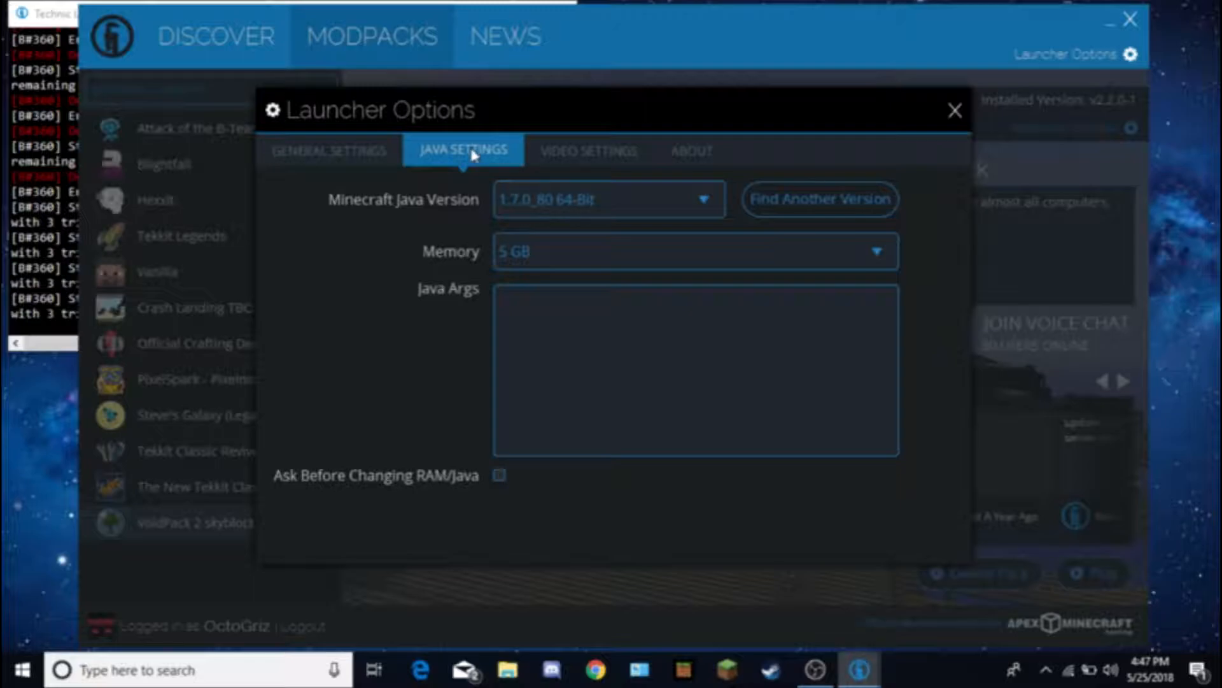
mouse_move(725, 218)
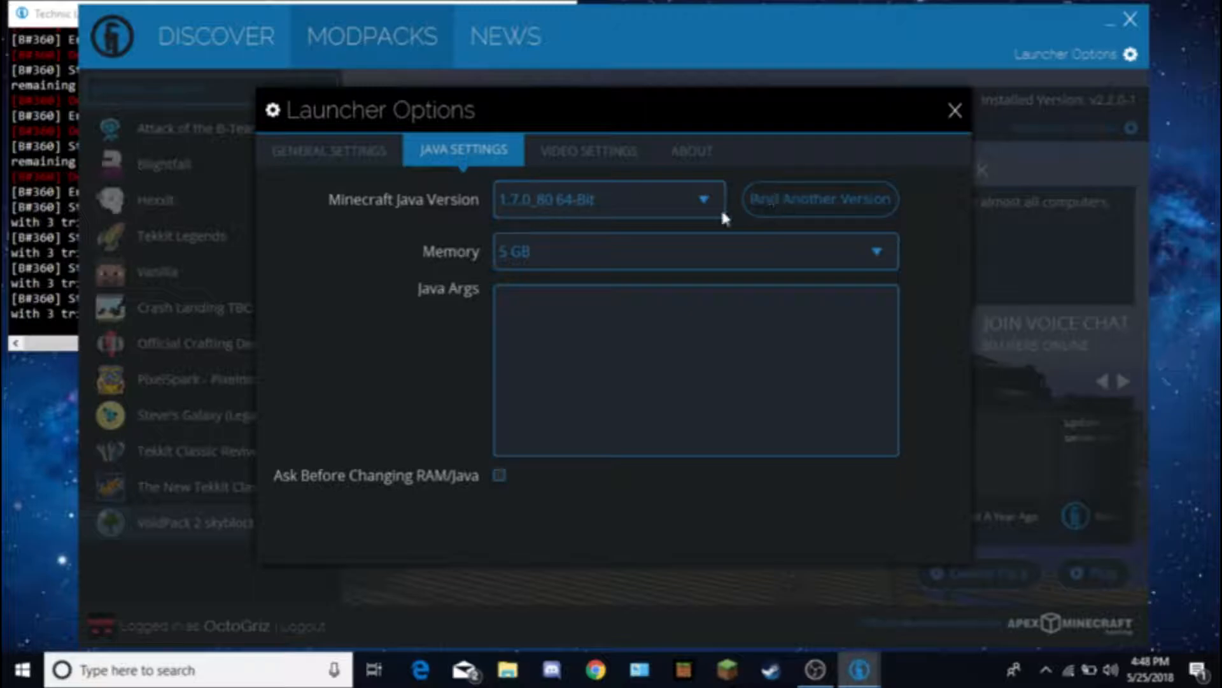
click(609, 198)
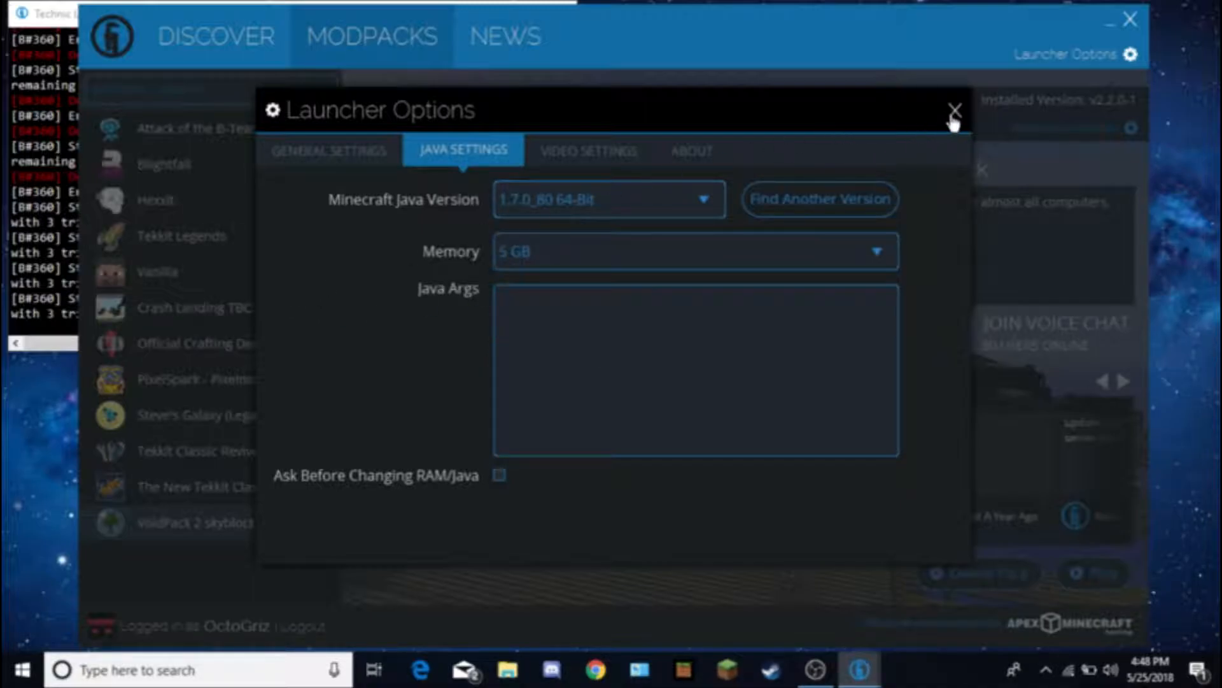
click(954, 109)
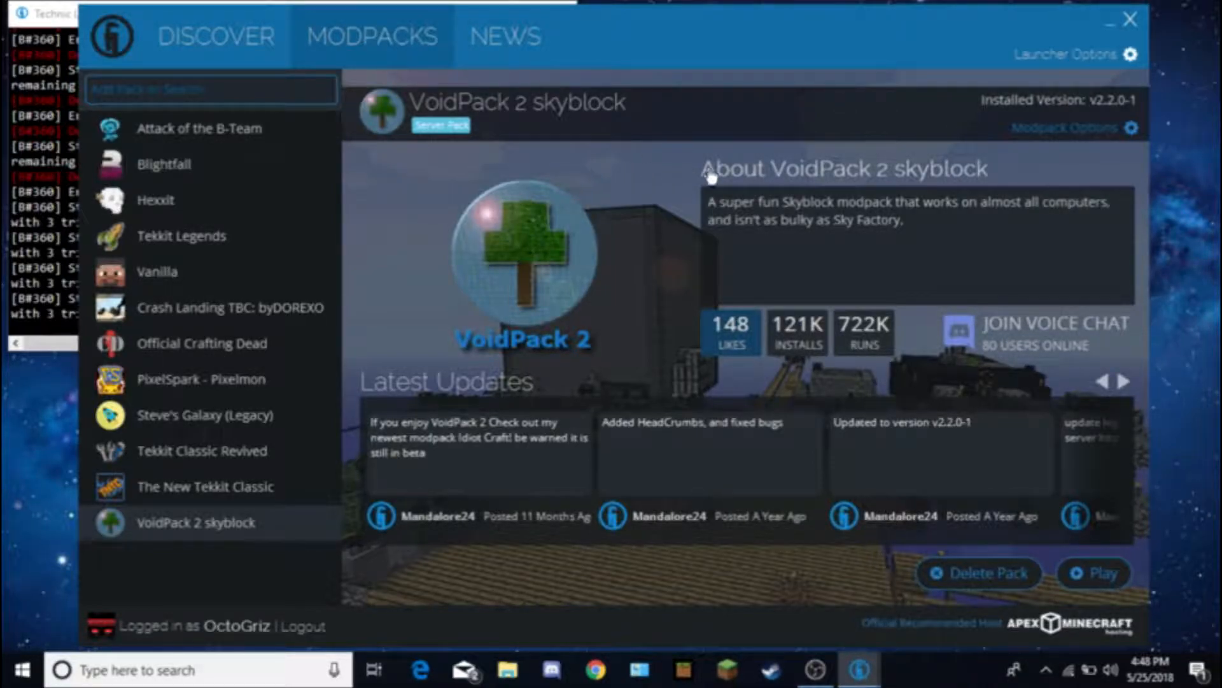
mouse_move(636, 217)
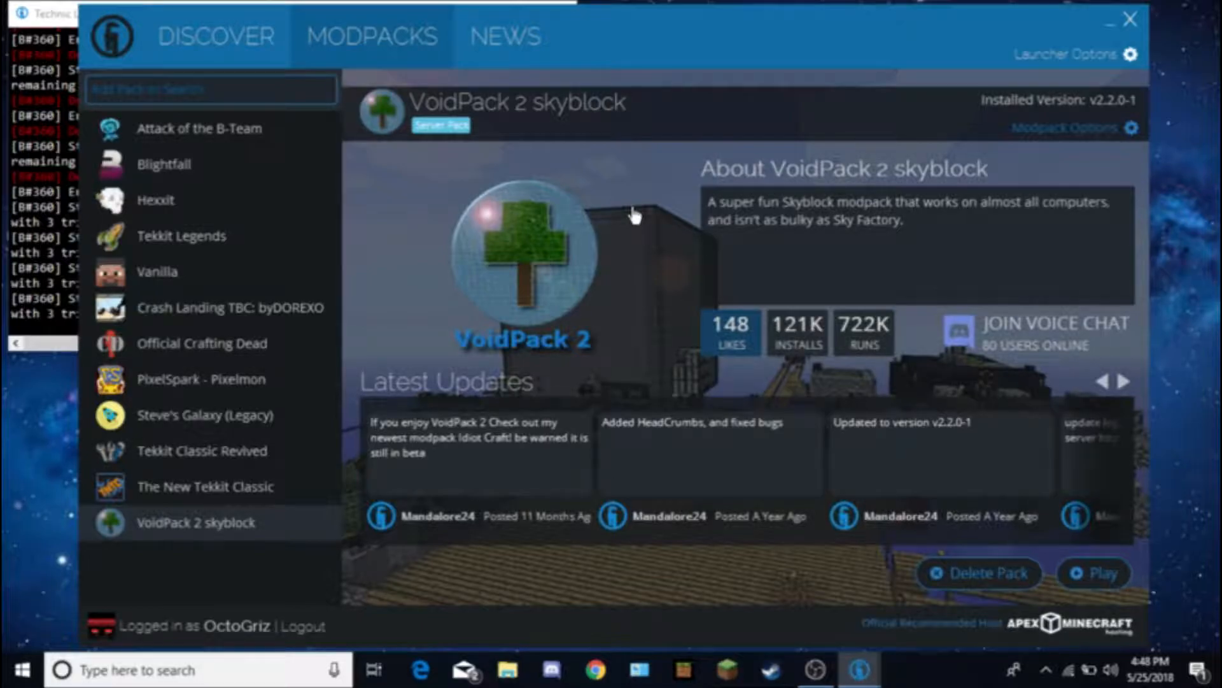
mouse_move(751, 291)
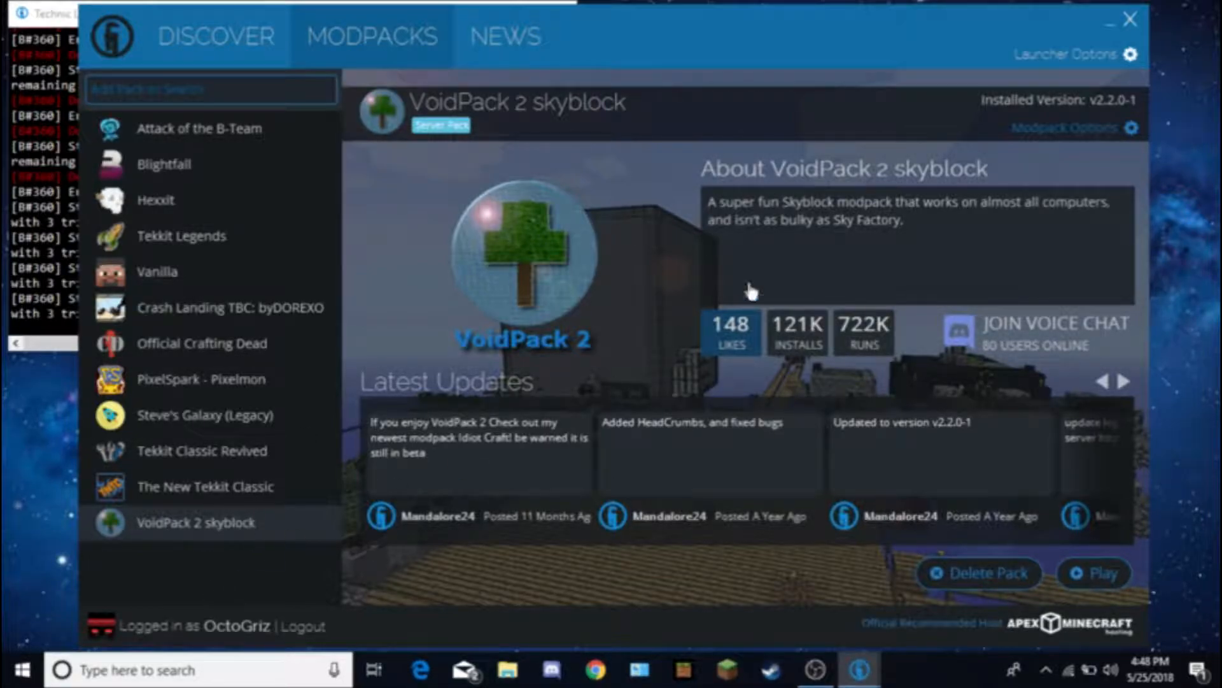
mouse_move(1097, 133)
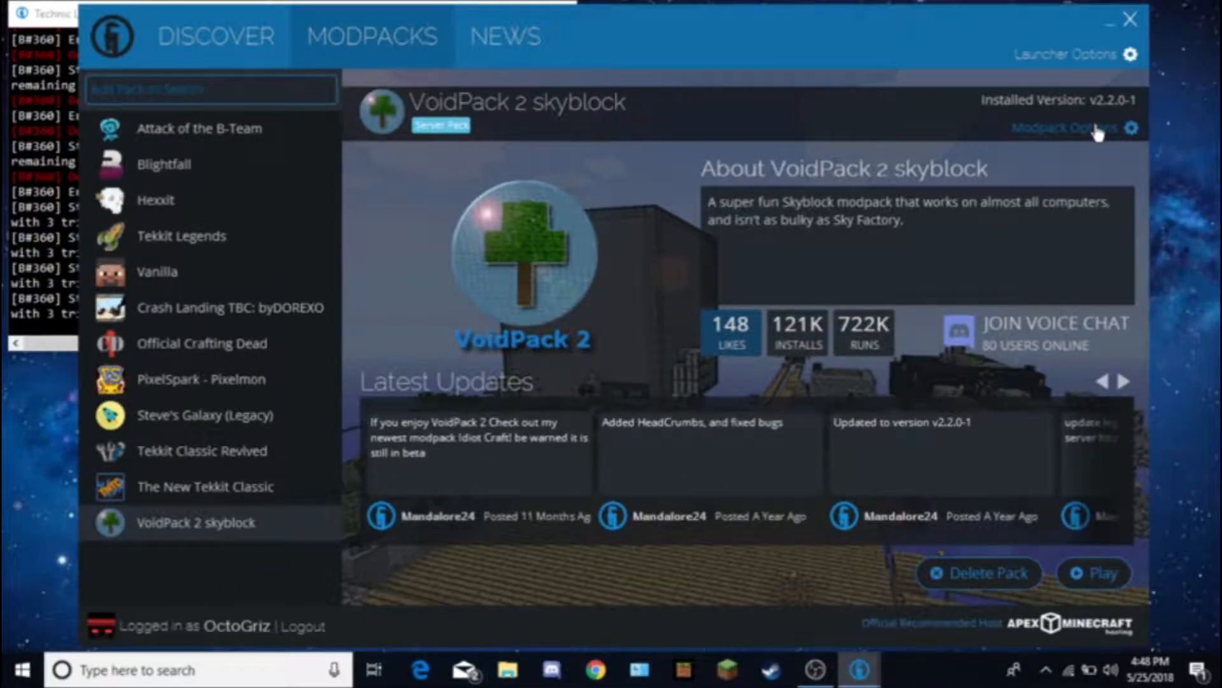
Step: Open, close and reopen the VoidPack 2 skyblock Modpack Options dialog, leaving it showing
click(1062, 127)
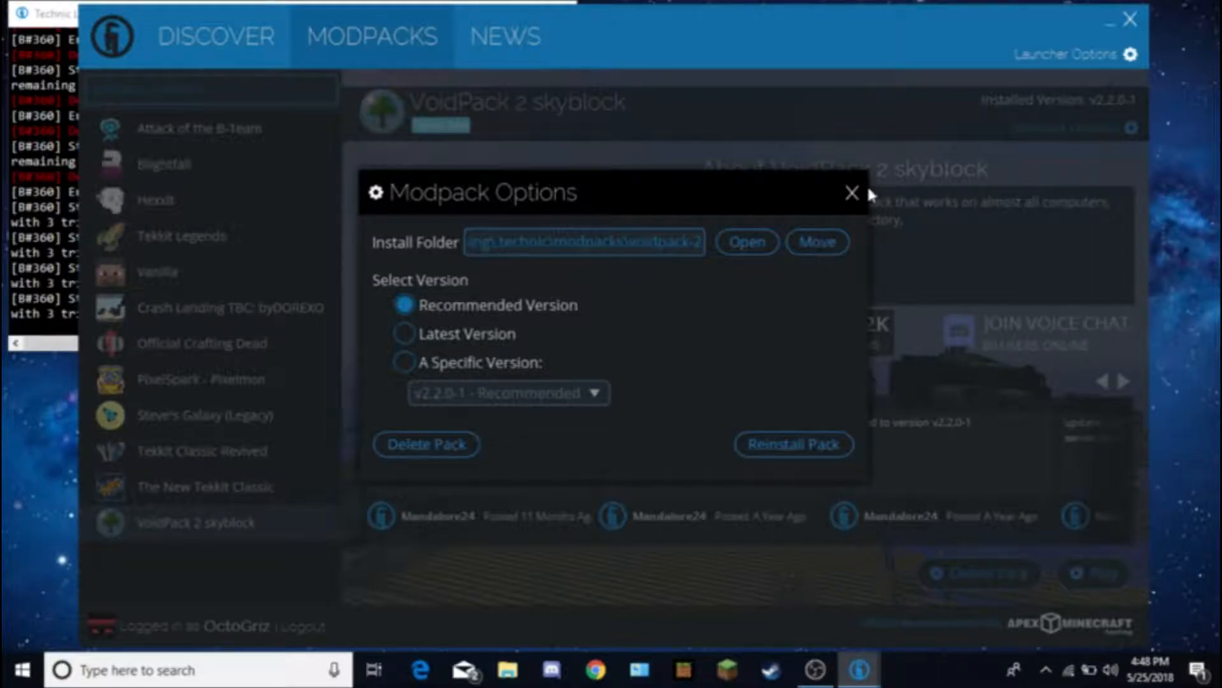
click(851, 193)
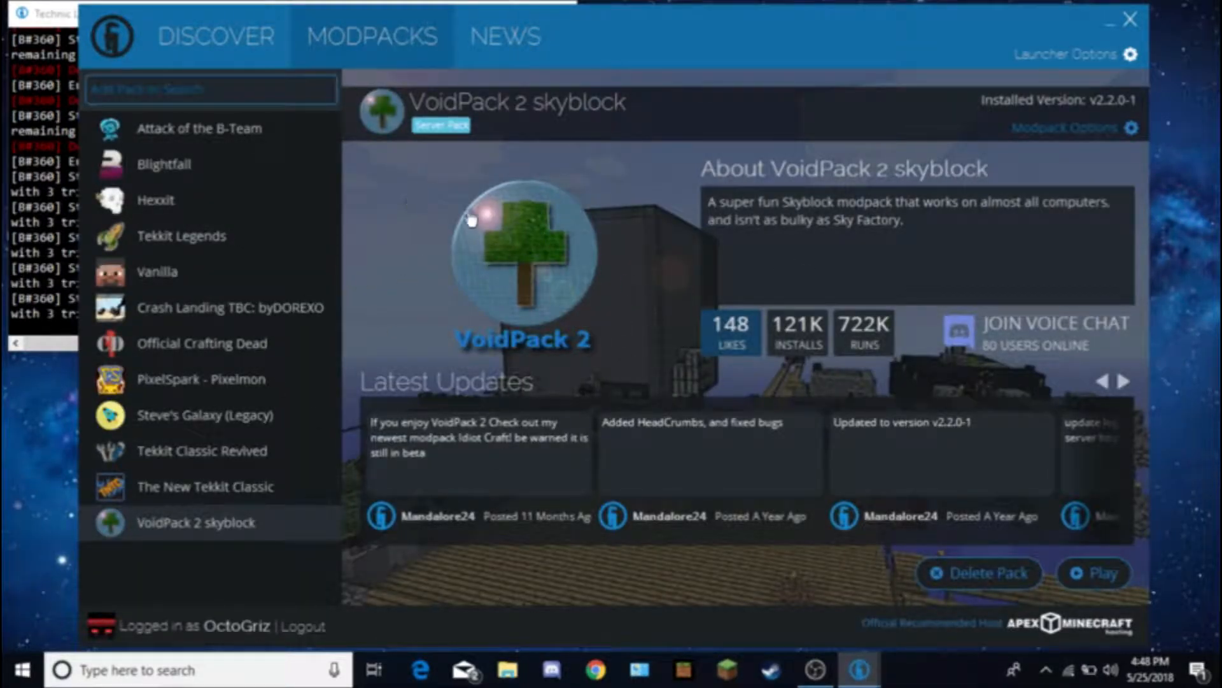
mouse_move(1083, 144)
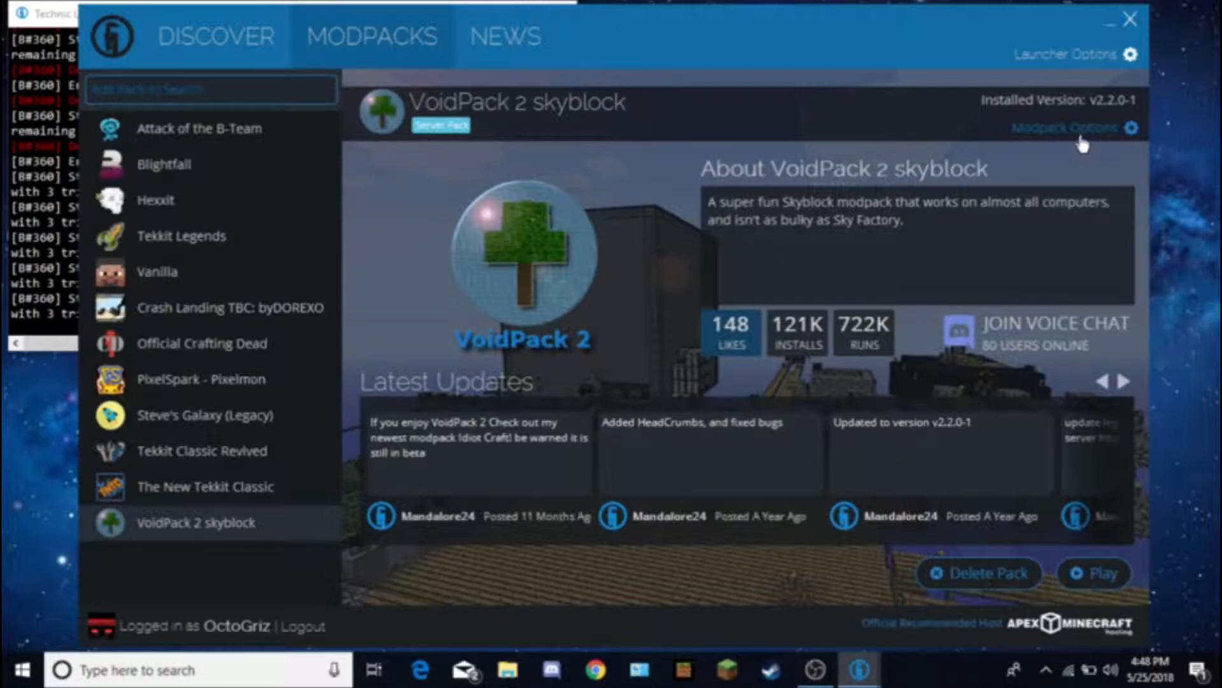
click(1066, 127)
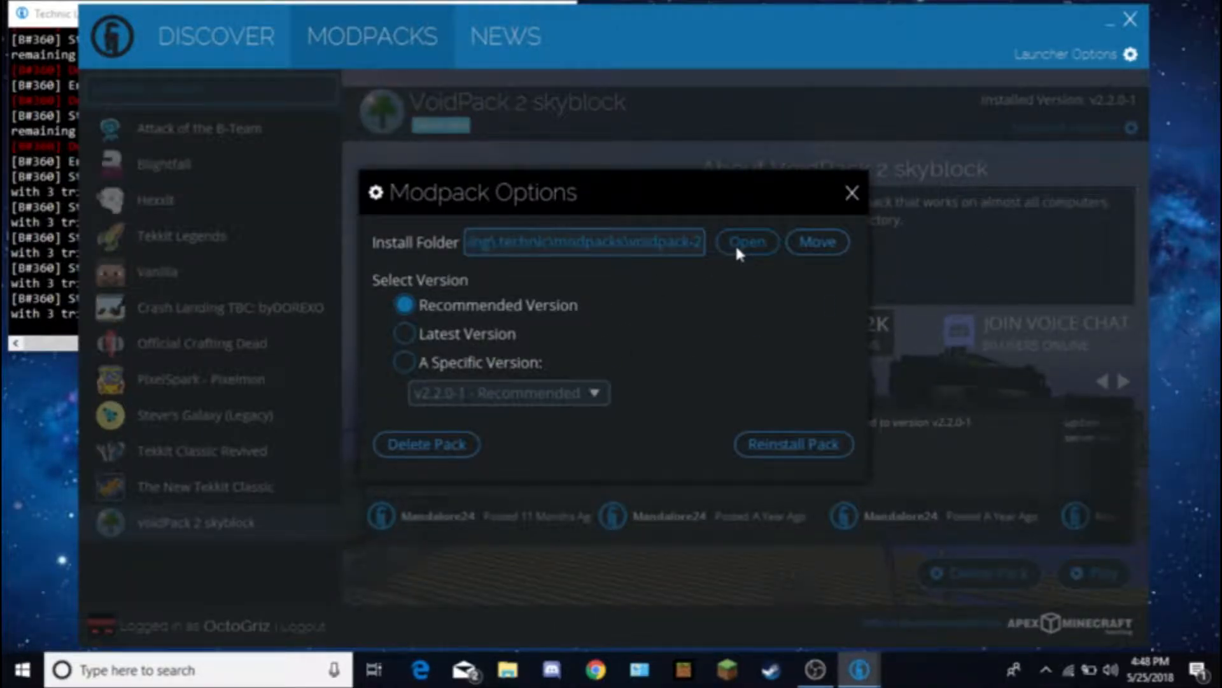
click(851, 192)
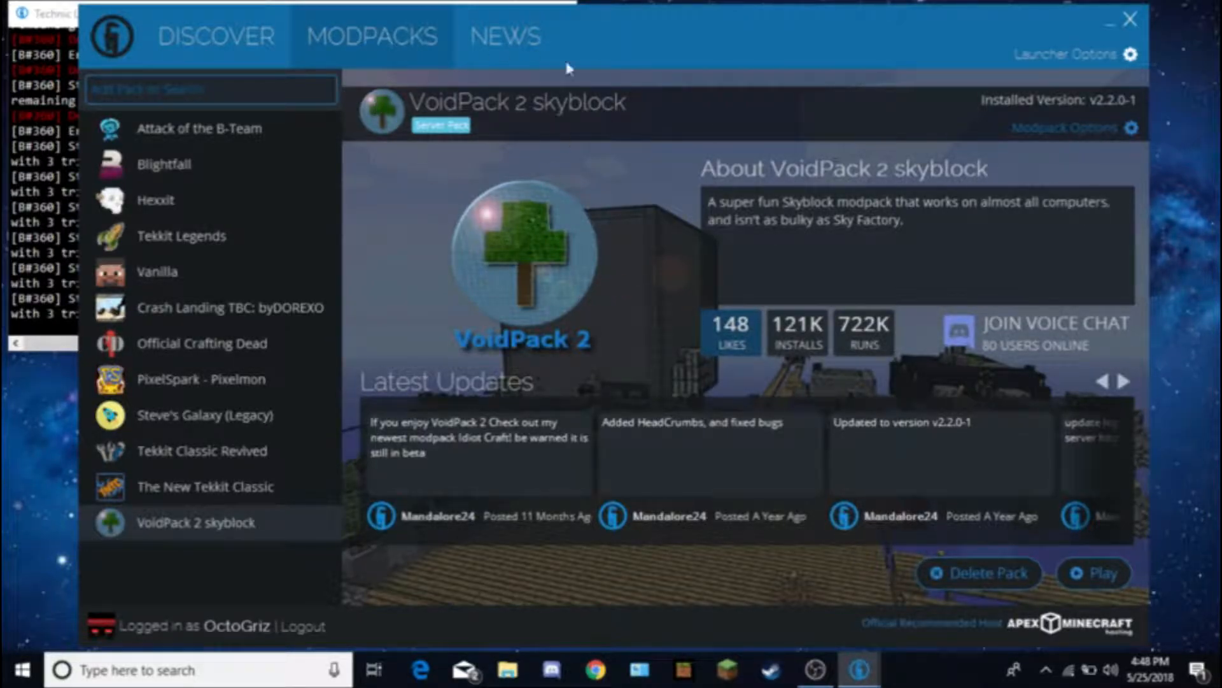
mouse_move(1084, 139)
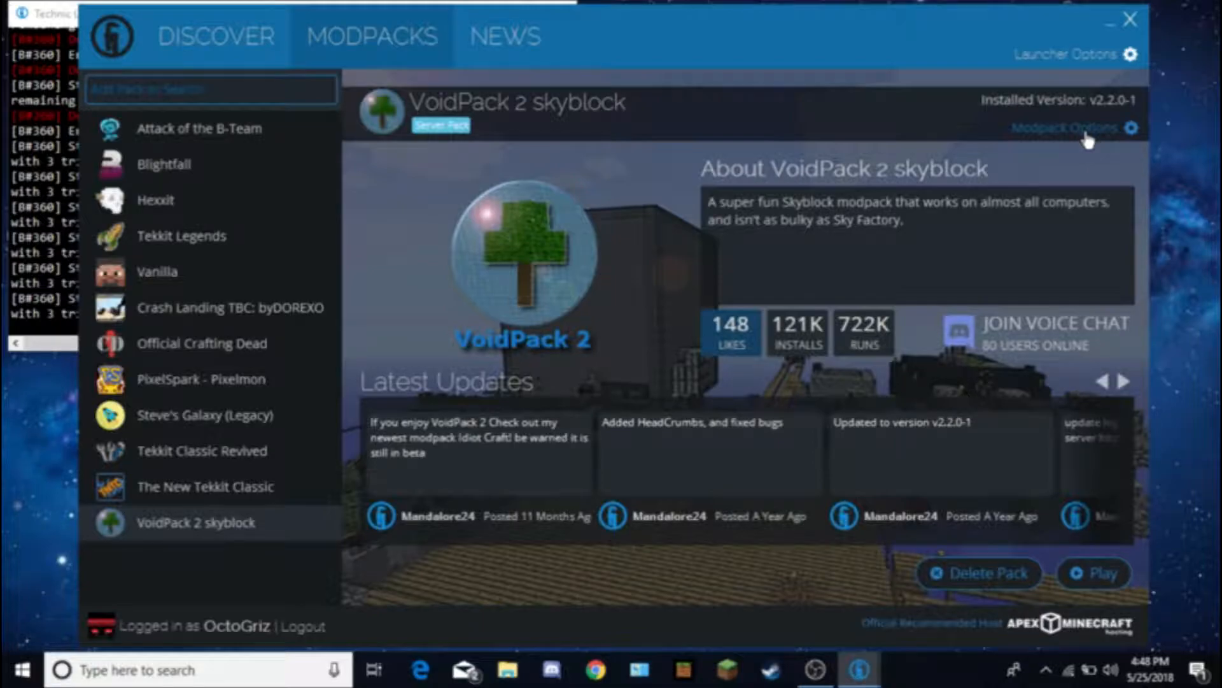
click(1067, 127)
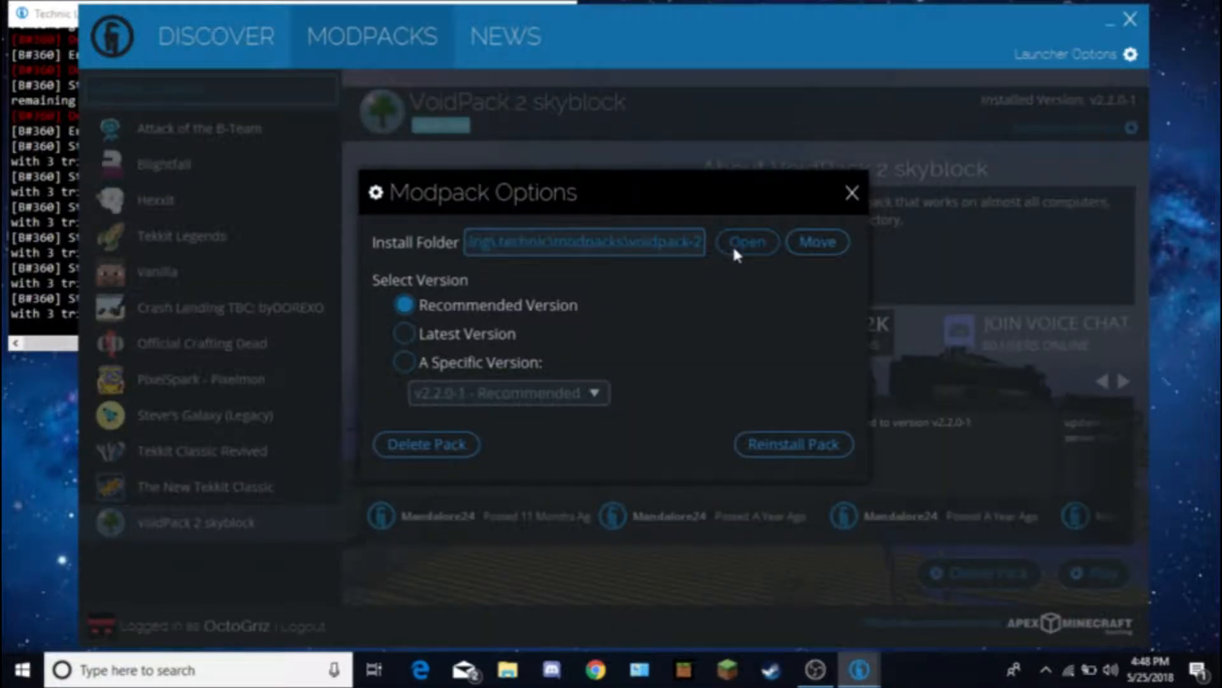
Step: Open the voidpack-2 install folder's config subfolder and select treeGrowingSimulator.cfg
click(745, 242)
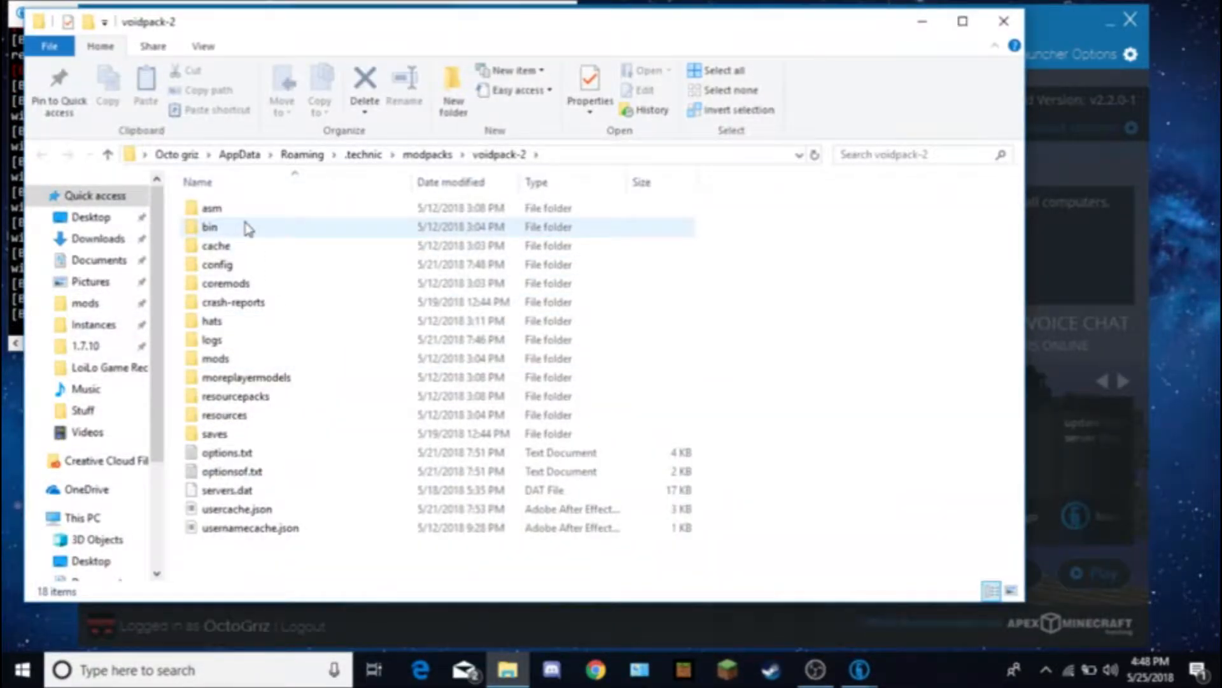
double_click(217, 264)
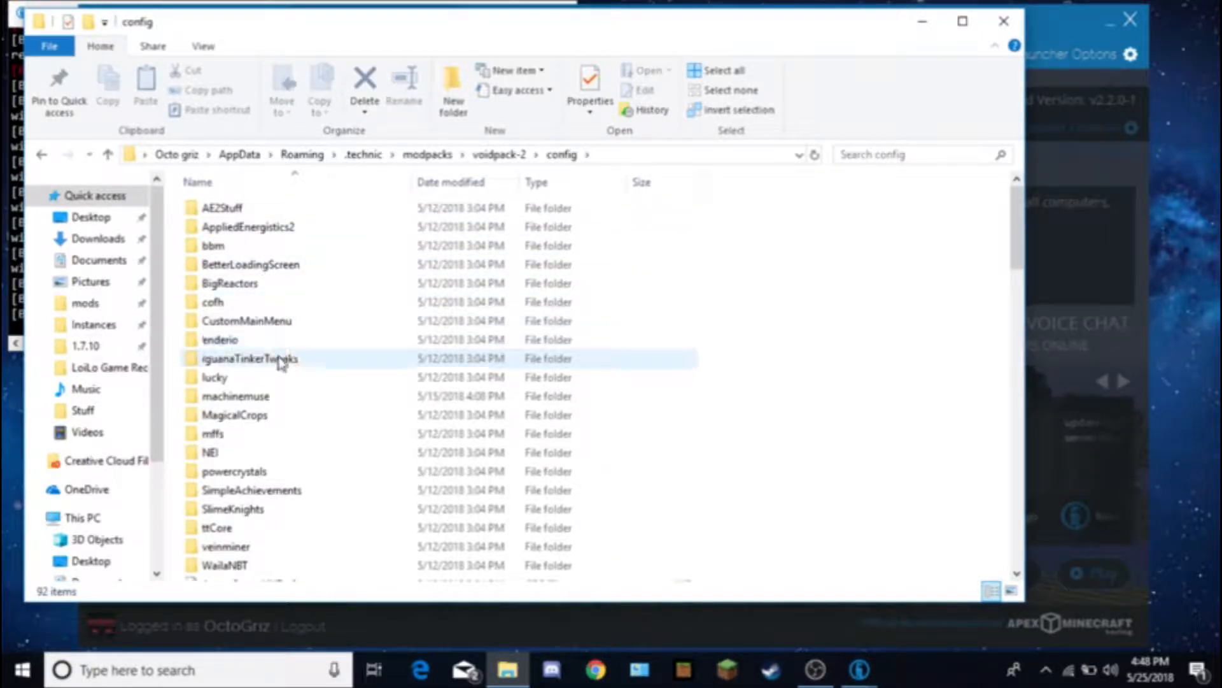
scroll(down, 3)
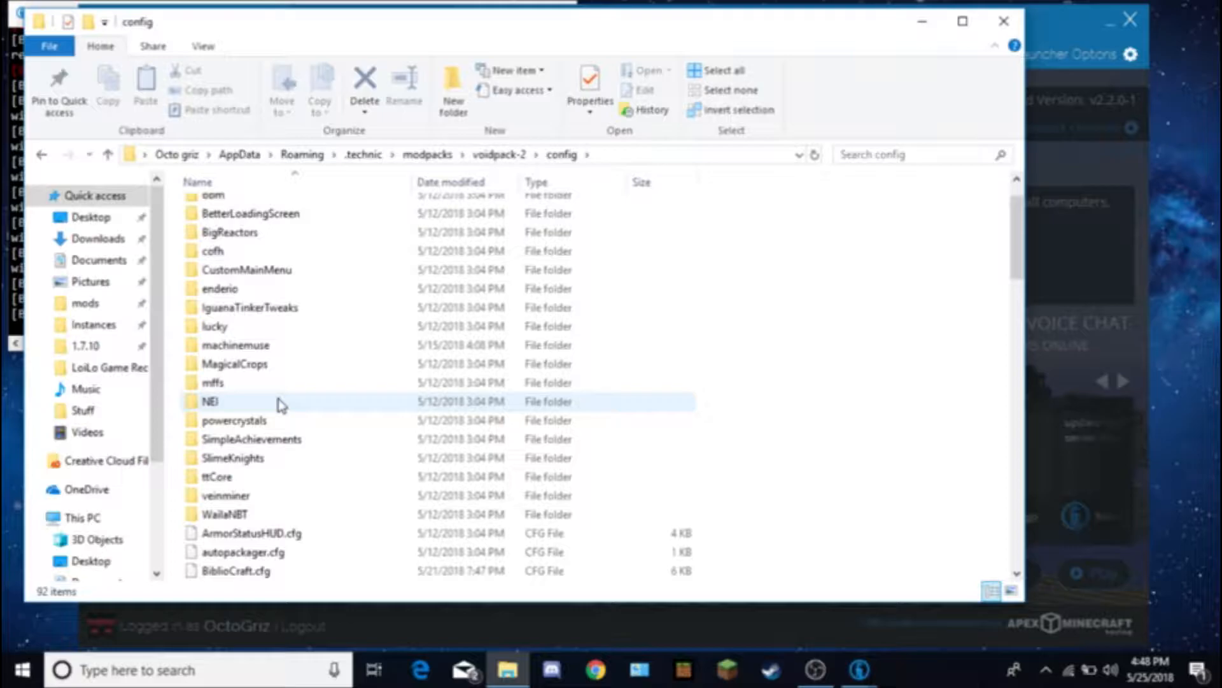
scroll(down, 3)
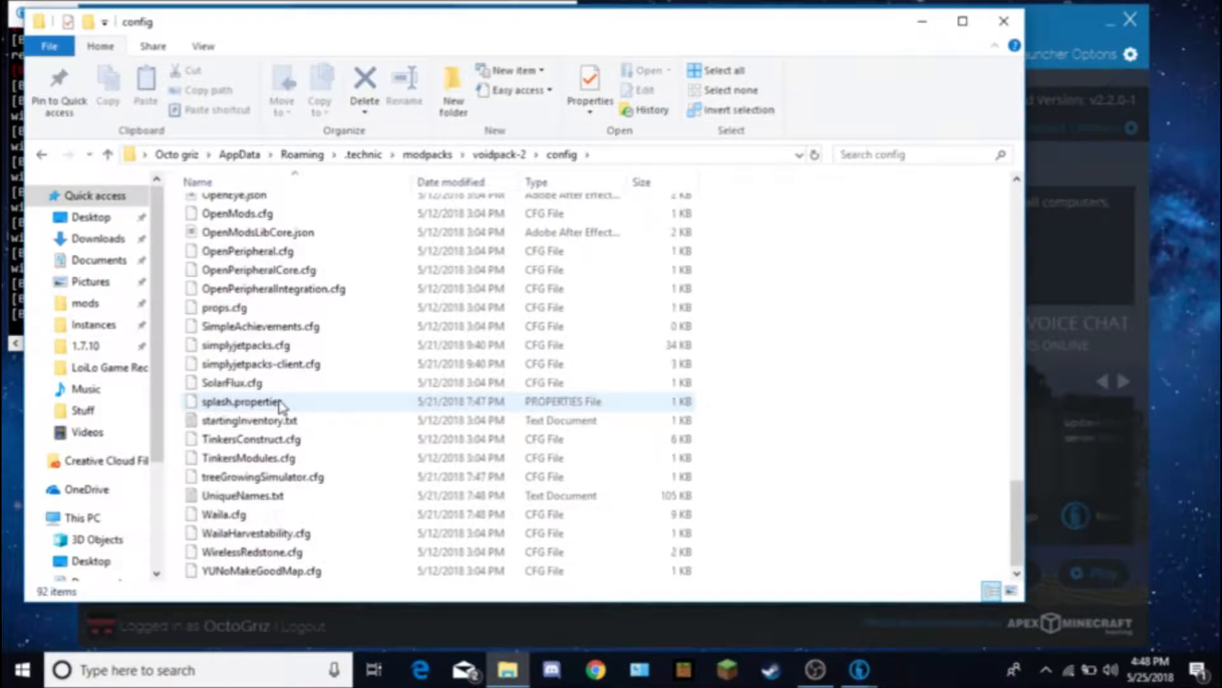
click(262, 476)
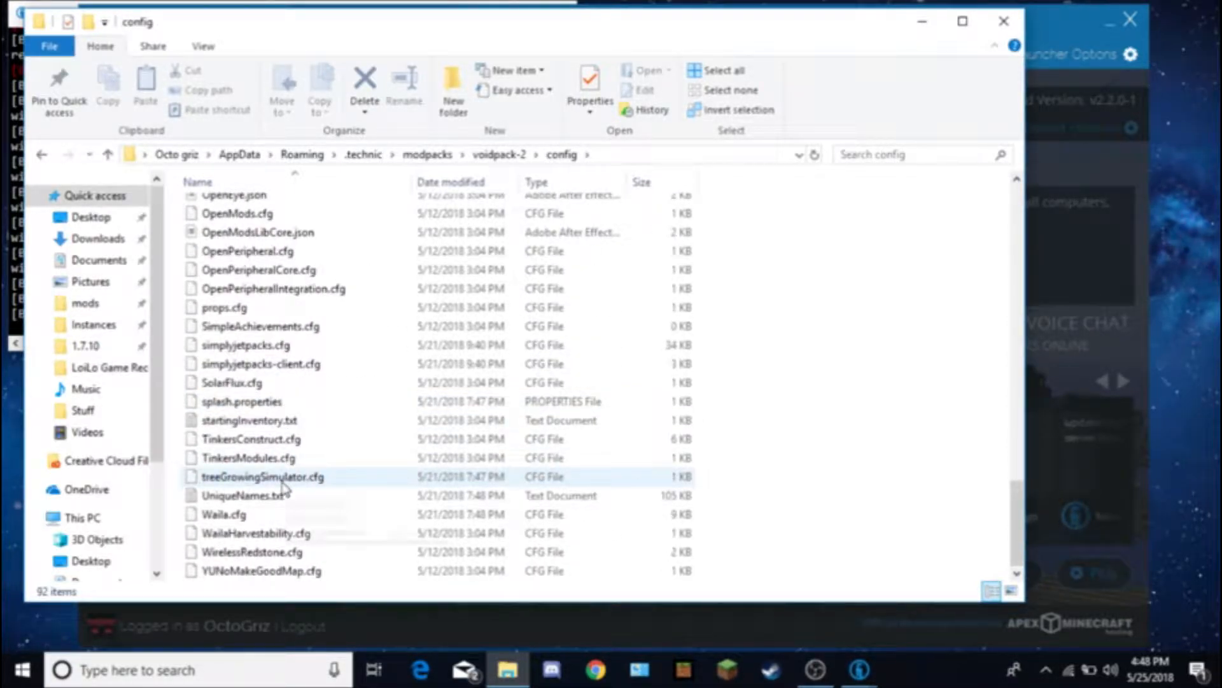
Step: Bring up and dismiss the right-click menu for treeGrowingSimulator.cfg twice
right_click(265, 476)
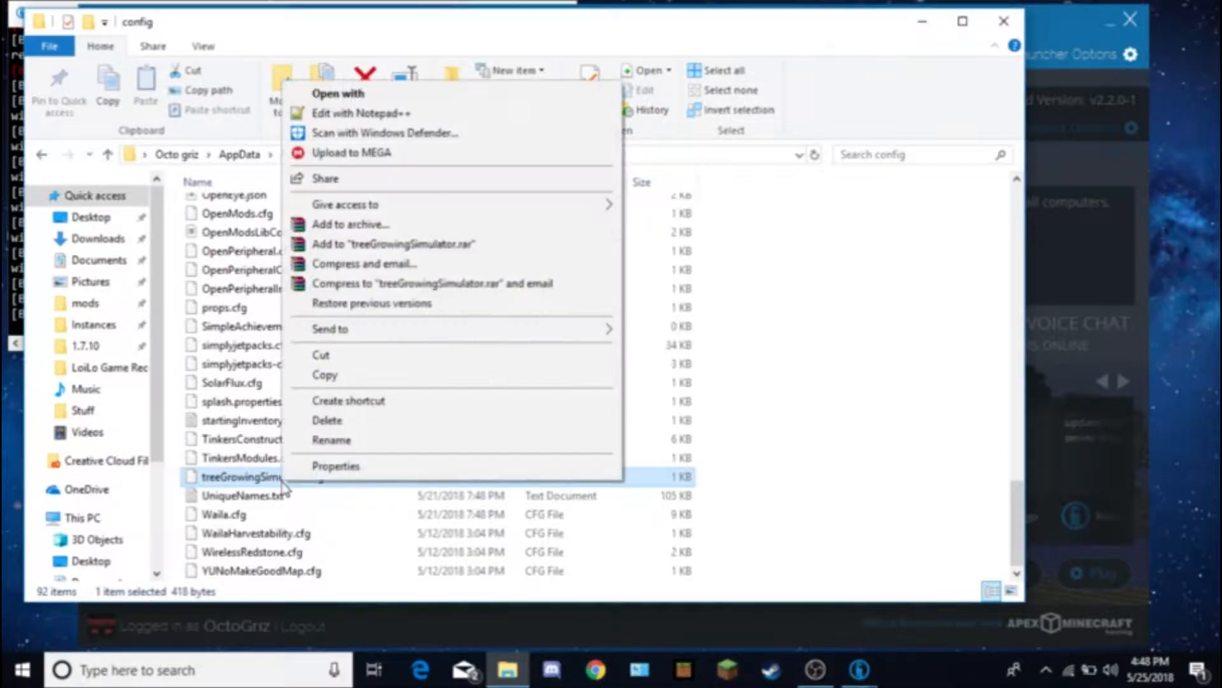
mouse_move(363, 113)
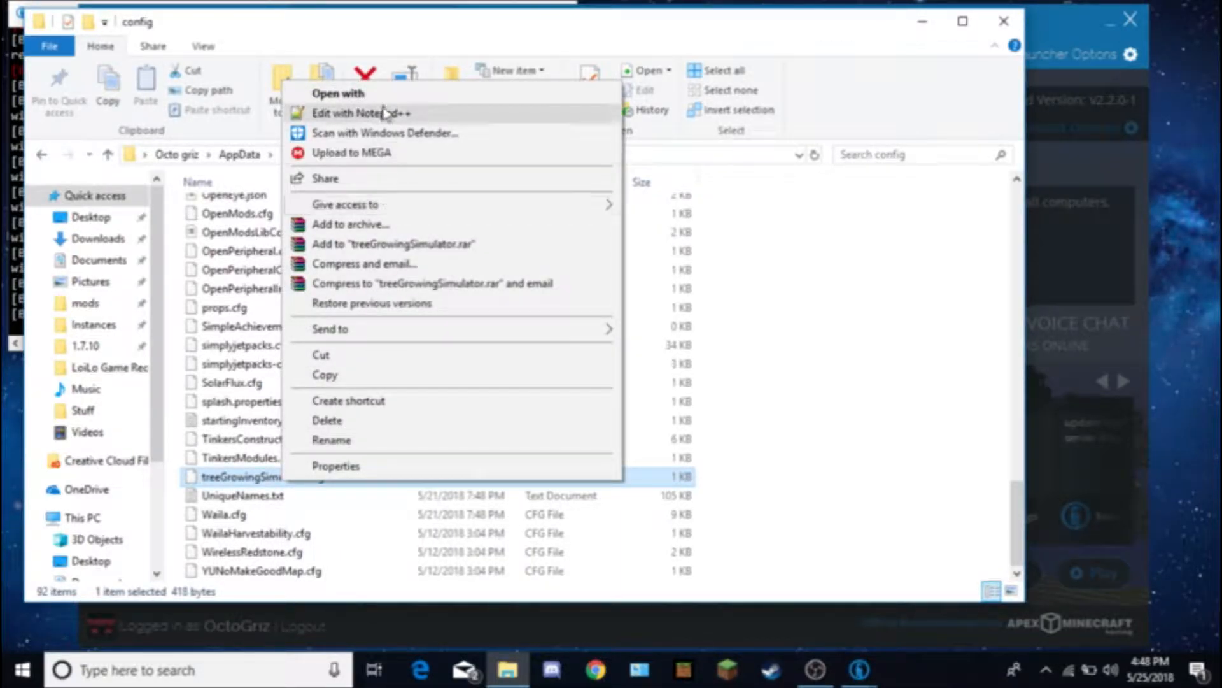
mouse_move(399, 141)
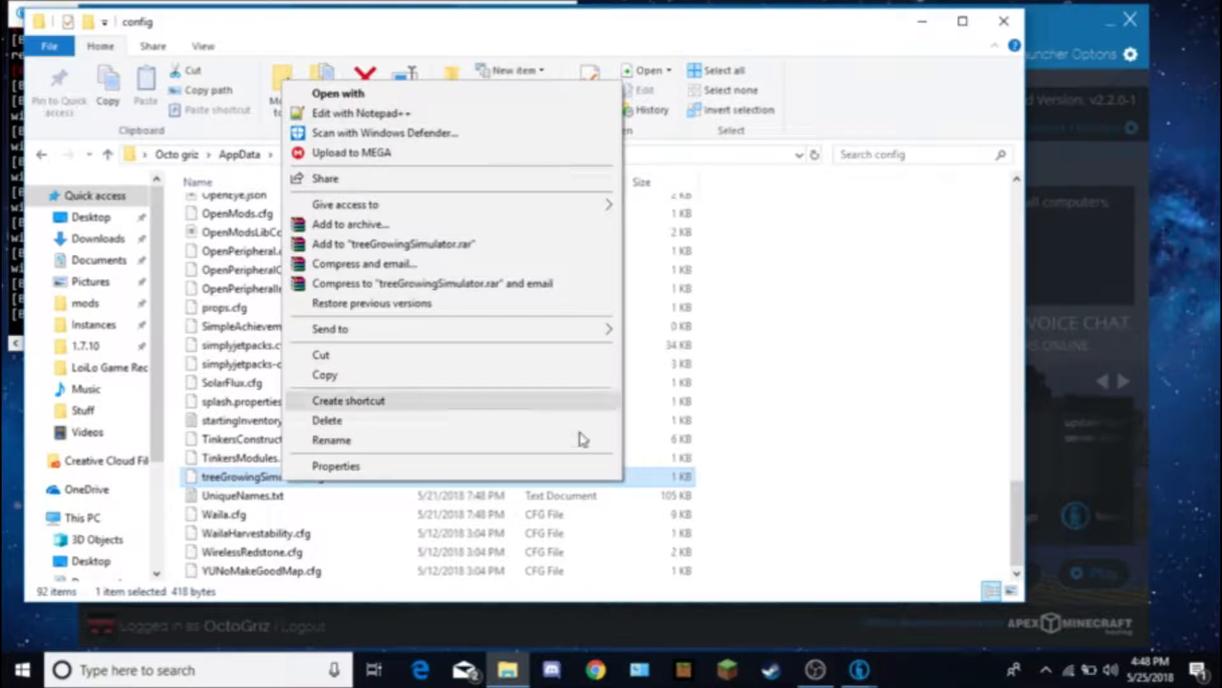
click(335, 446)
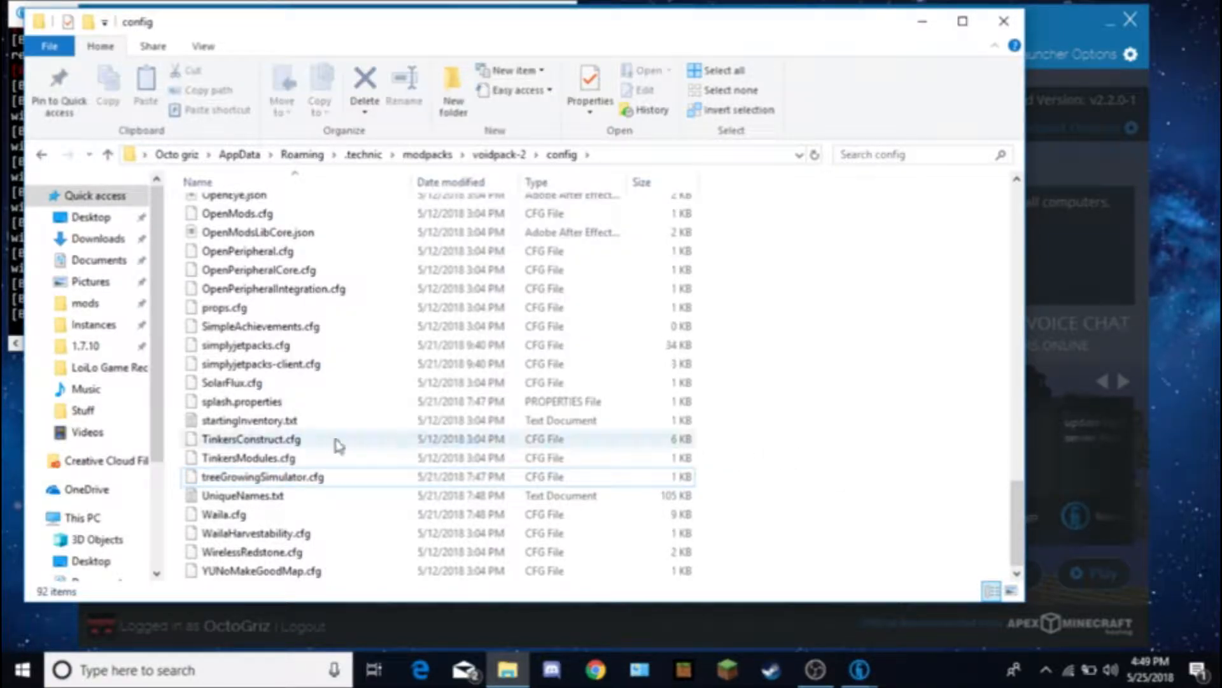
right_click(262, 476)
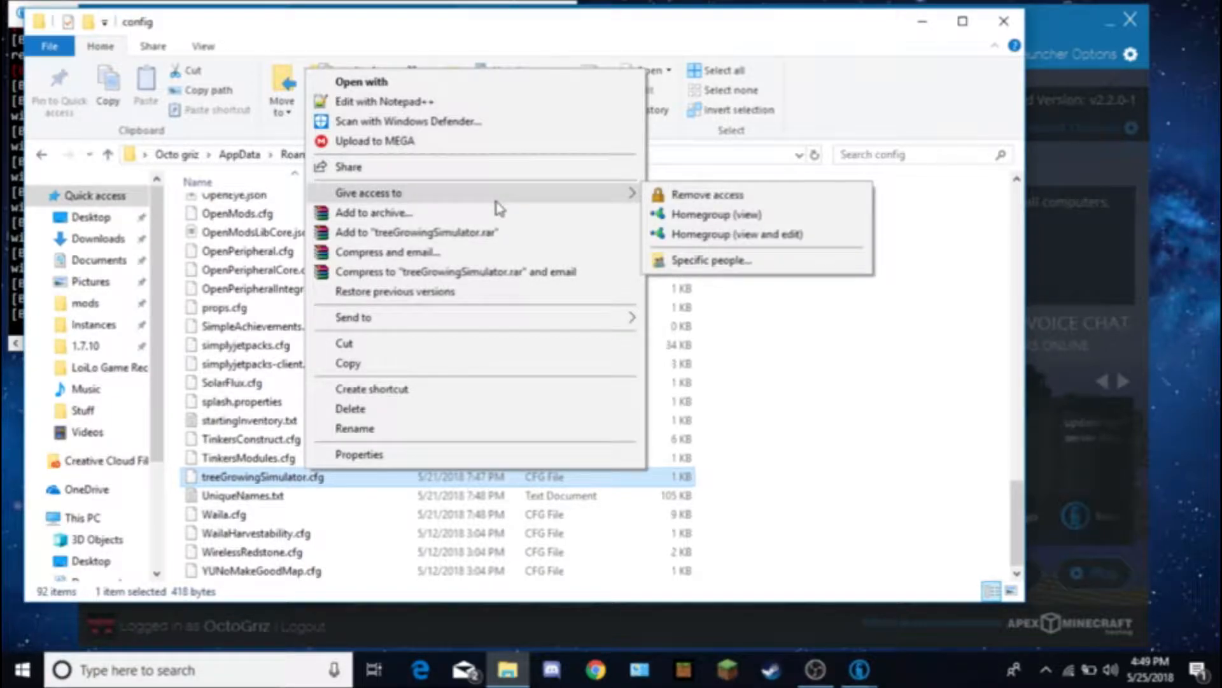
click(383, 102)
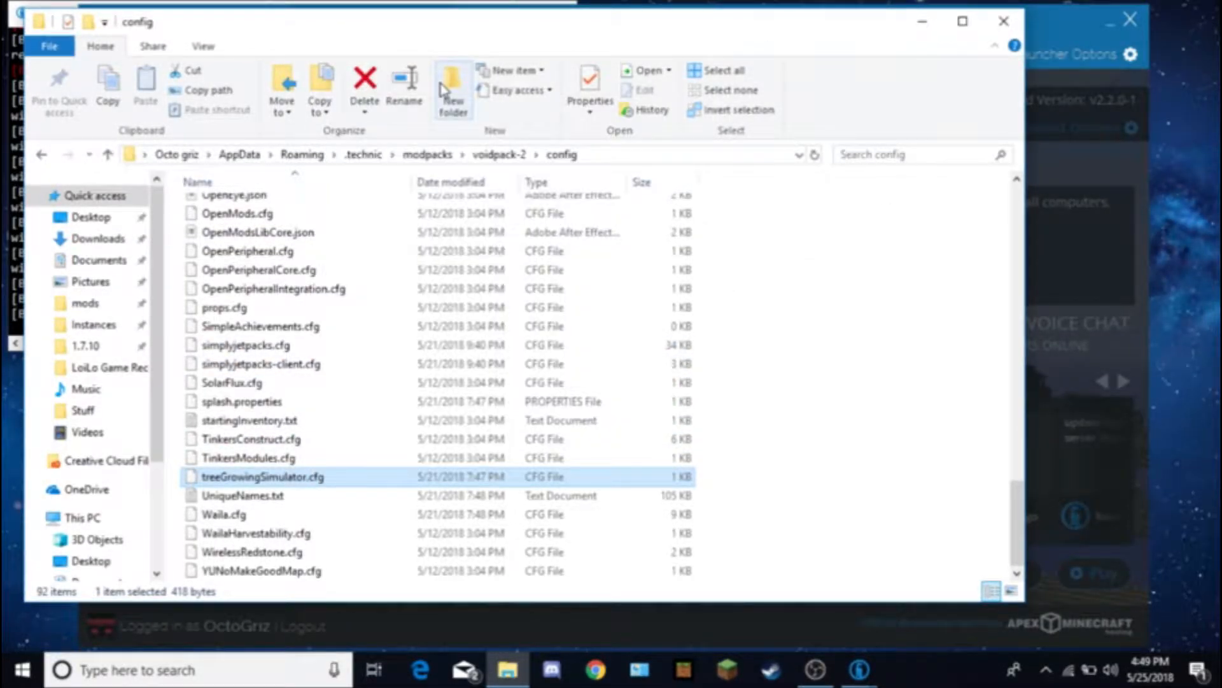
Step: Open treeGrowingSimulator.cfg with Notepad chosen from More apps
double_click(264, 476)
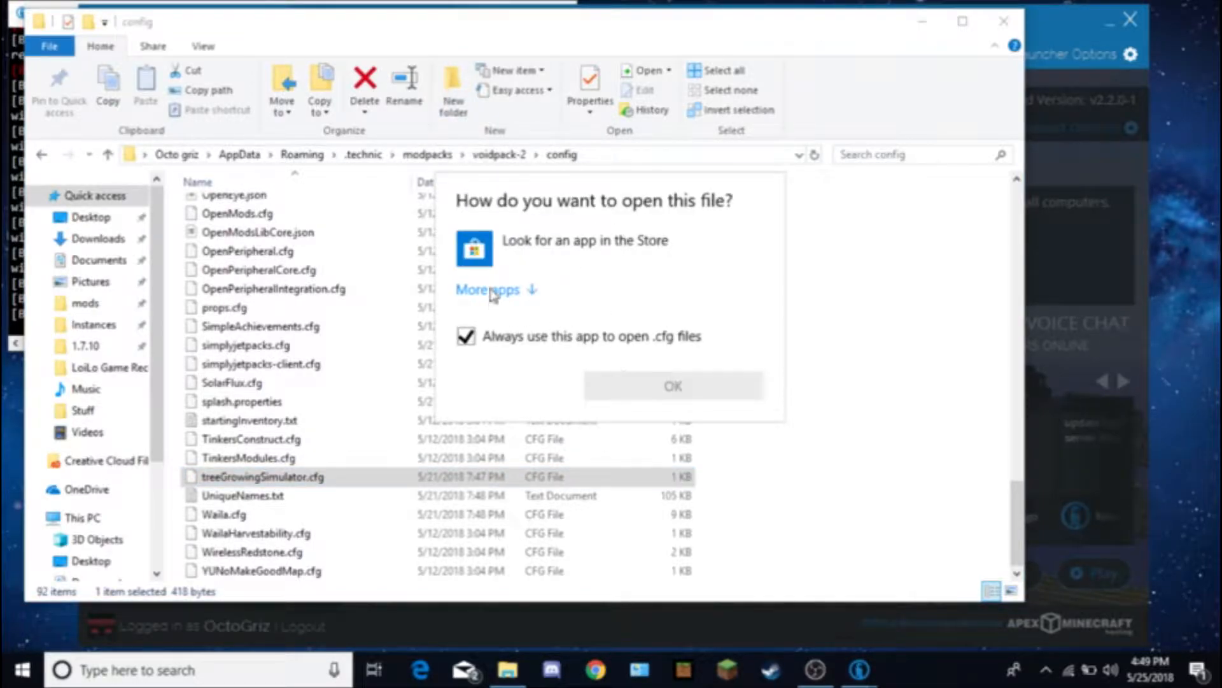
click(488, 289)
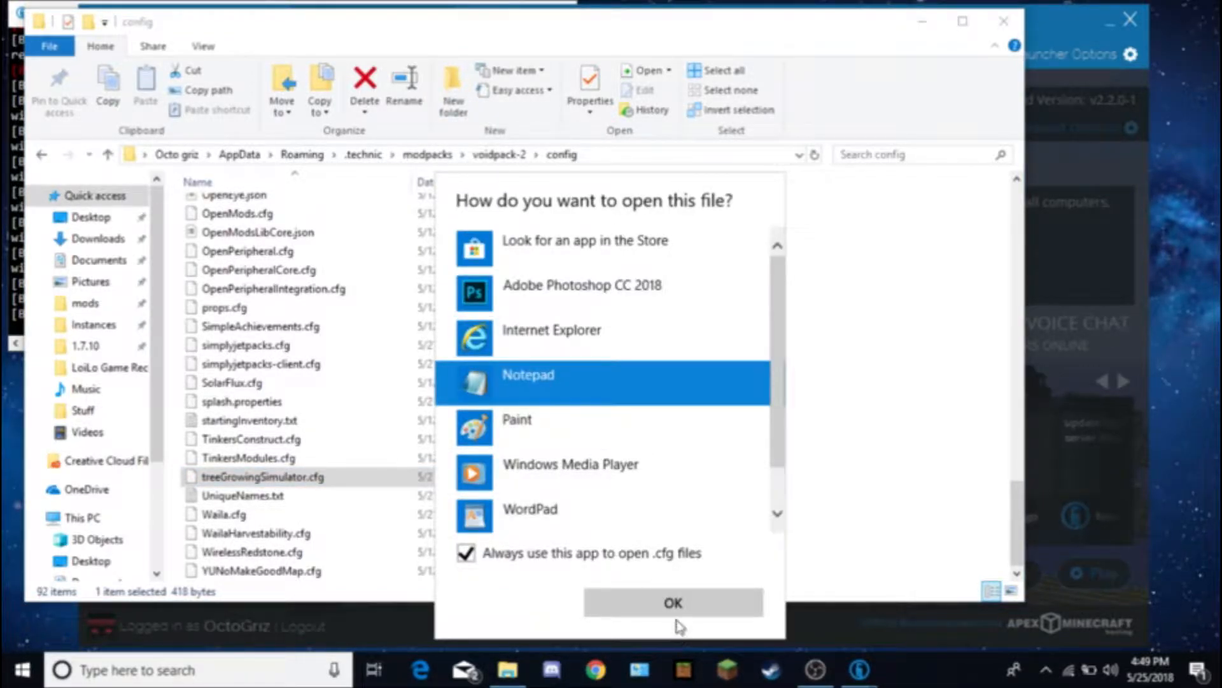
click(672, 602)
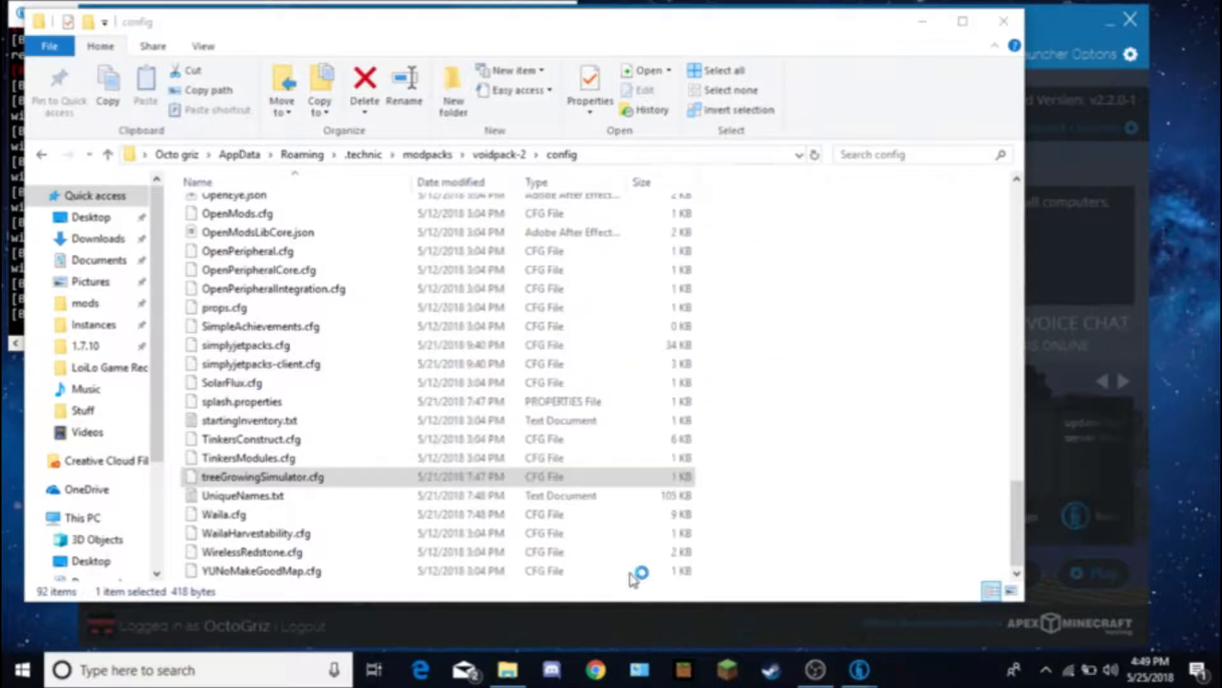
double_click(262, 477)
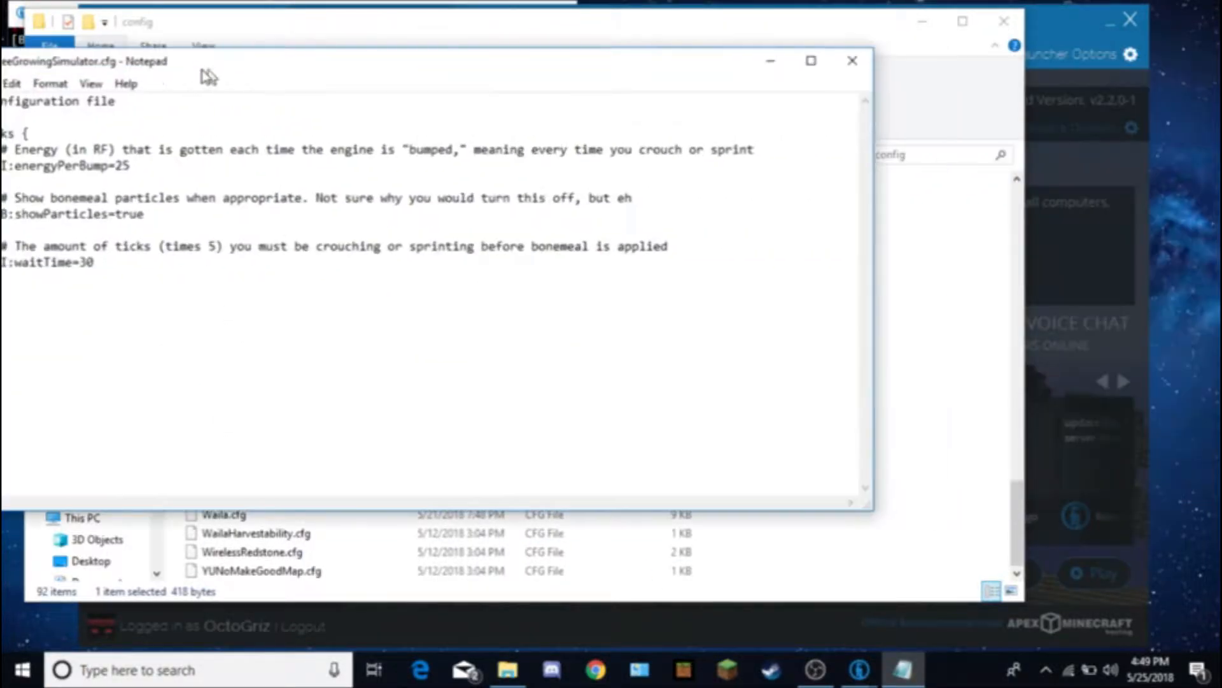
Step: Locate the I:waitTime setting and place the cursor at the end of its value
click(809, 61)
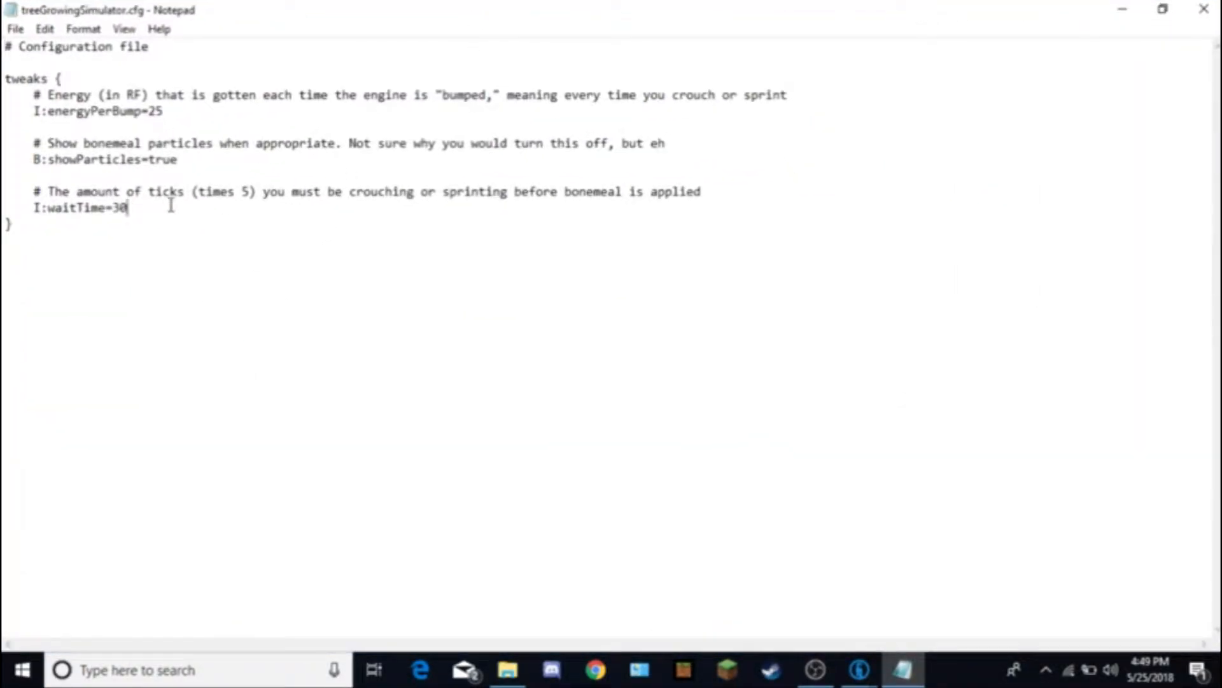
click(164, 111)
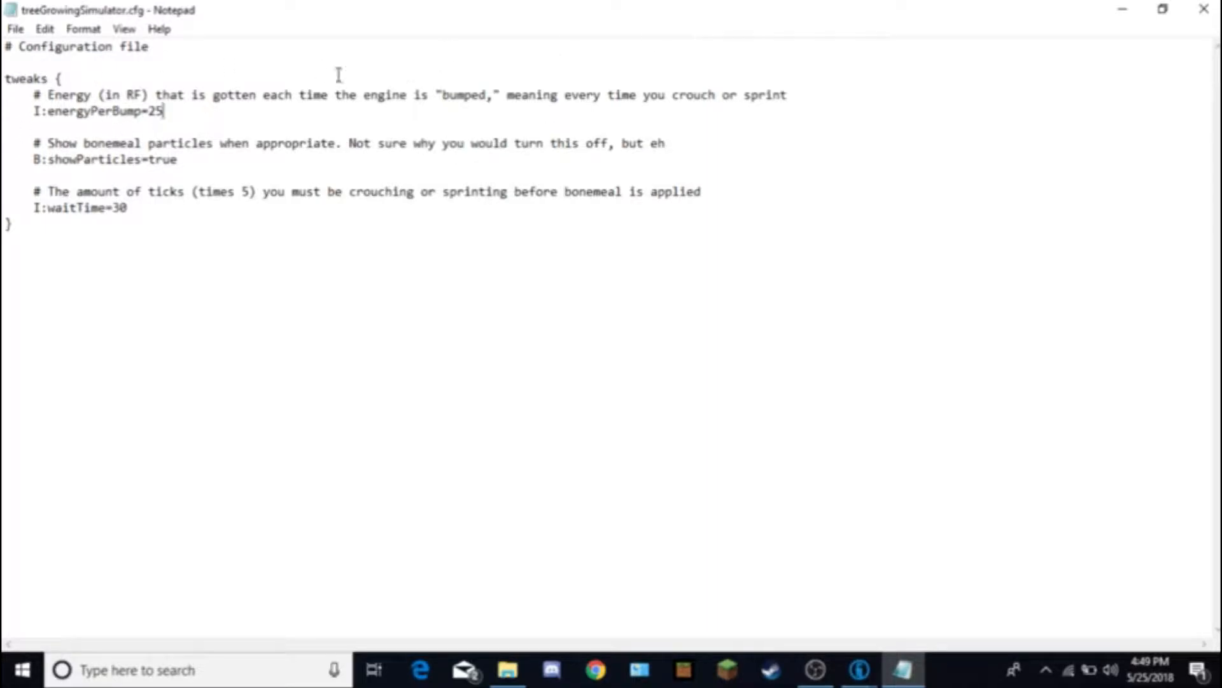
mouse_move(228, 56)
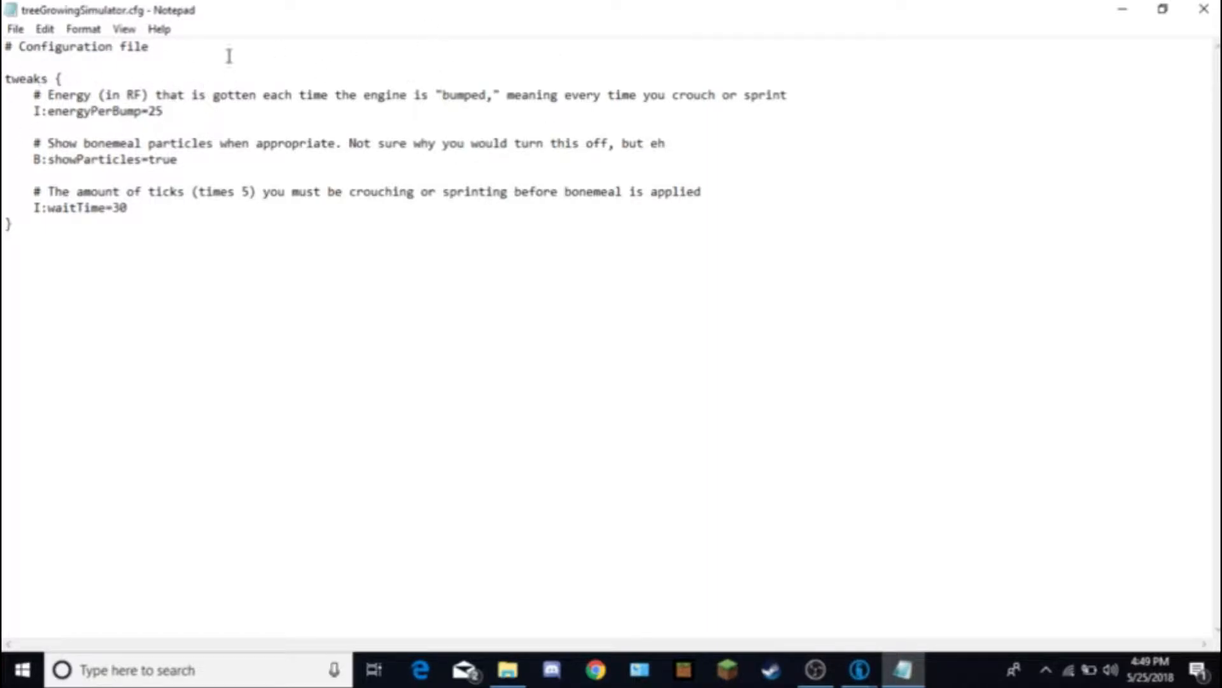
mouse_move(472, 59)
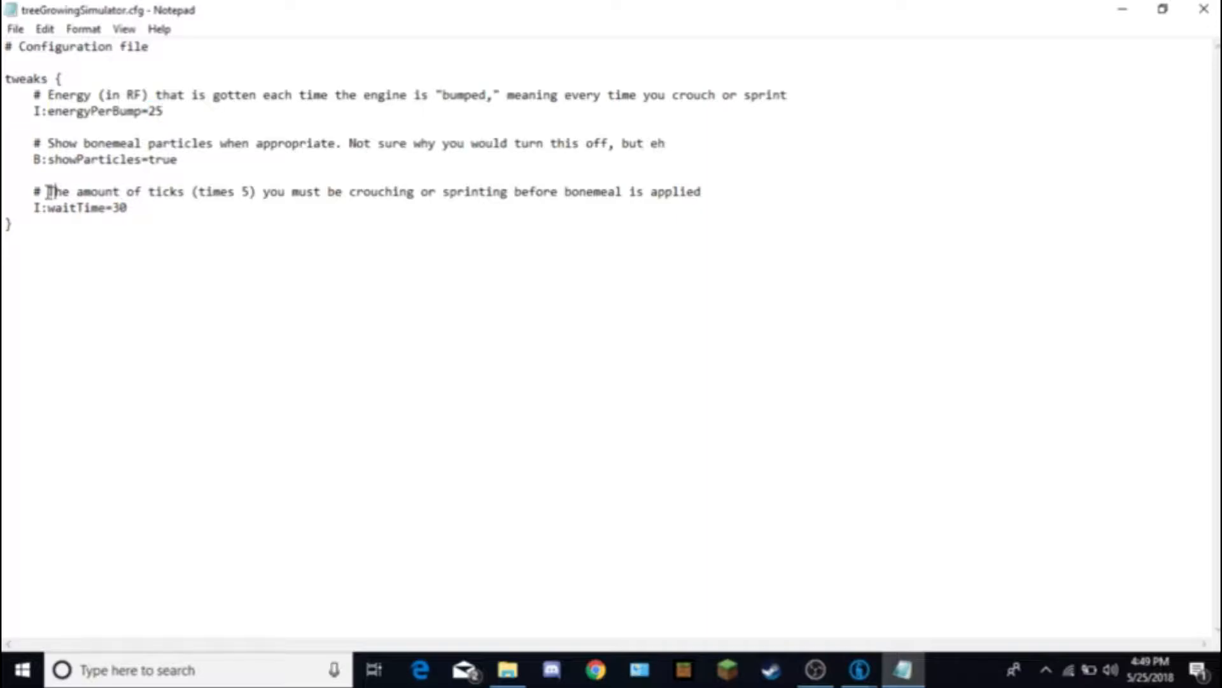
drag(47, 190, 125, 208)
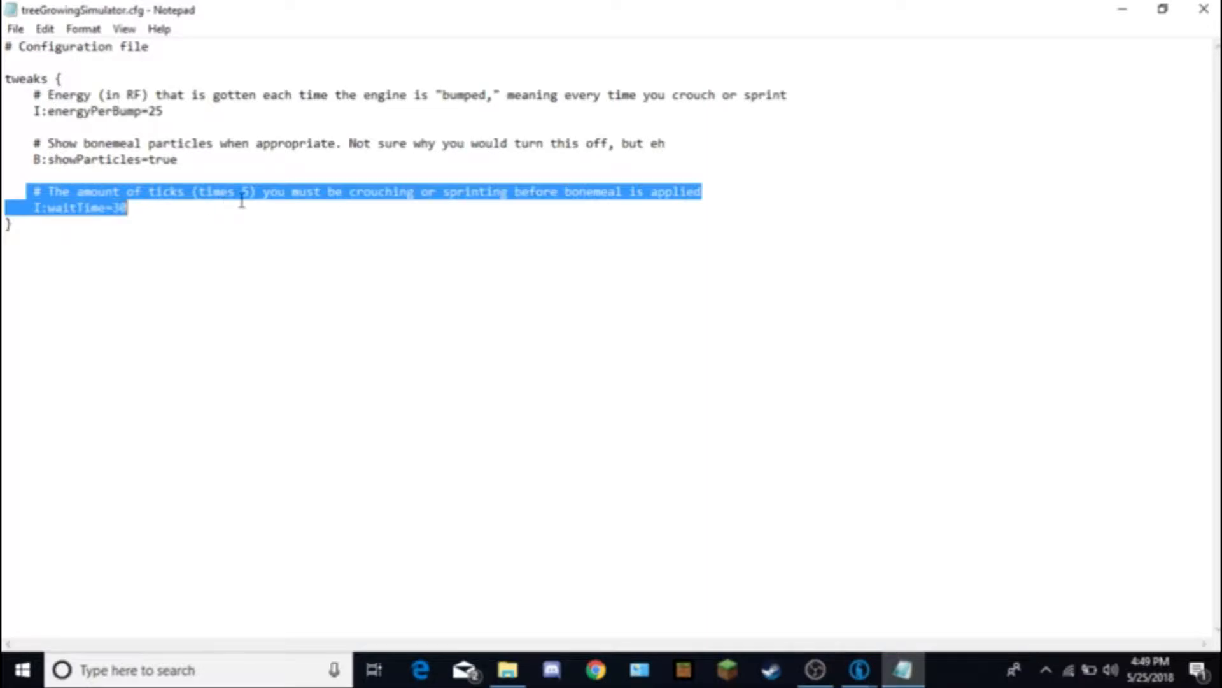
click(631, 179)
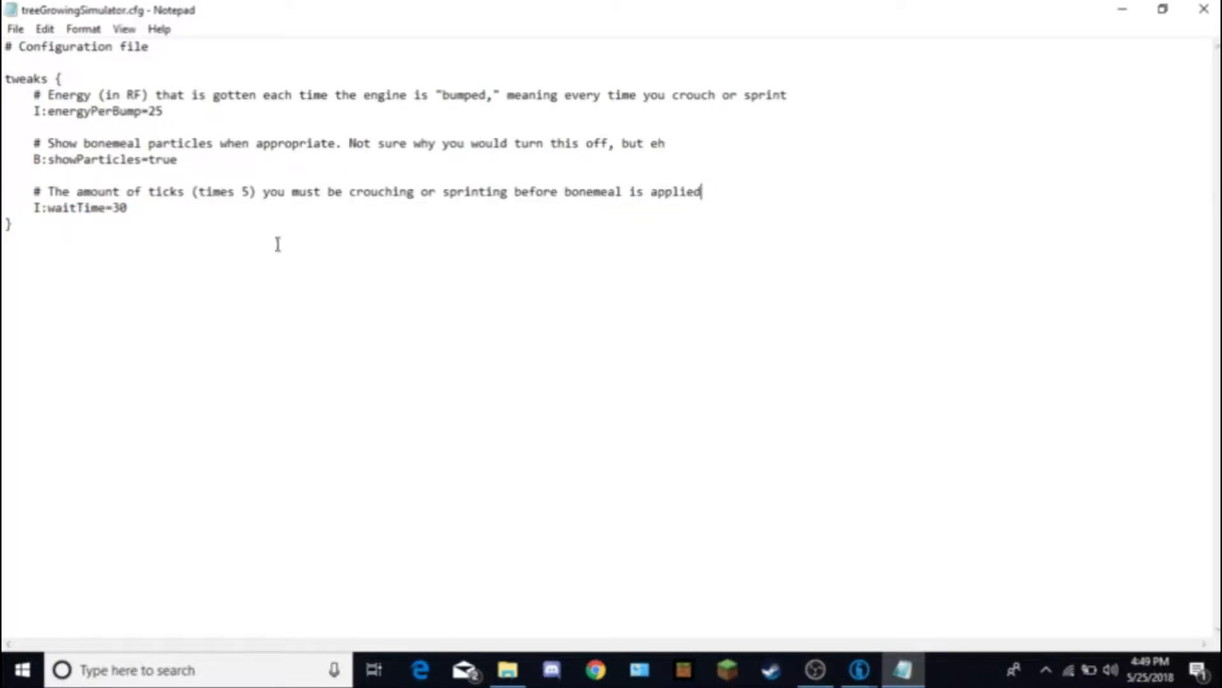
click(129, 207)
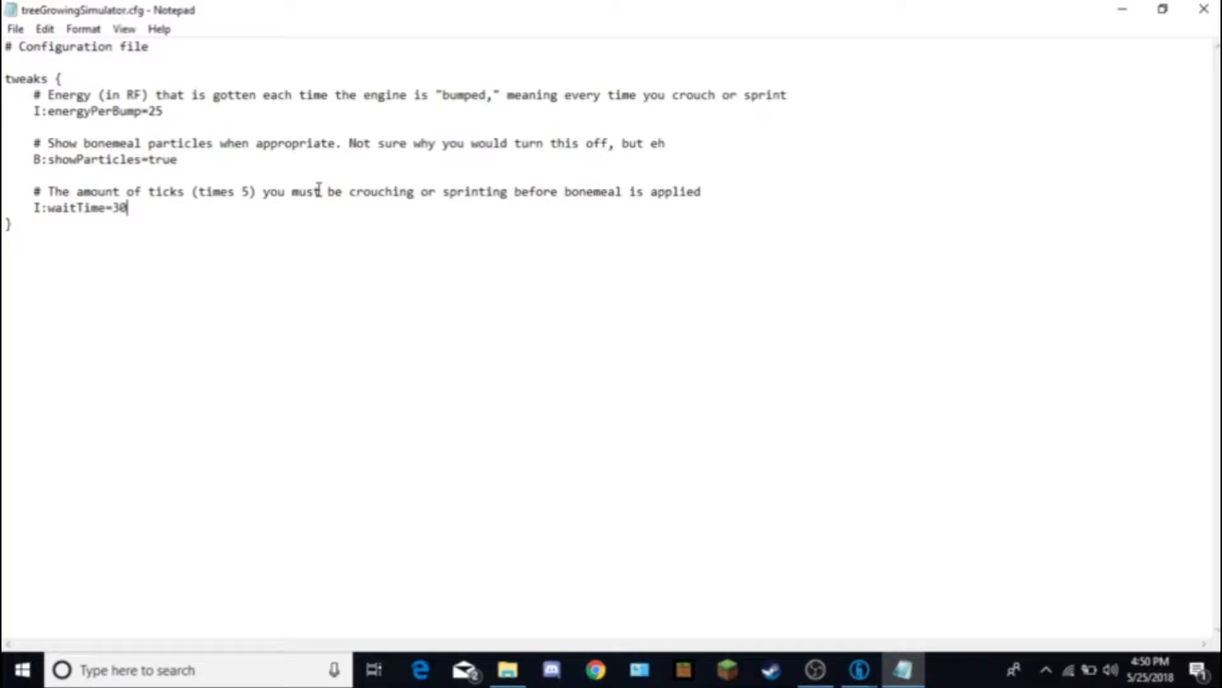
Step: Retype the waitTime value, ending at 130
text(10)
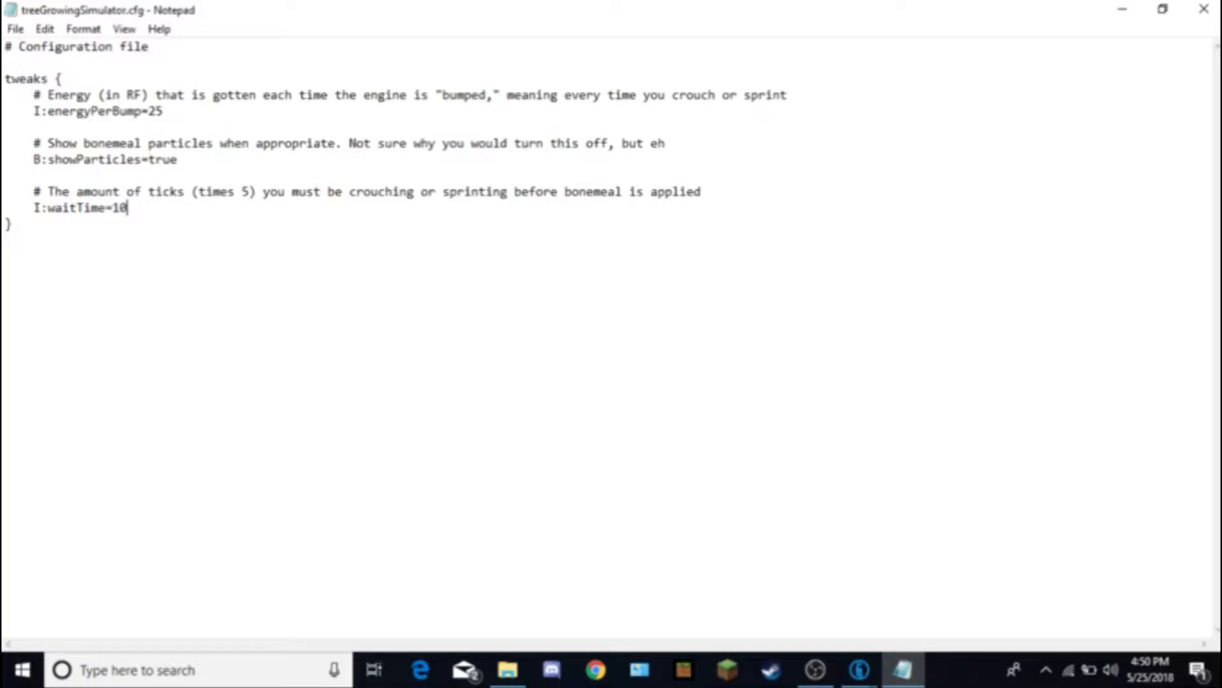
key(Backspace)
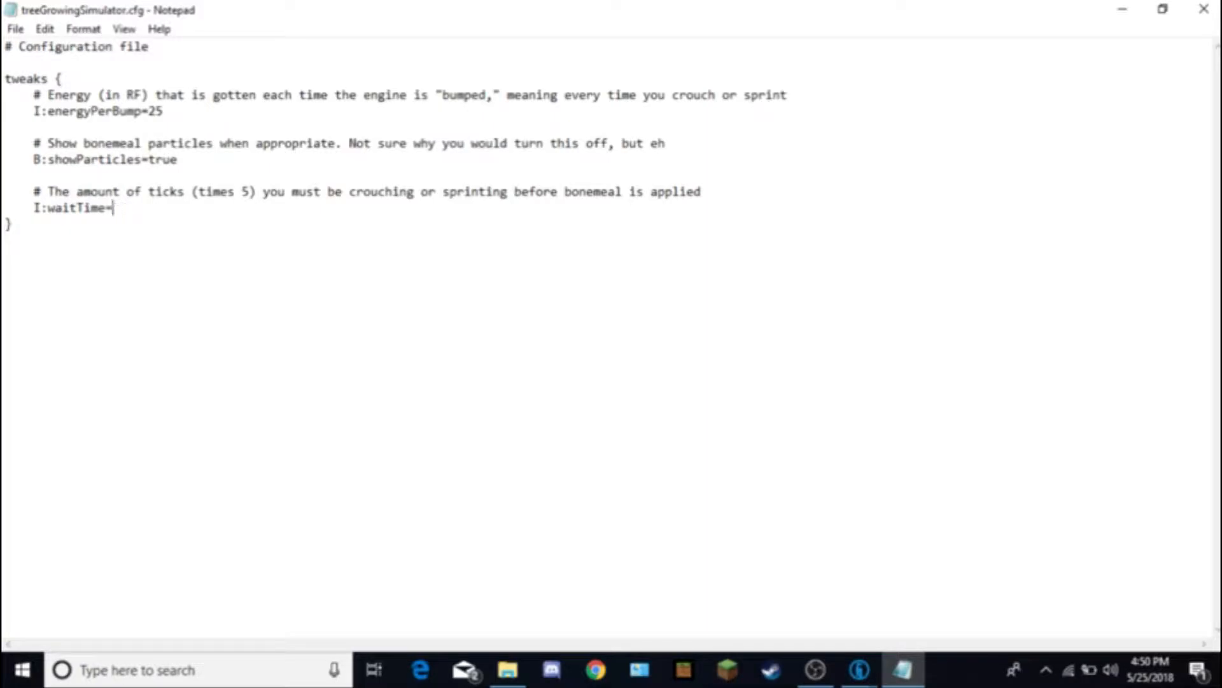
text(100)
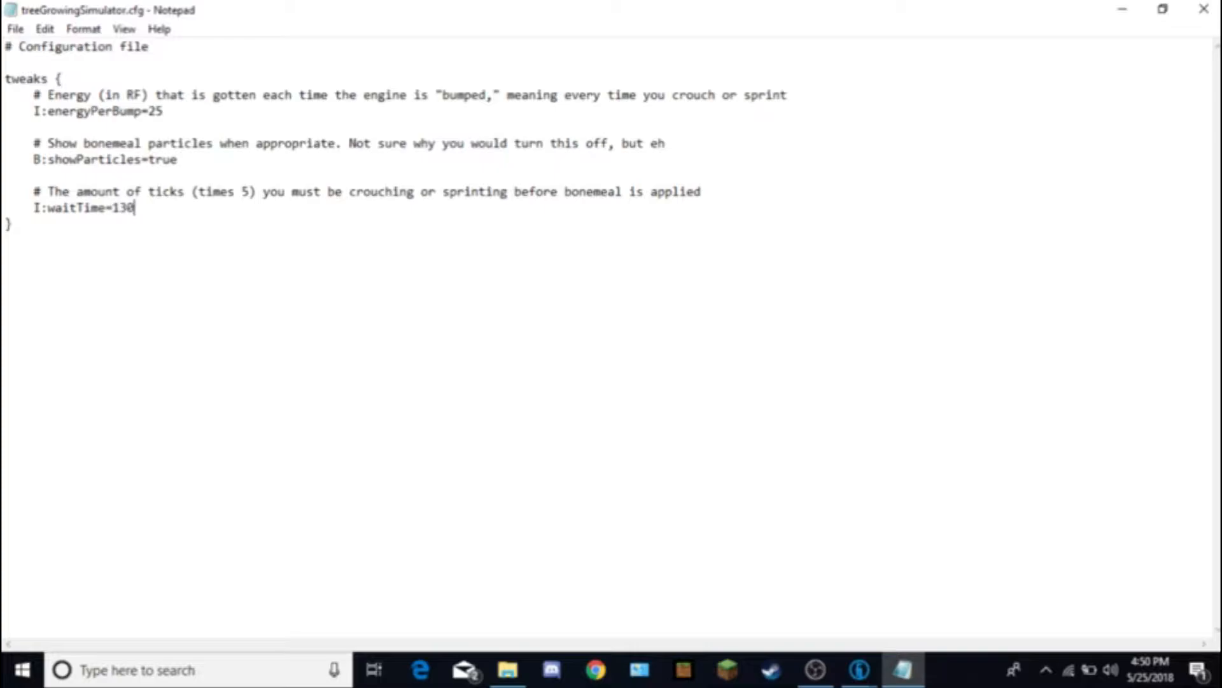
key(Backspace)
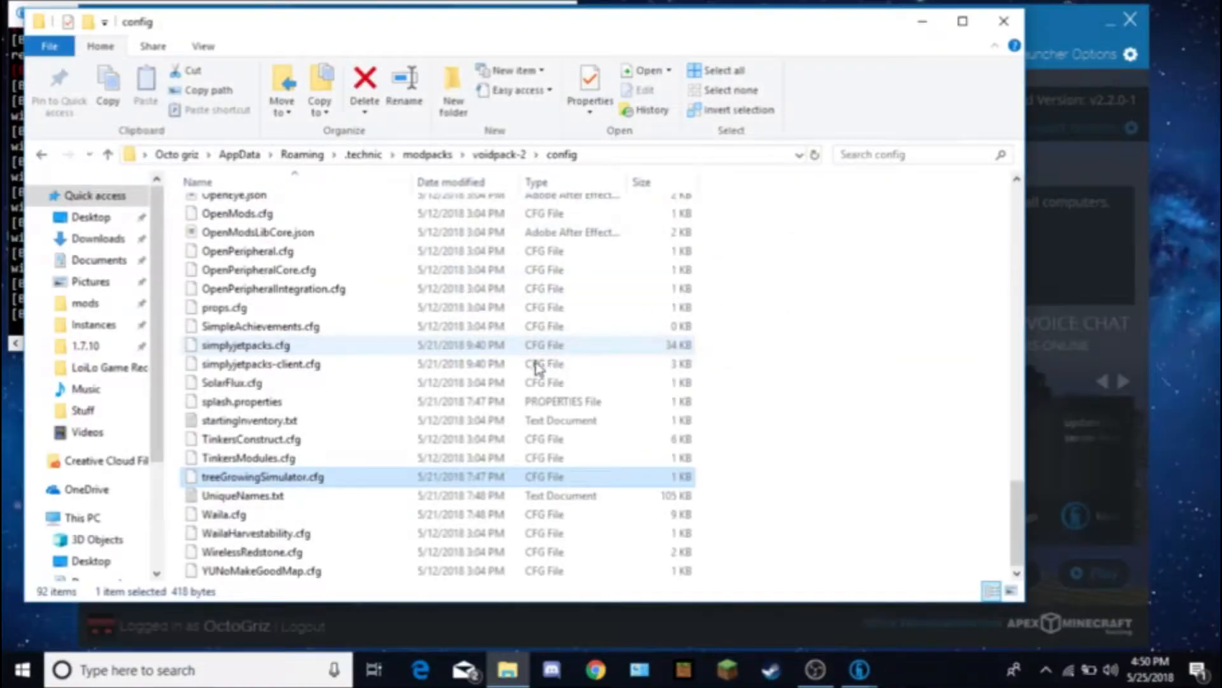
right_click(263, 476)
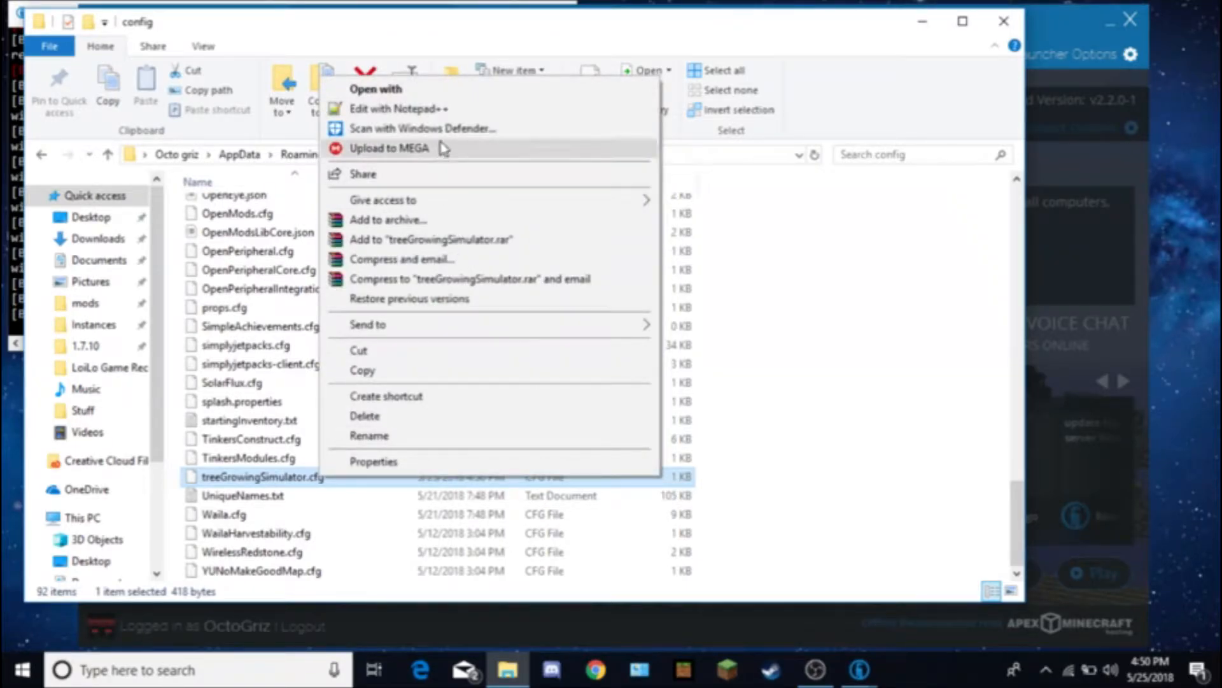
click(398, 109)
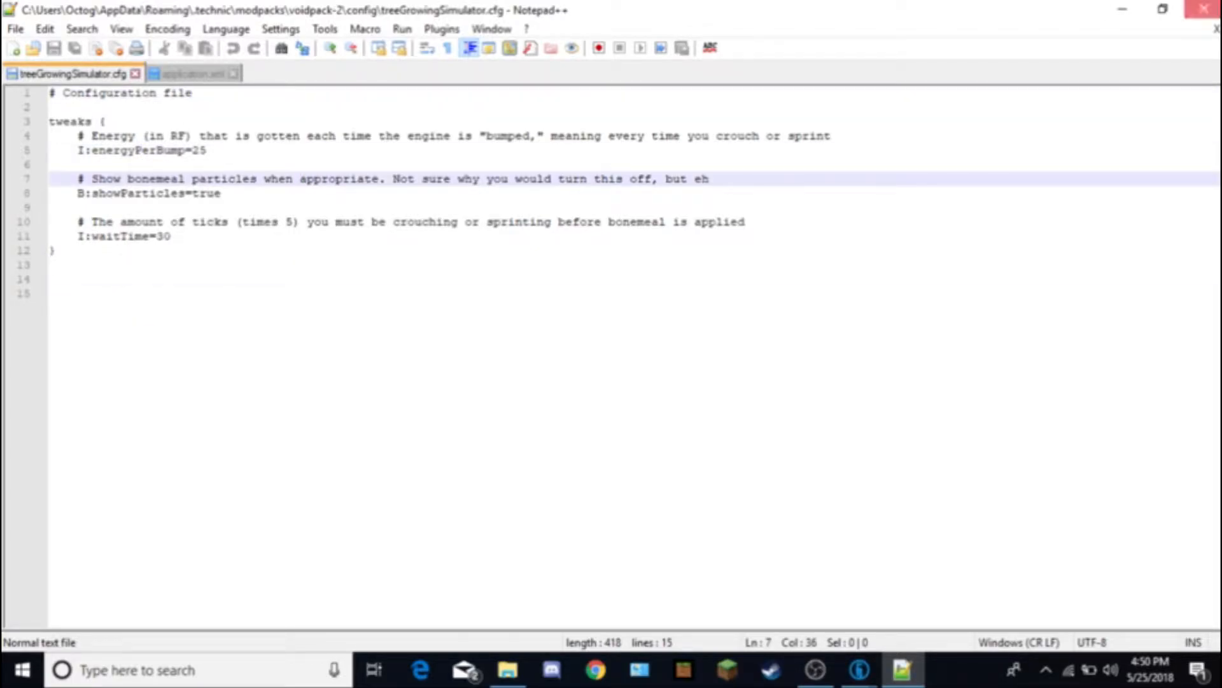
click(507, 669)
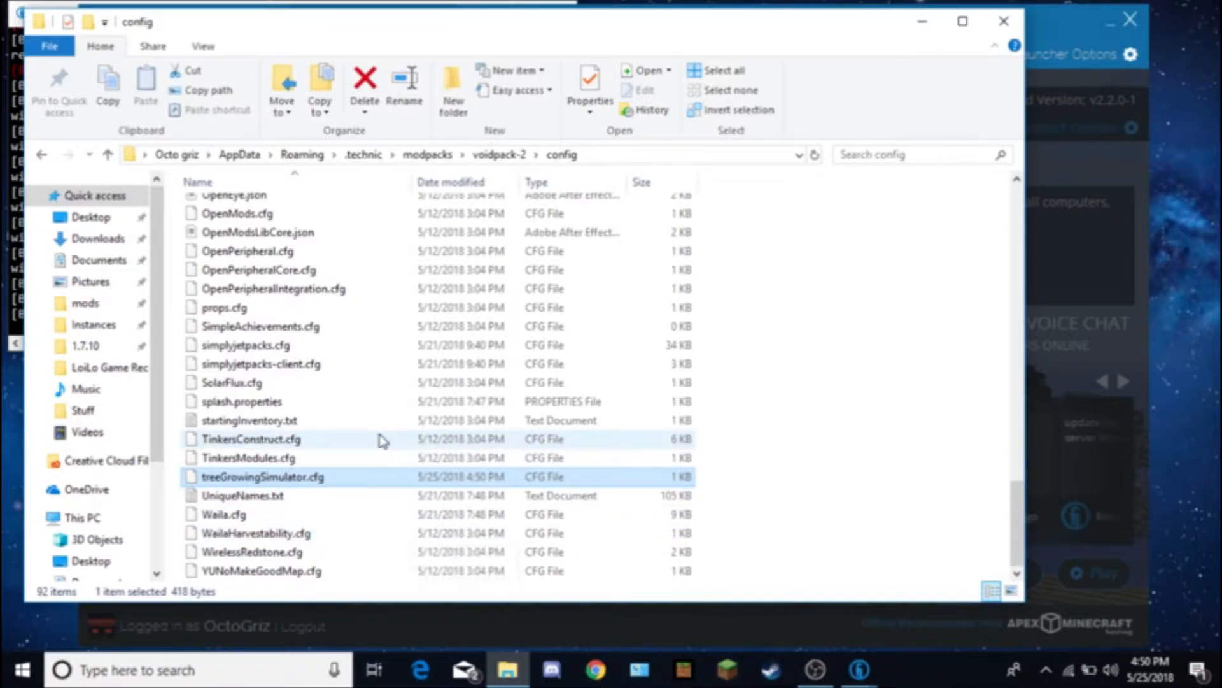
mouse_move(226, 307)
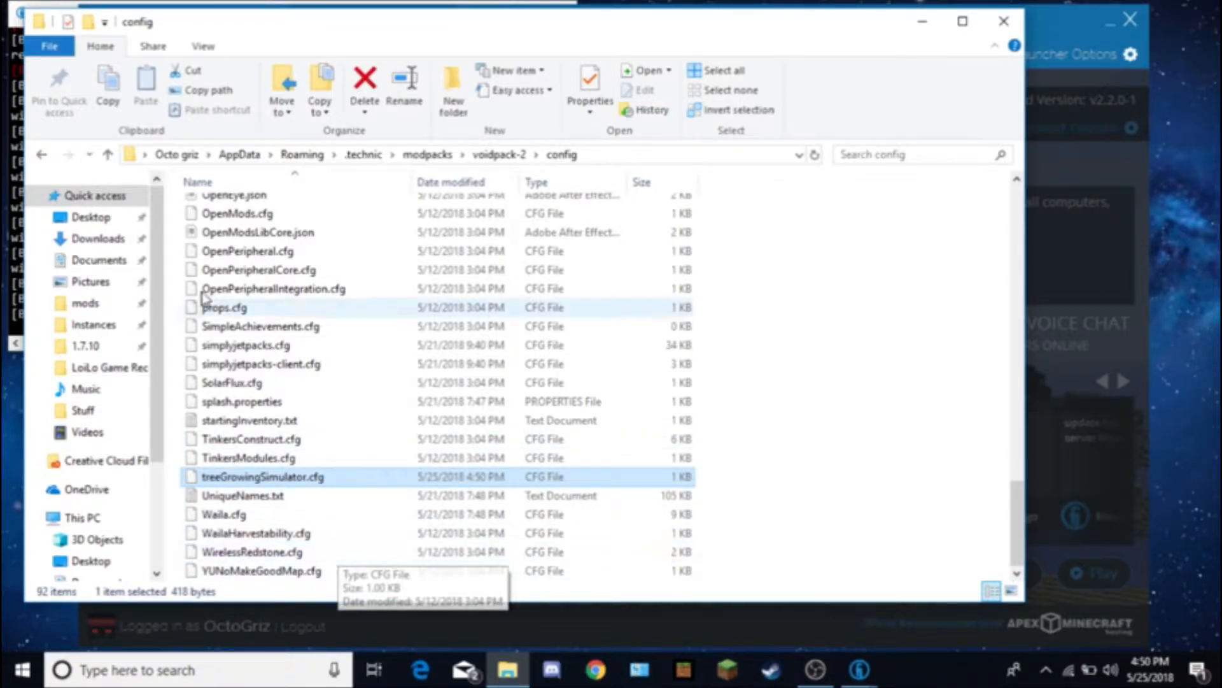
Step: Look past the ExAstris and ExtraTiC configs and open lootbags.cfg in Notepad++
click(238, 382)
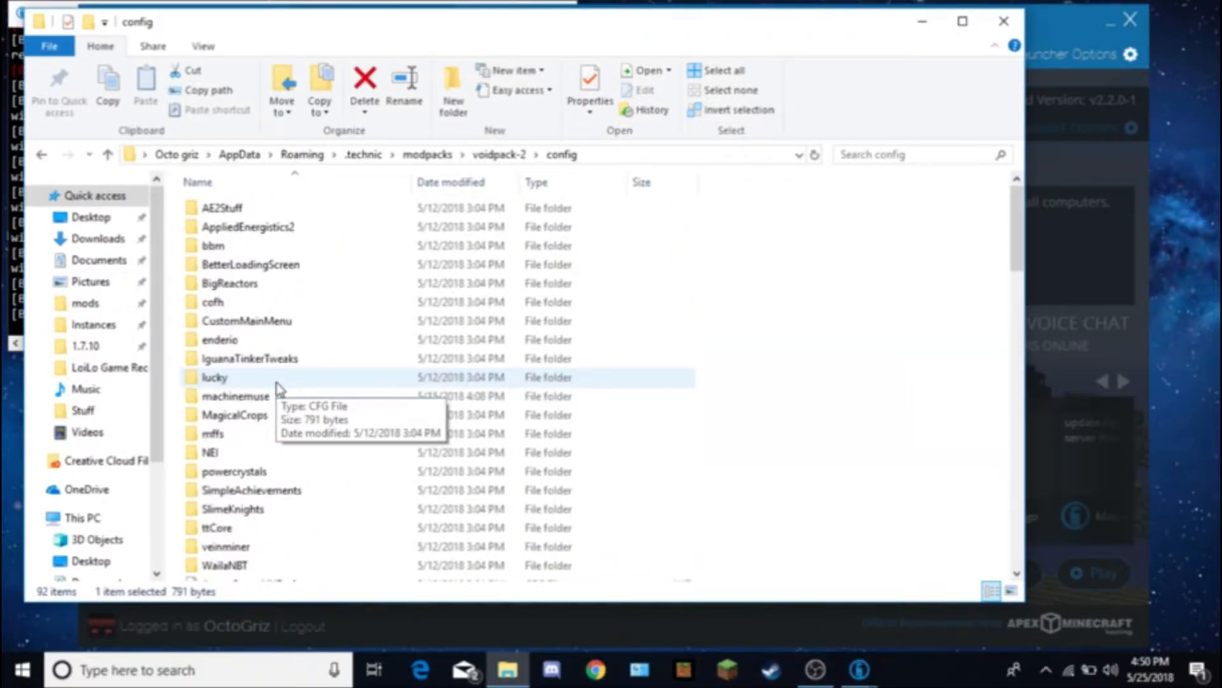
scroll(down, 3)
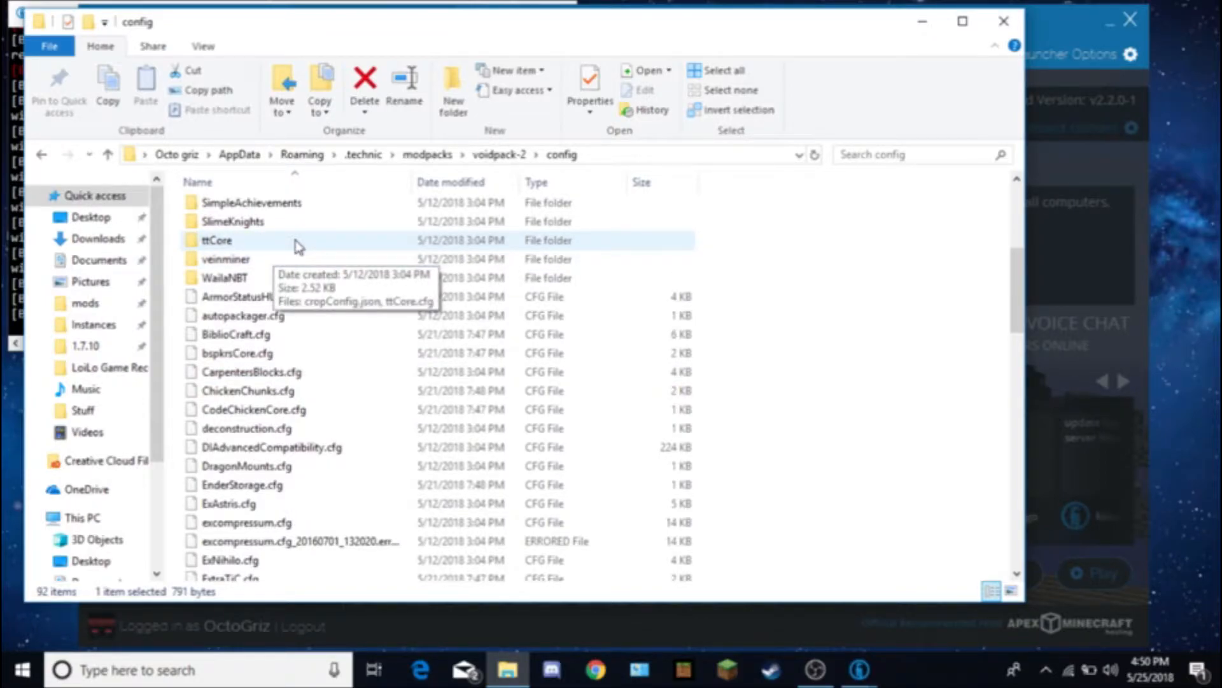
scroll(down, 3)
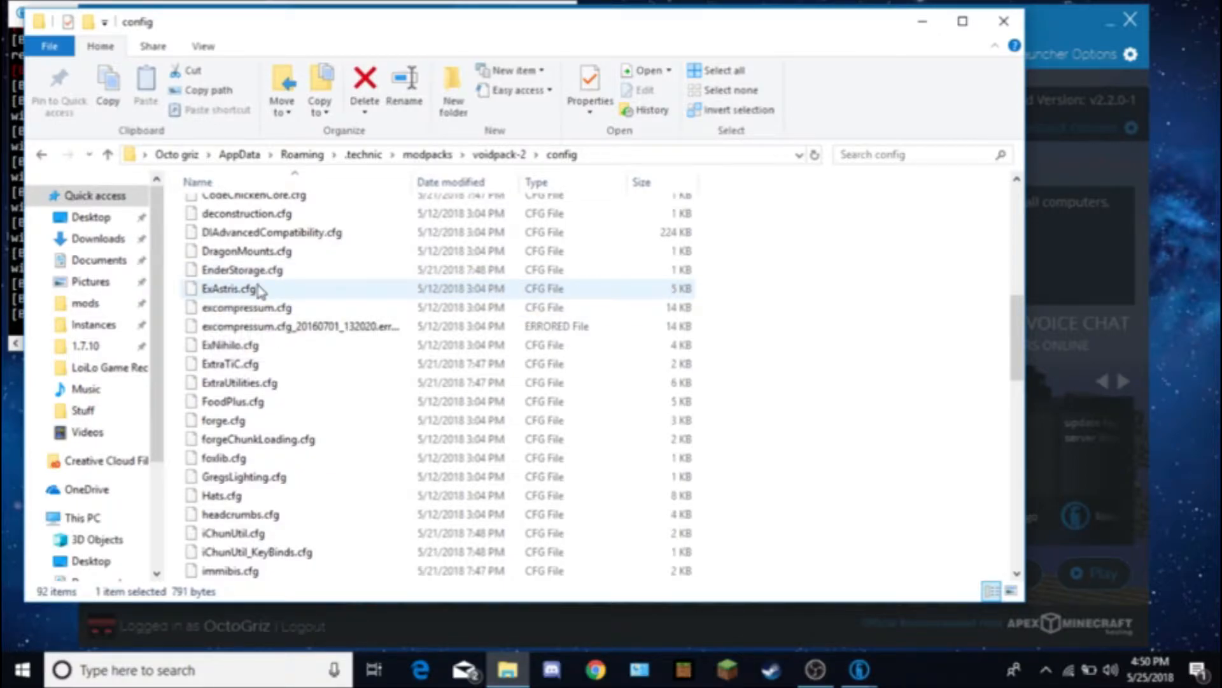
click(230, 363)
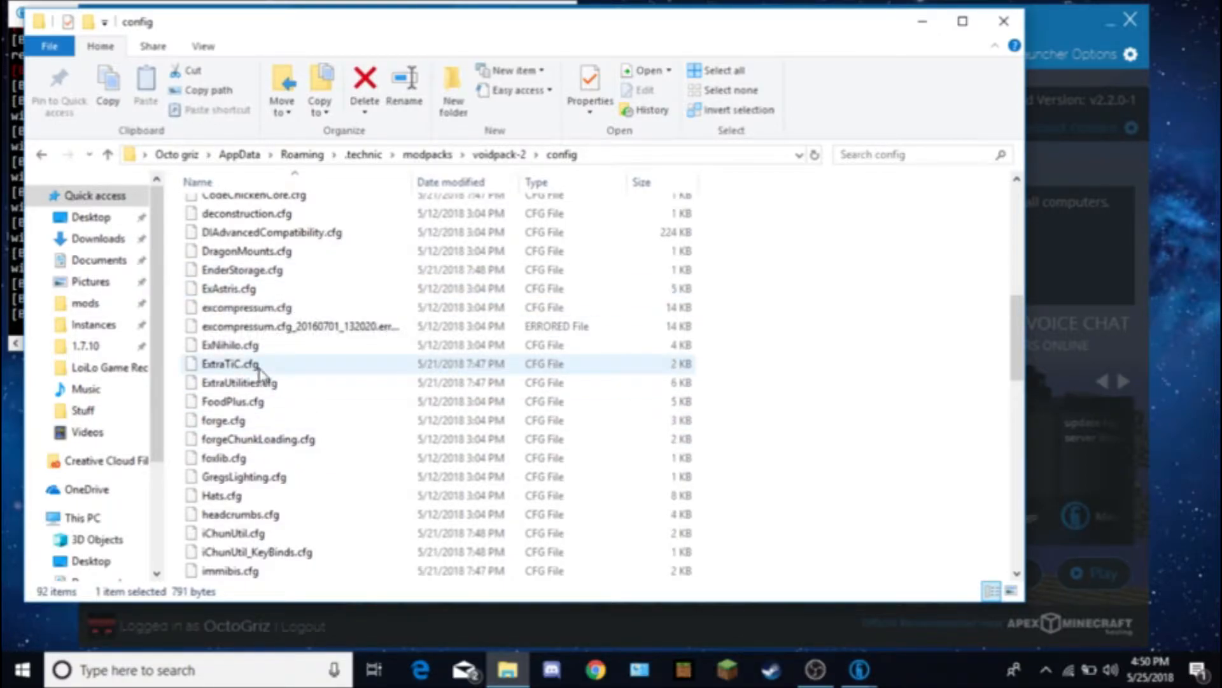
click(297, 326)
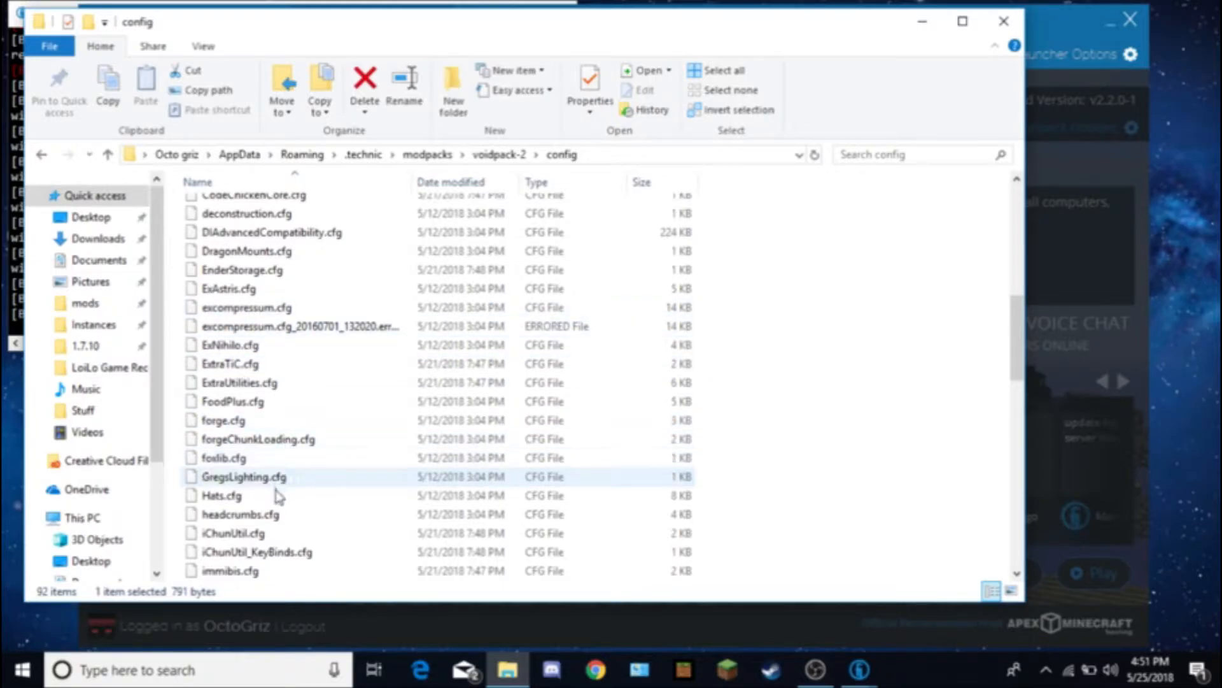
scroll(down, 3)
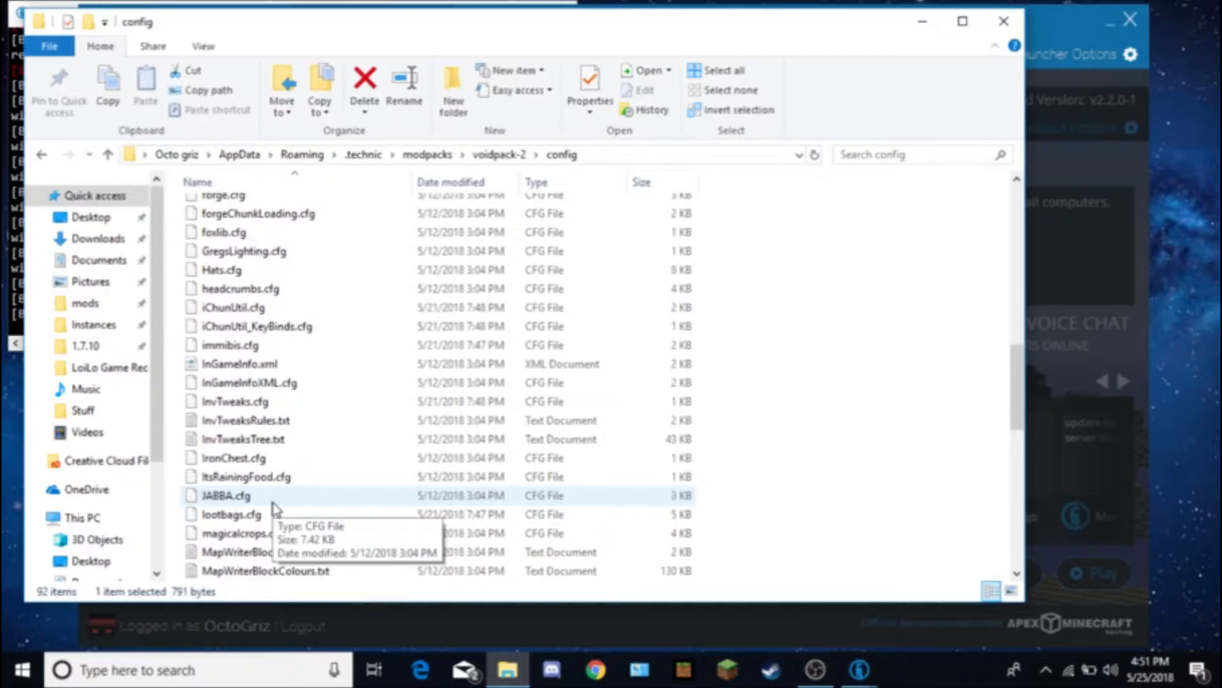
mouse_move(319, 303)
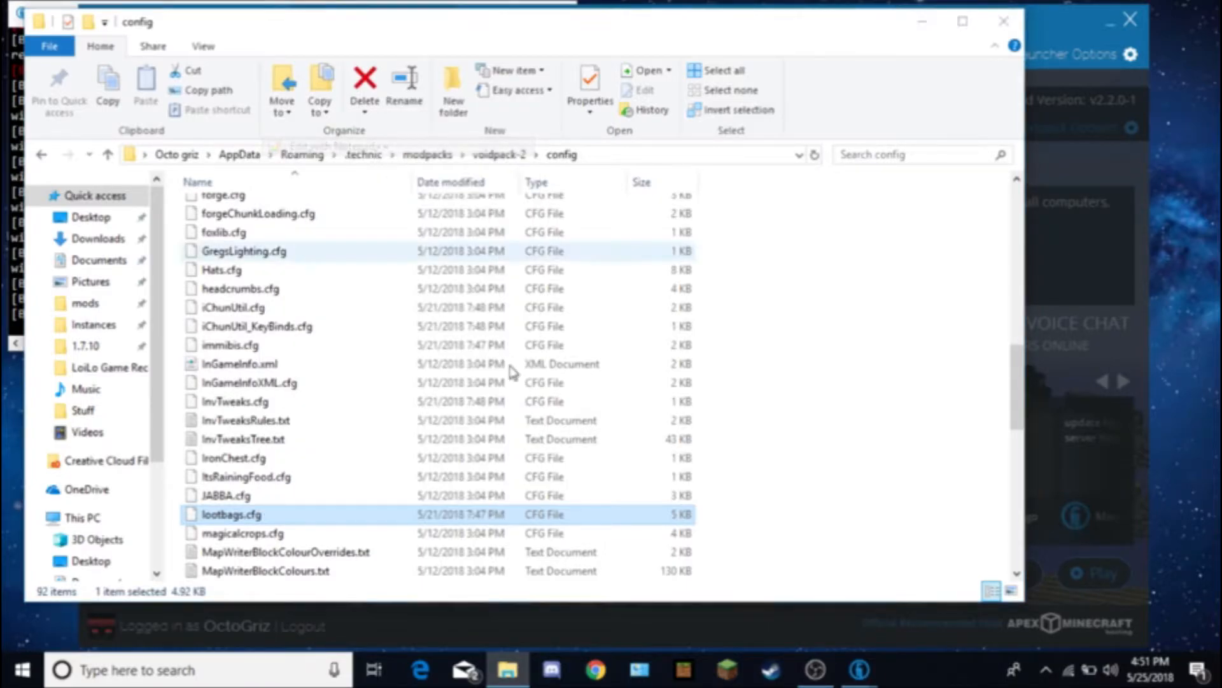
double_click(231, 513)
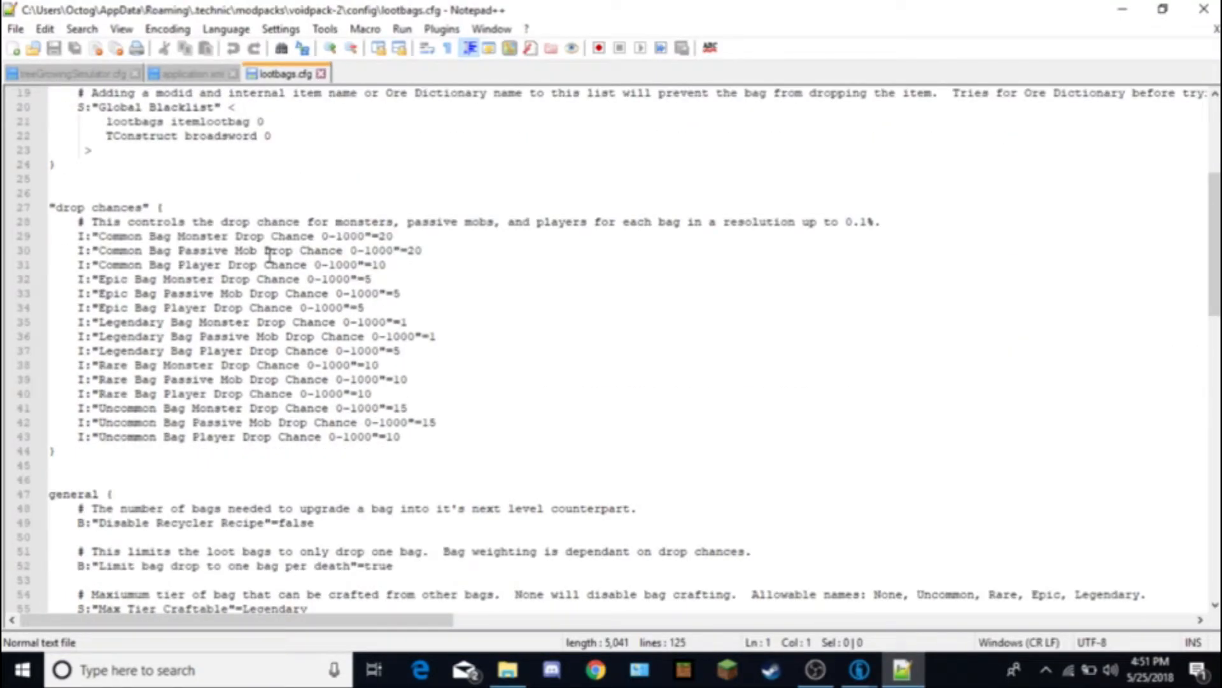
Step: Read down through the lootbags.cfg whitelist and worldgen chest sections
scroll(down, 3)
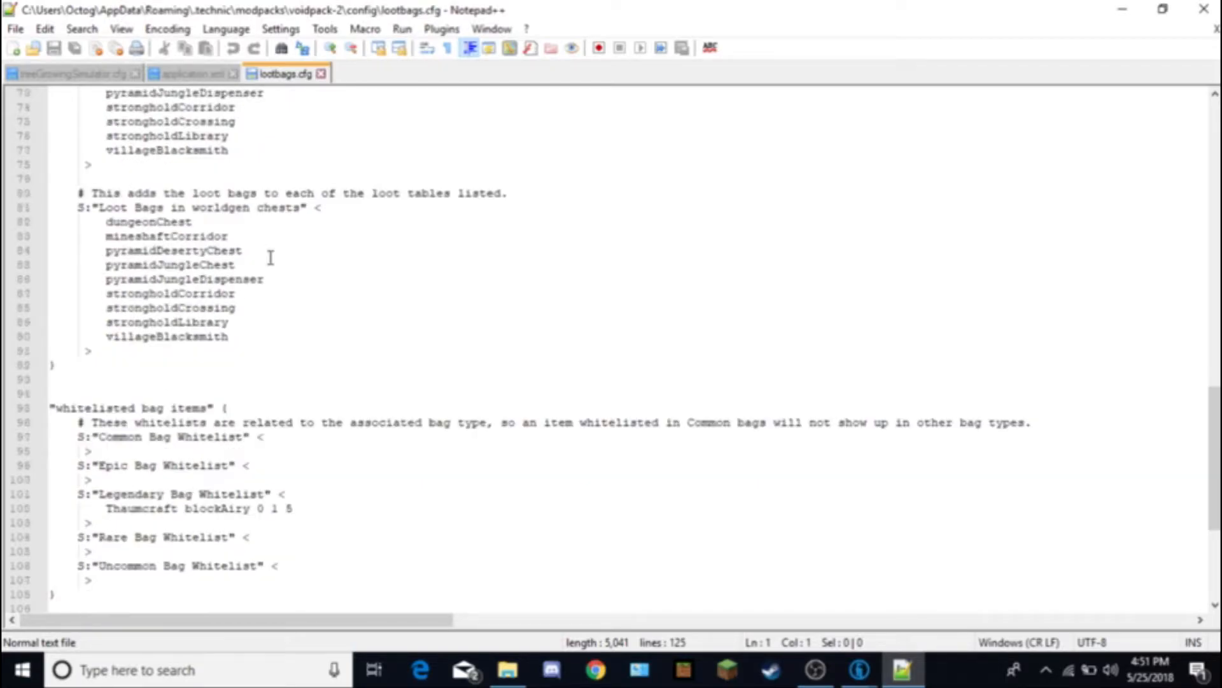
scroll(down, 3)
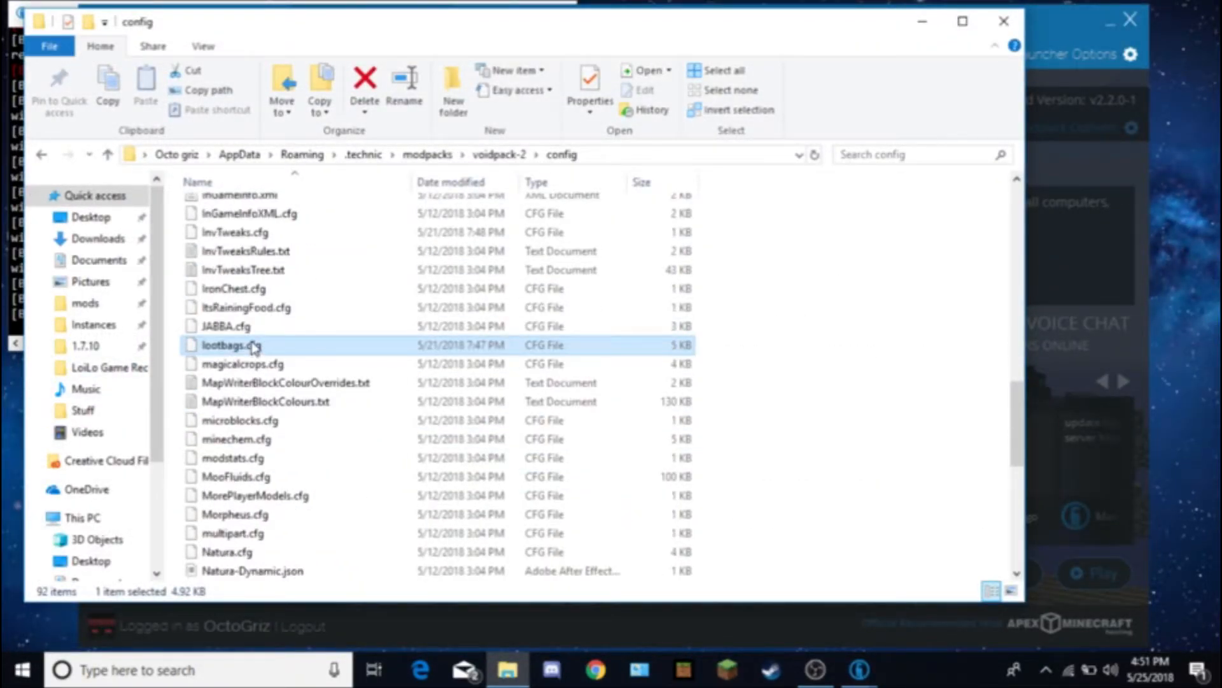
Step: Check the OpenBlocks, MorePlayerModels and NEIAddons config files in the listing
scroll(up, 3)
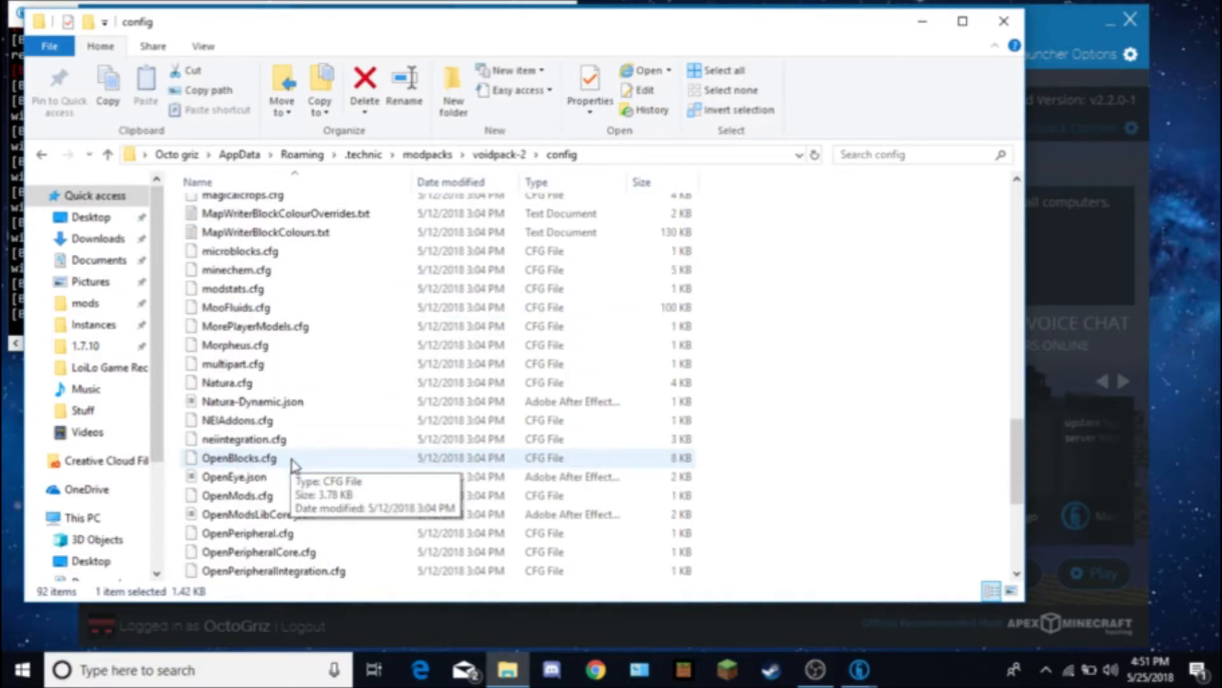
click(254, 326)
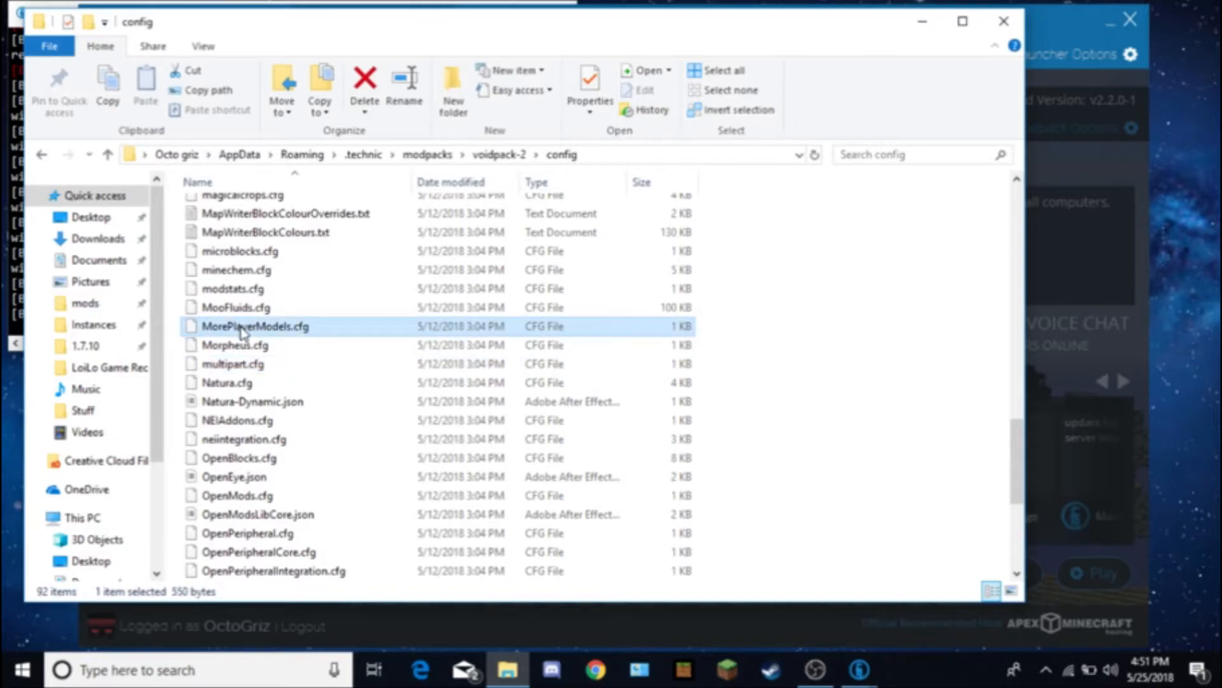
click(238, 419)
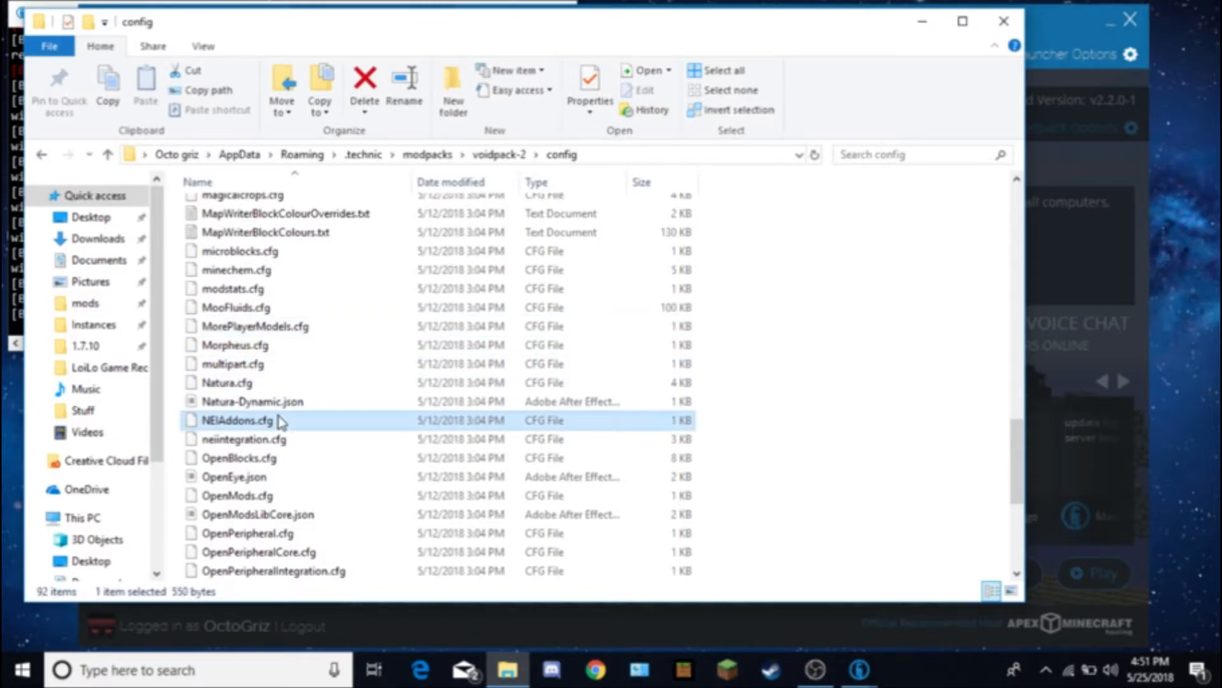
click(235, 307)
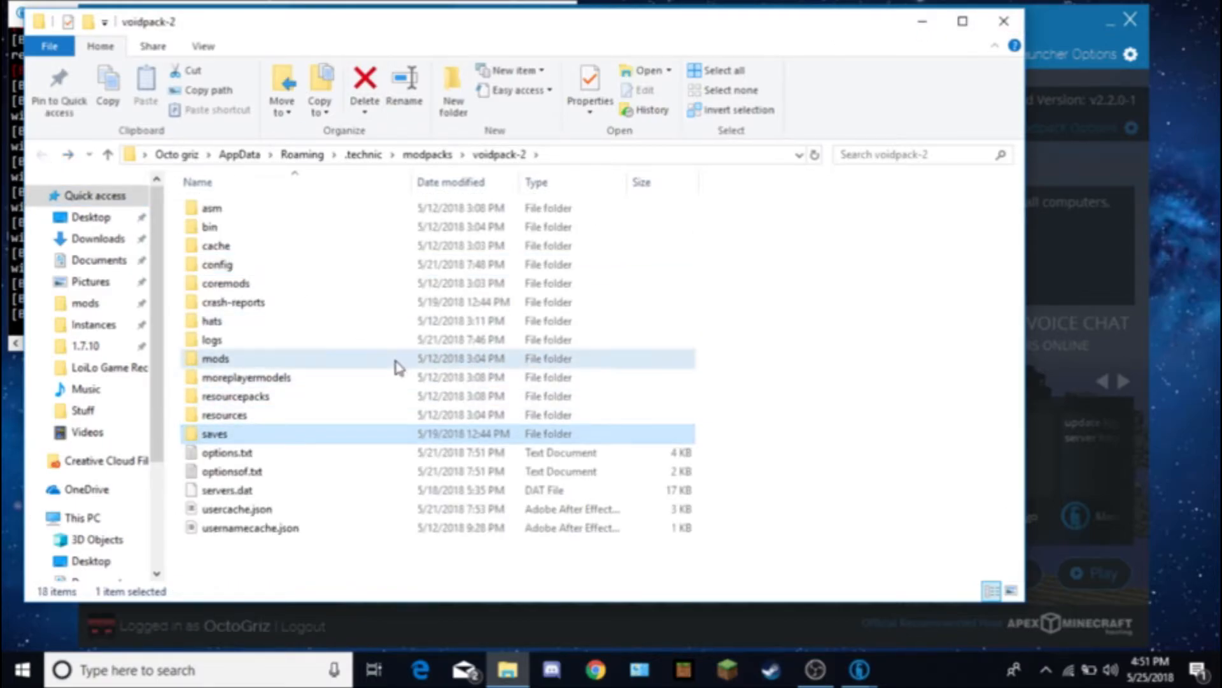
Step: Enter the mods folder, dismiss Modpack Options and bring the mods window forward
double_click(215, 358)
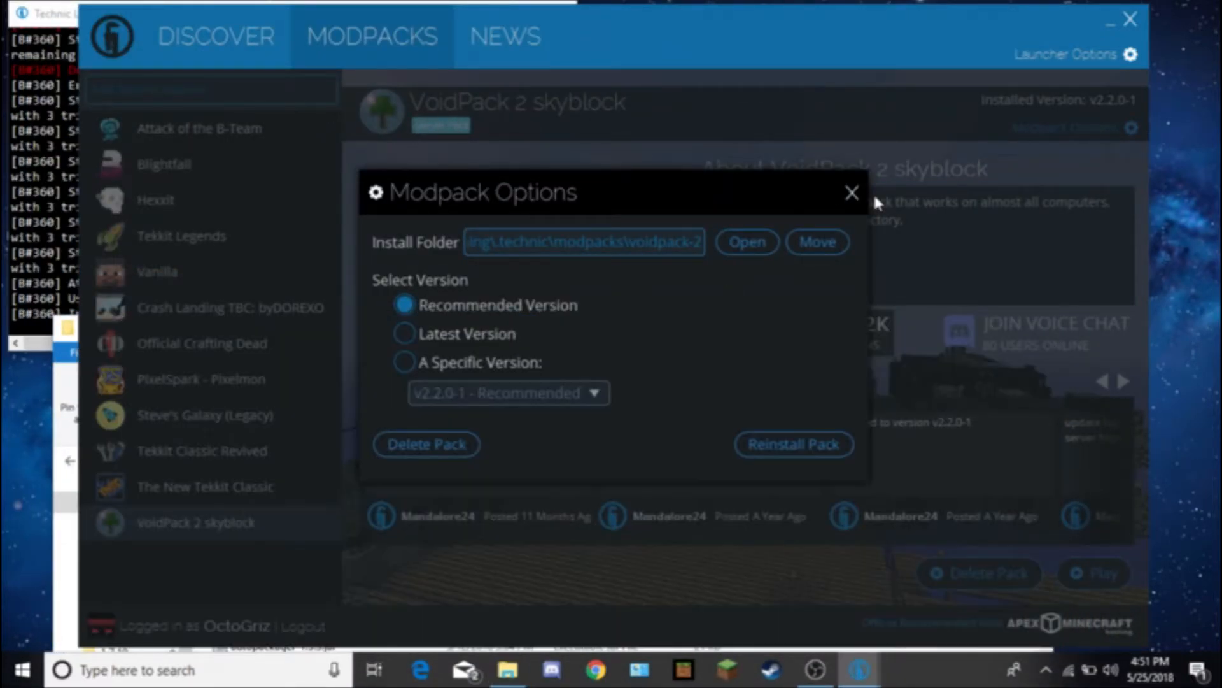
click(852, 192)
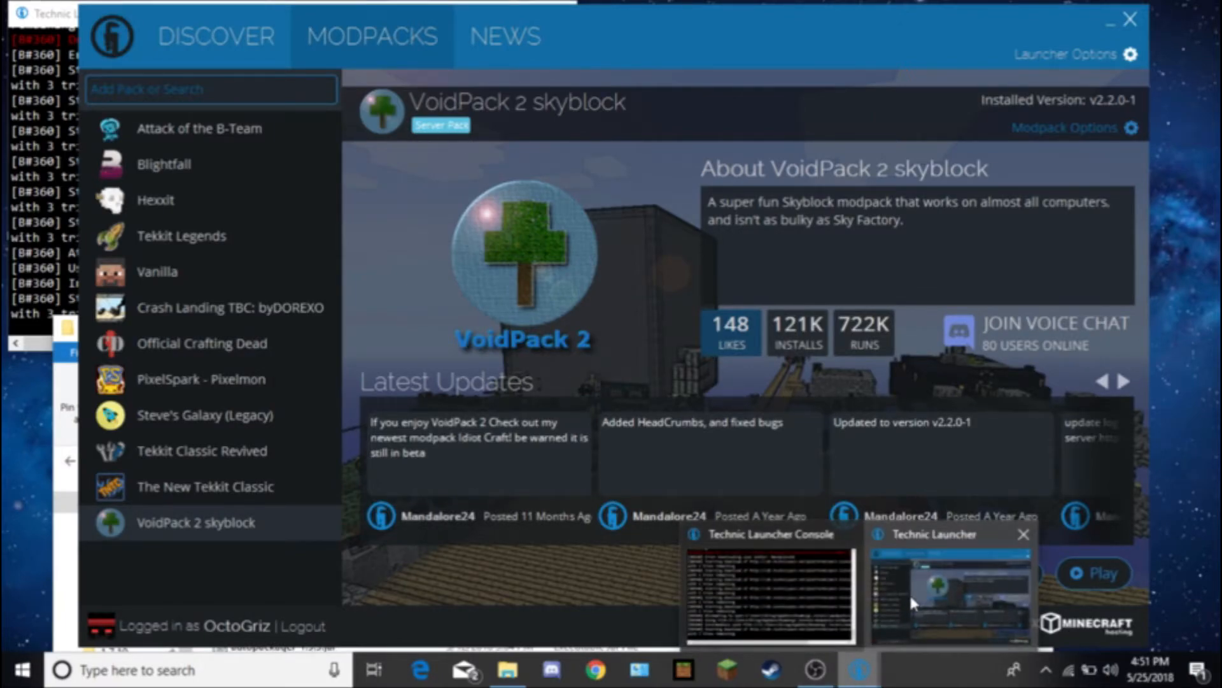
click(506, 668)
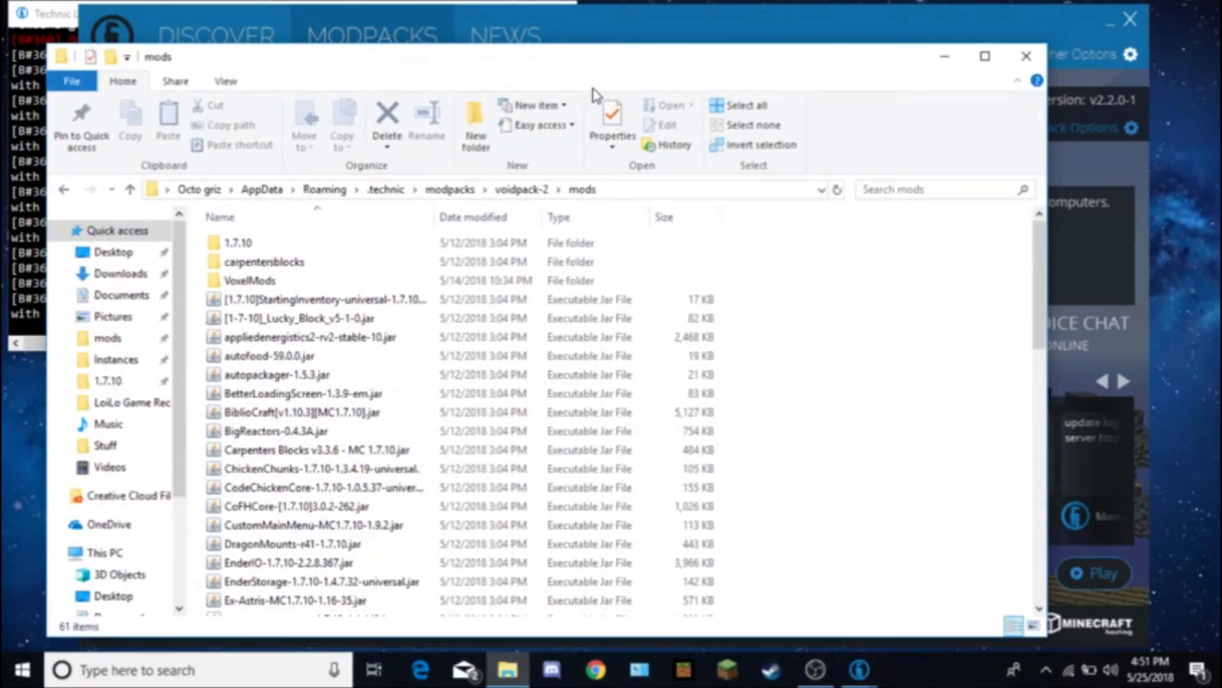
Step: Review the mod jars, singling out OptiFine_1.7.10_HD_U_B5.jar
scroll(down, 3)
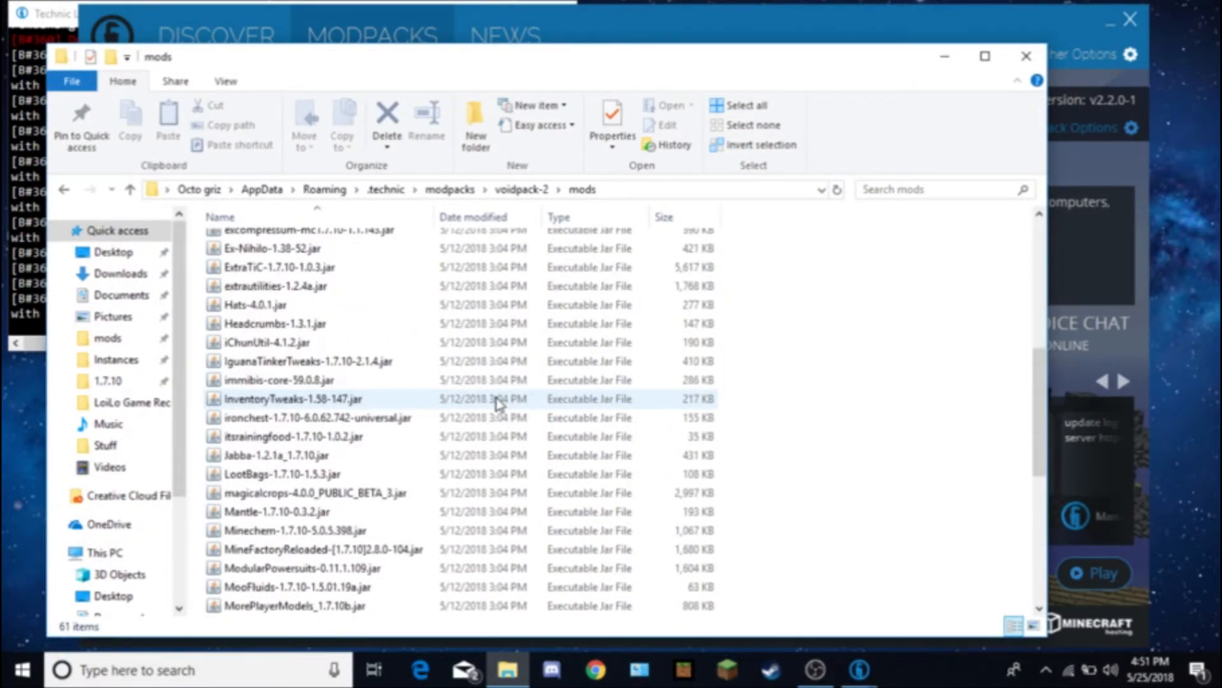
scroll(down, 3)
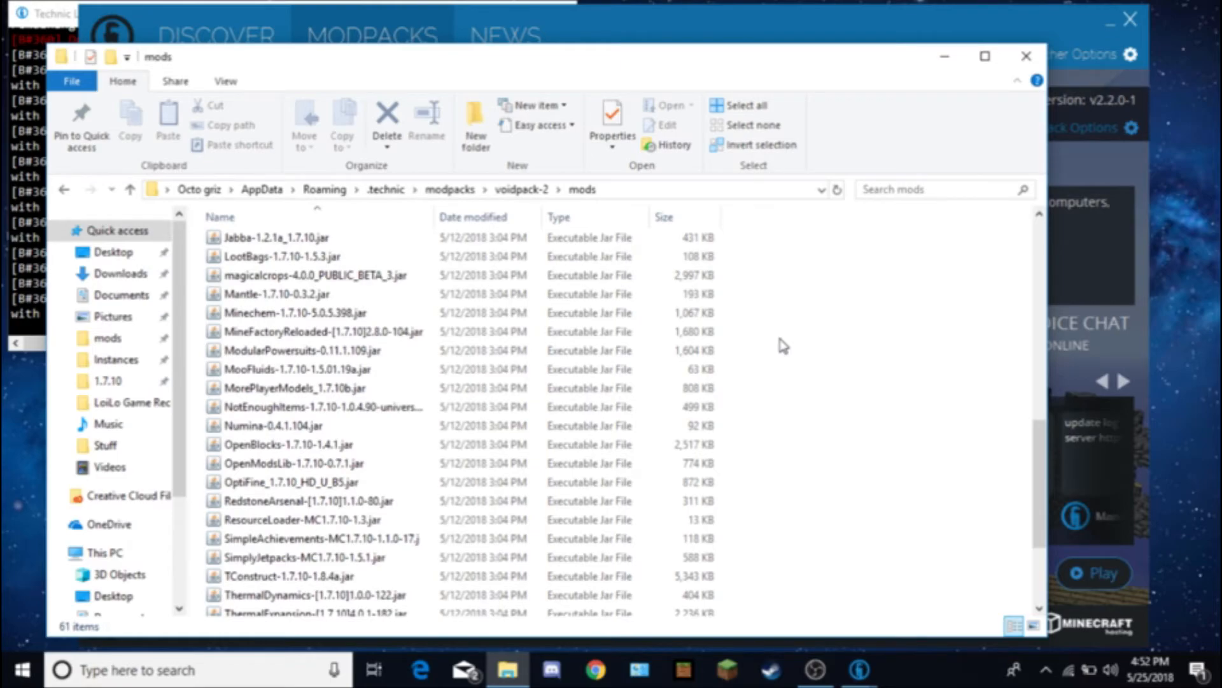
click(312, 481)
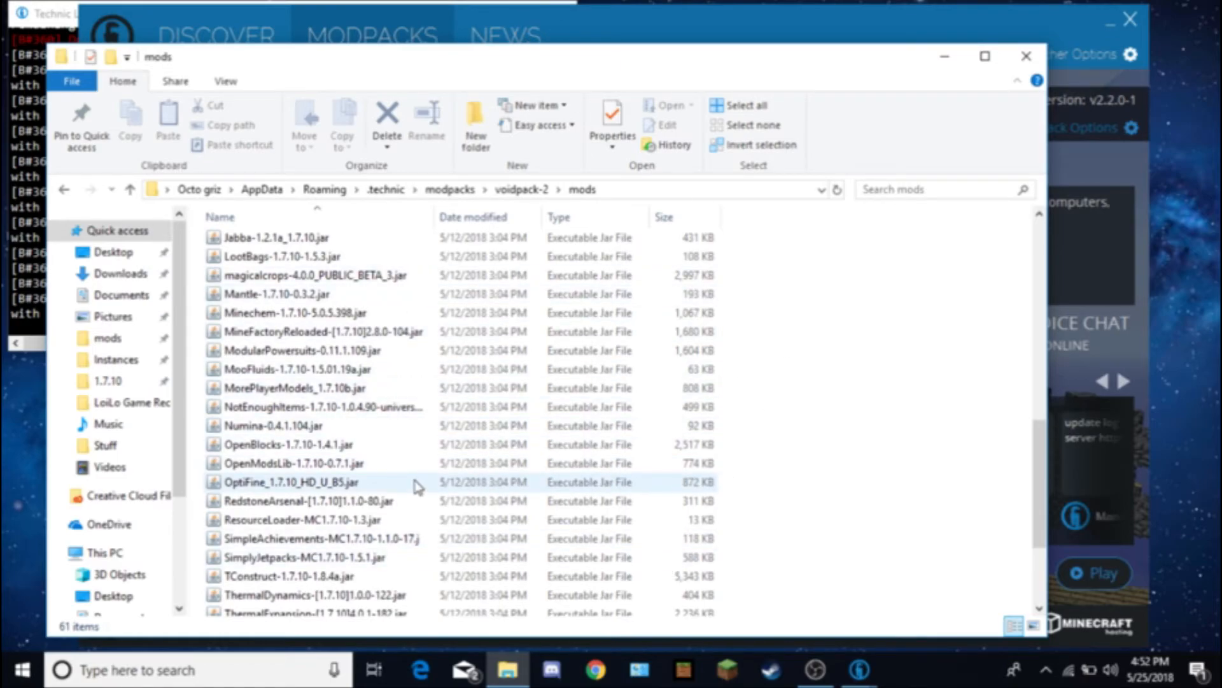
mouse_move(413, 486)
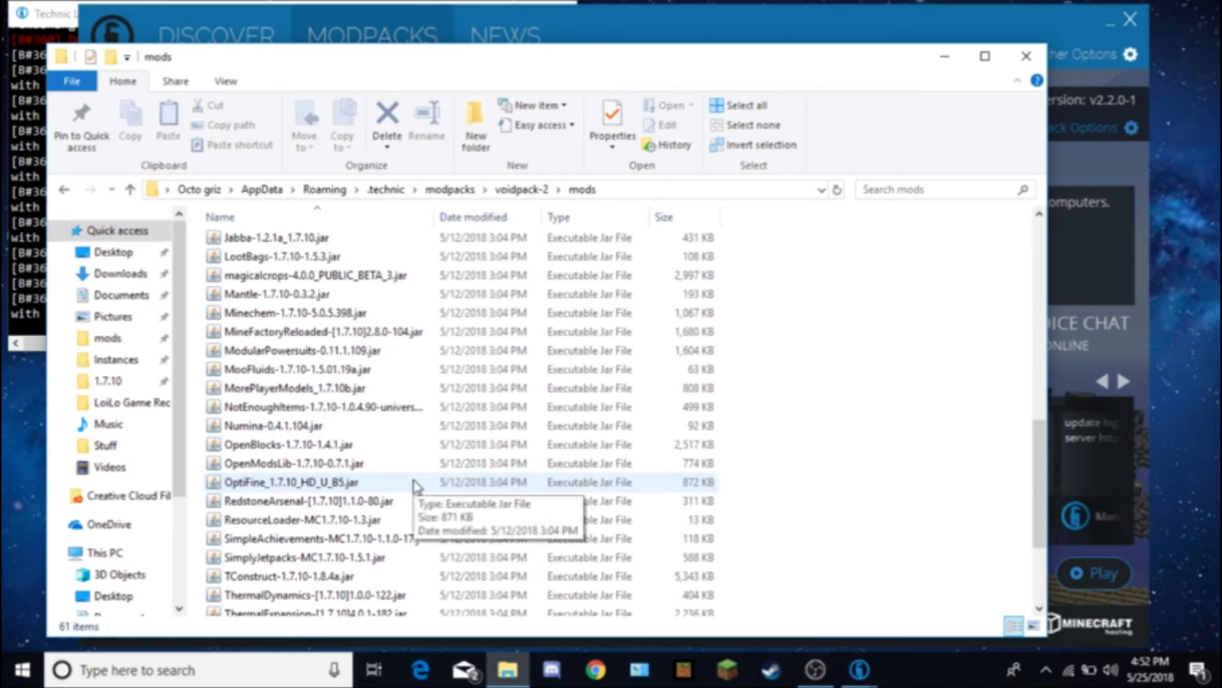
scroll(down, 3)
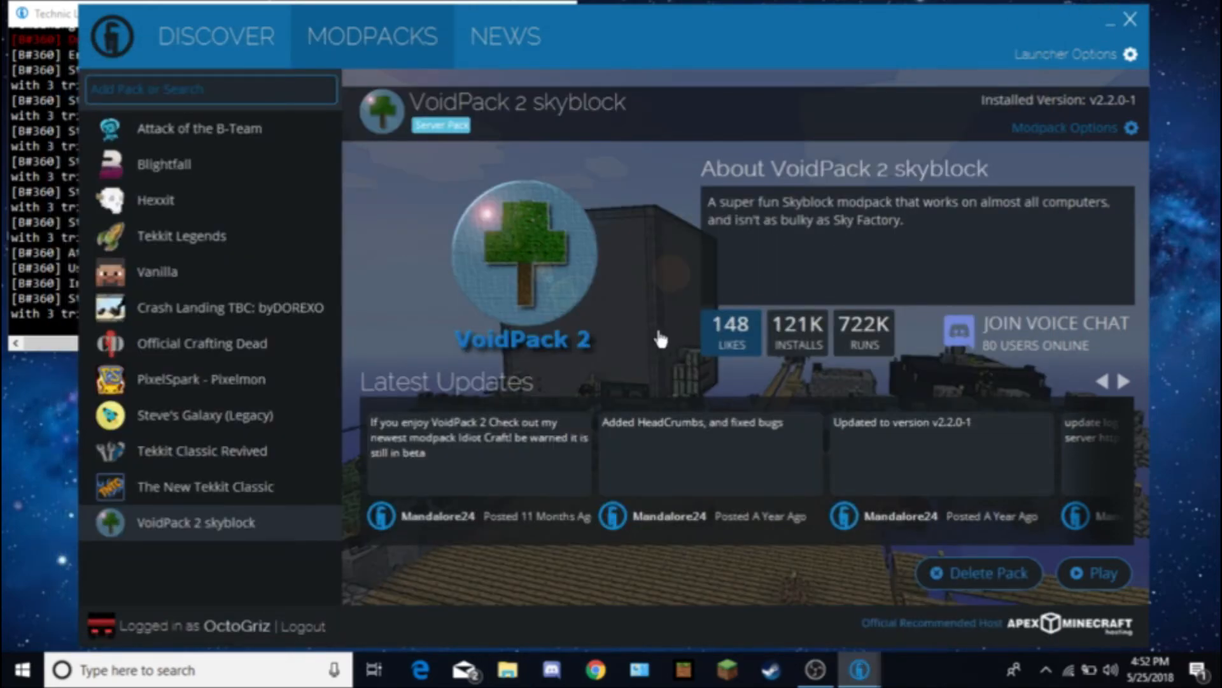
mouse_move(1119, 70)
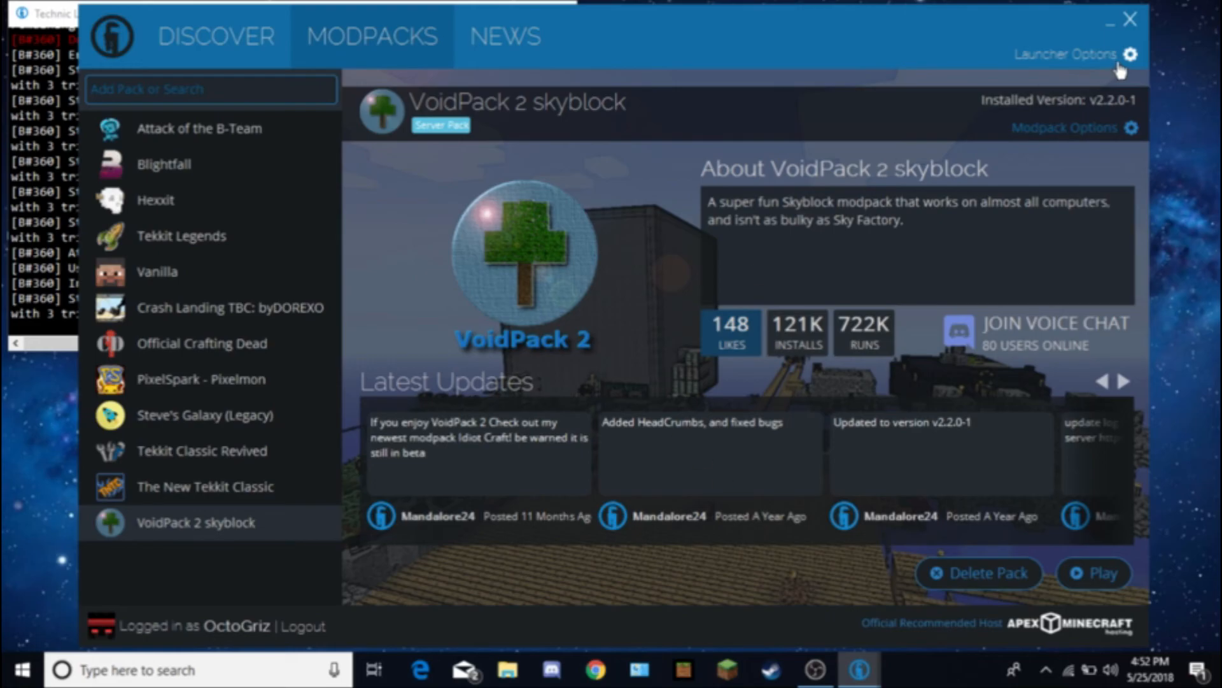
Step: Close Technic Launcher, leaving the desktop with TechnicLauncher.exe showing
click(1130, 19)
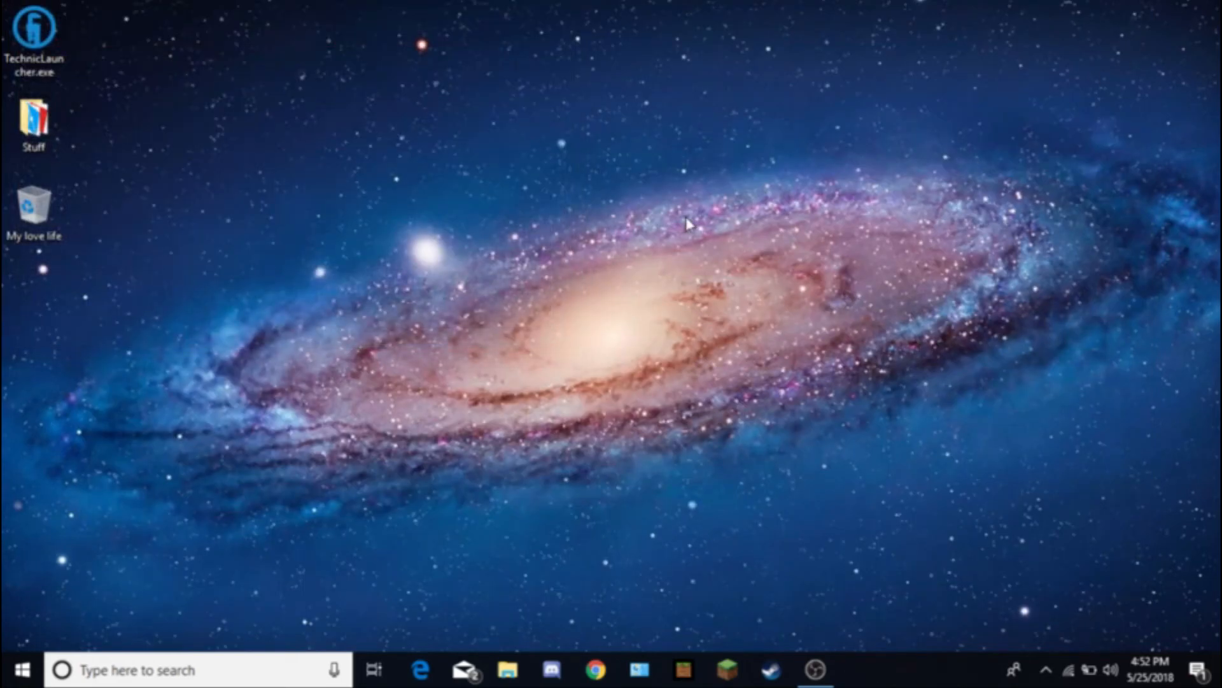